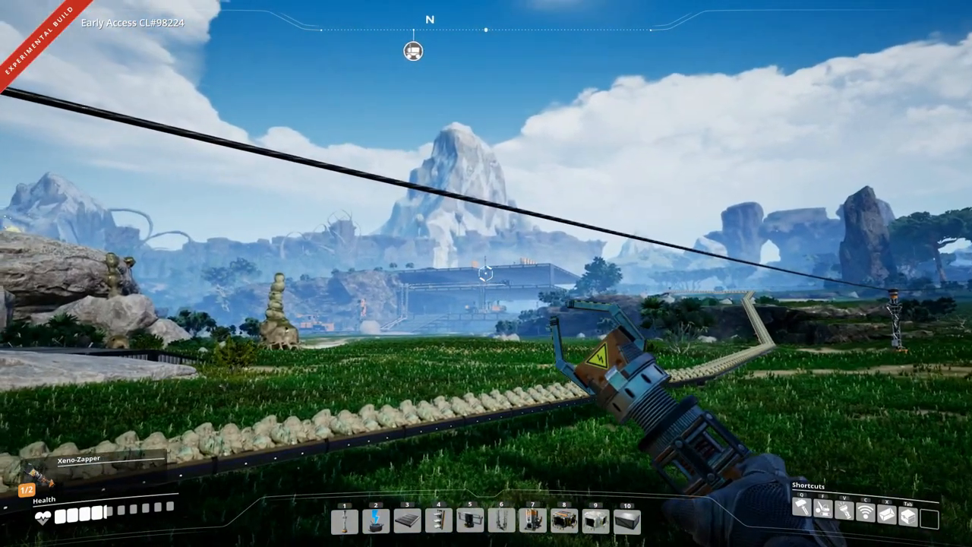
mouse_move(486, 273)
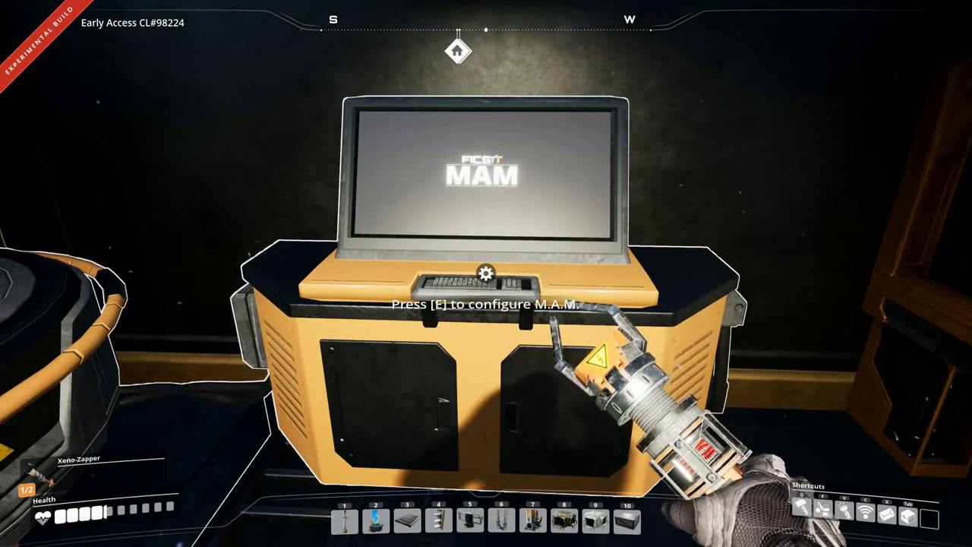
Acknowledge the completed Sulfur analysis in the M.A.M. and choose Nobelisk as the next specimen.
key(e)
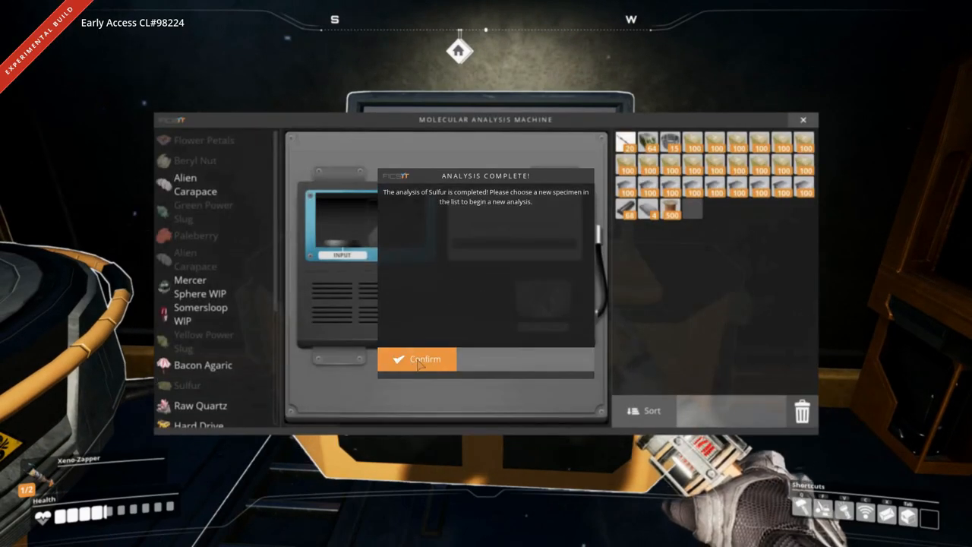
click(416, 358)
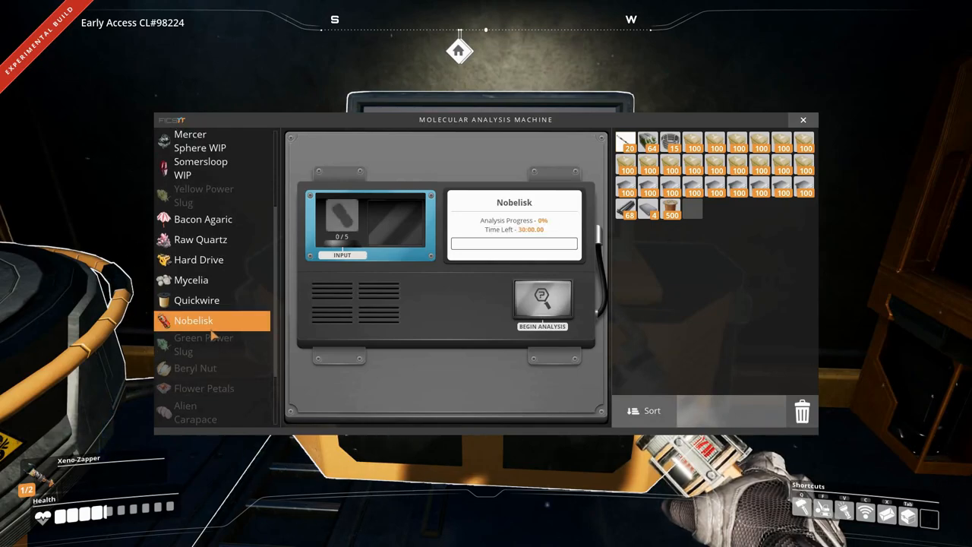
mouse_move(362, 216)
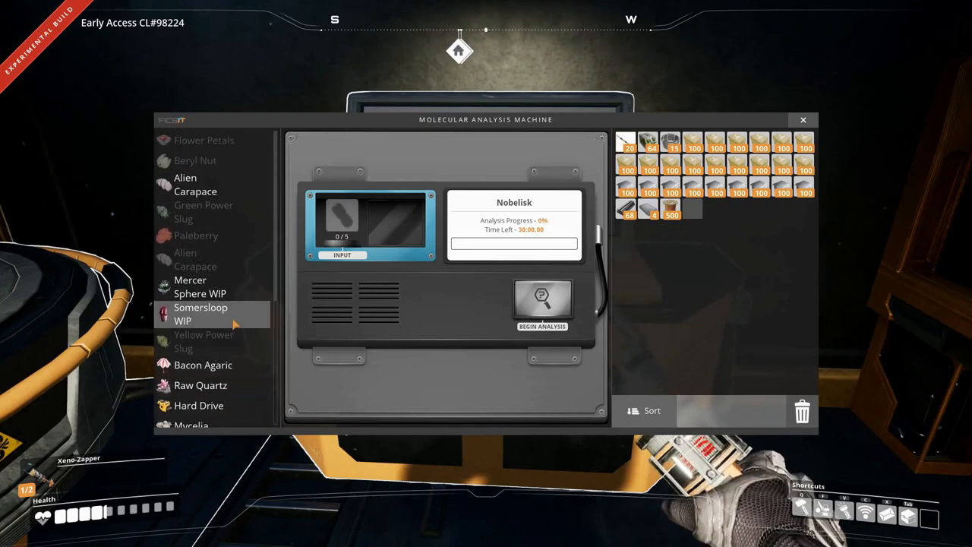
scroll(down, 3)
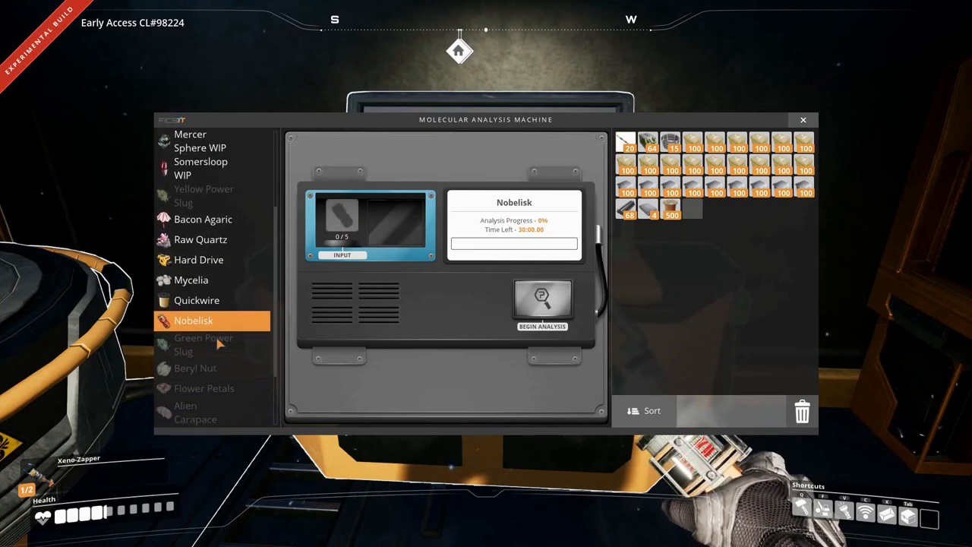
scroll(down, 3)
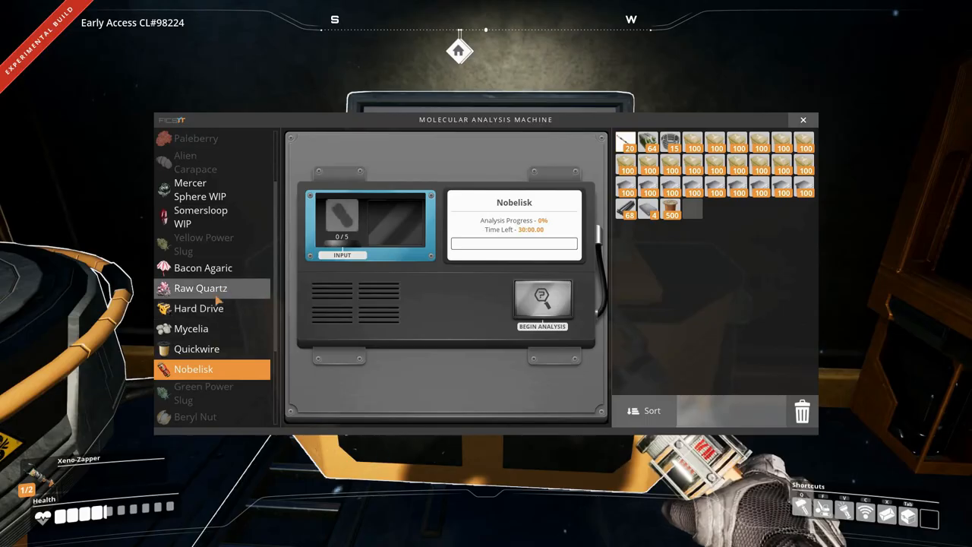
click(802, 120)
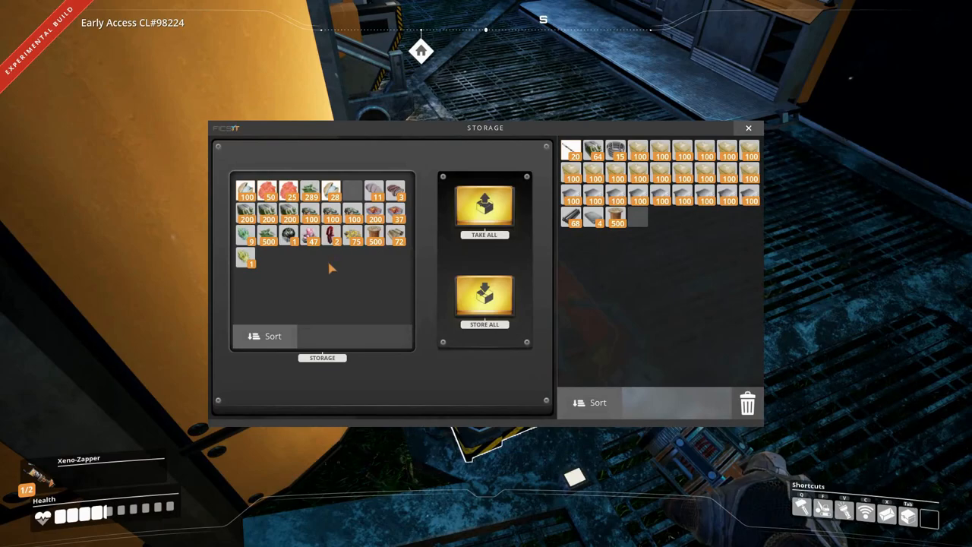
Check the storage boxes in turn, sorting one box's contents, and close them again.
click(274, 336)
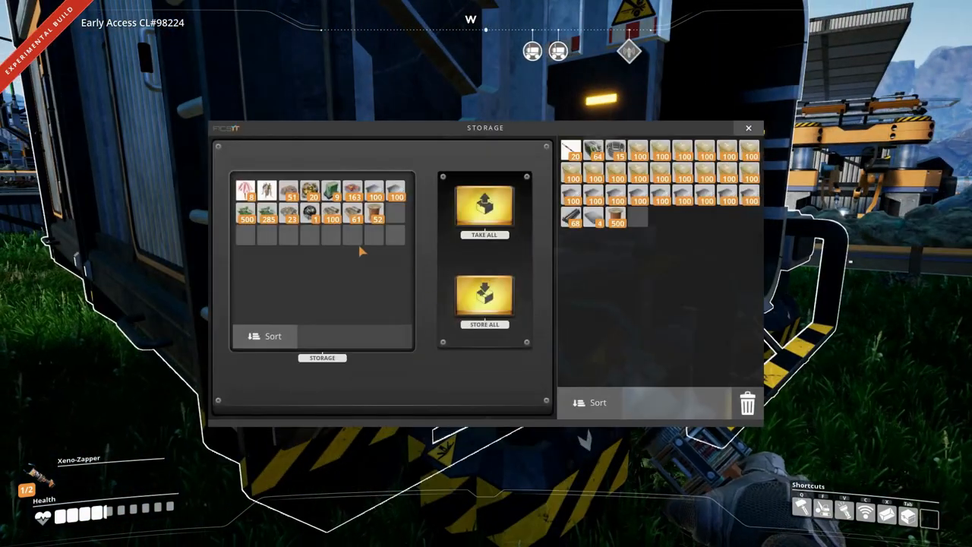
mouse_move(310, 190)
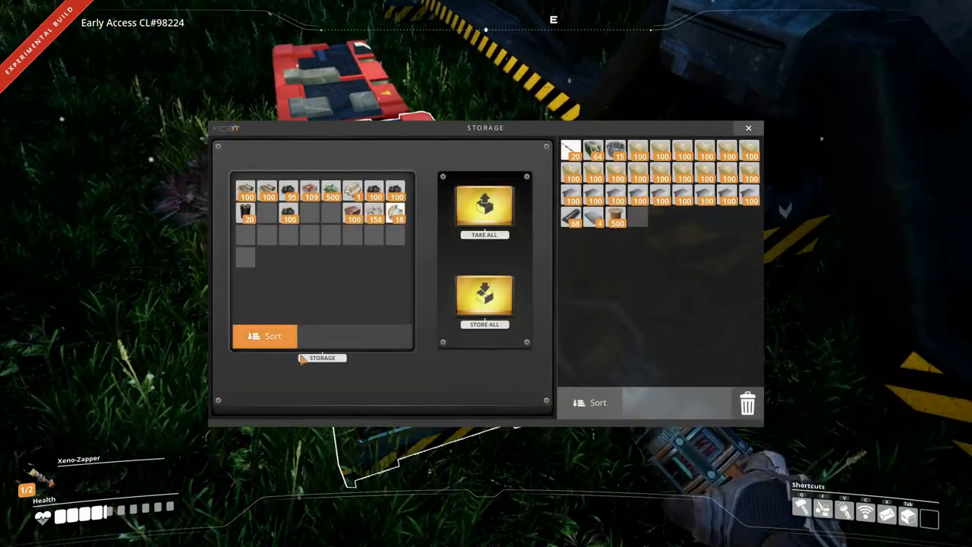
click(264, 335)
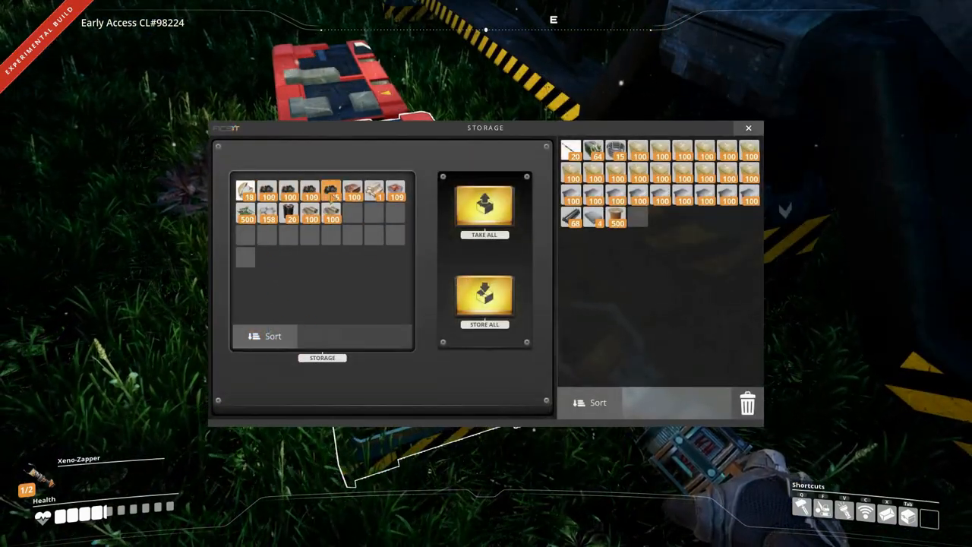
click(747, 128)
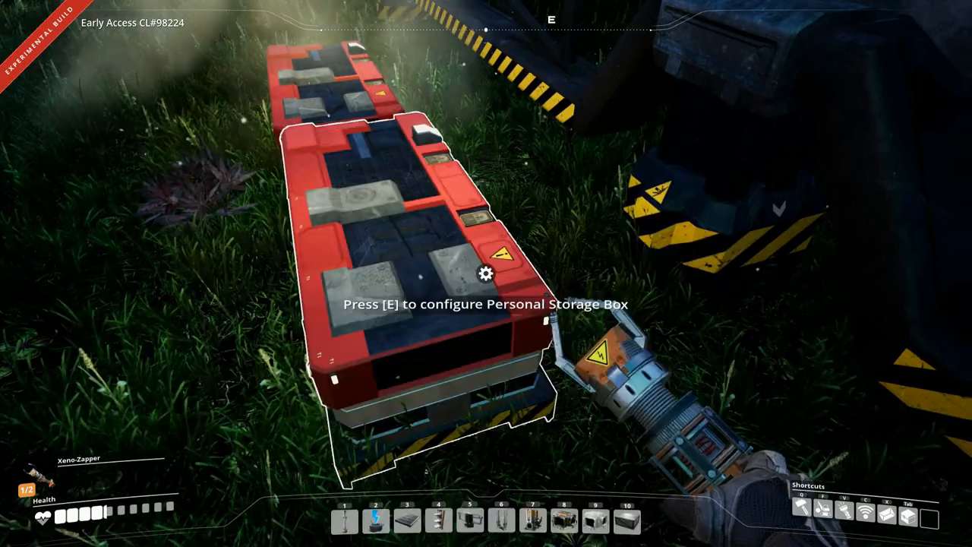
key(e)
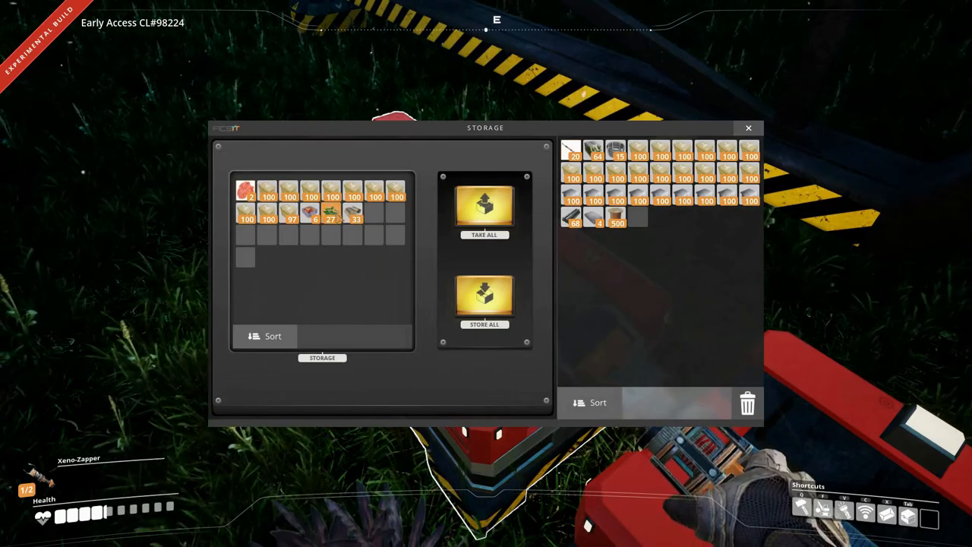
key(Escape)
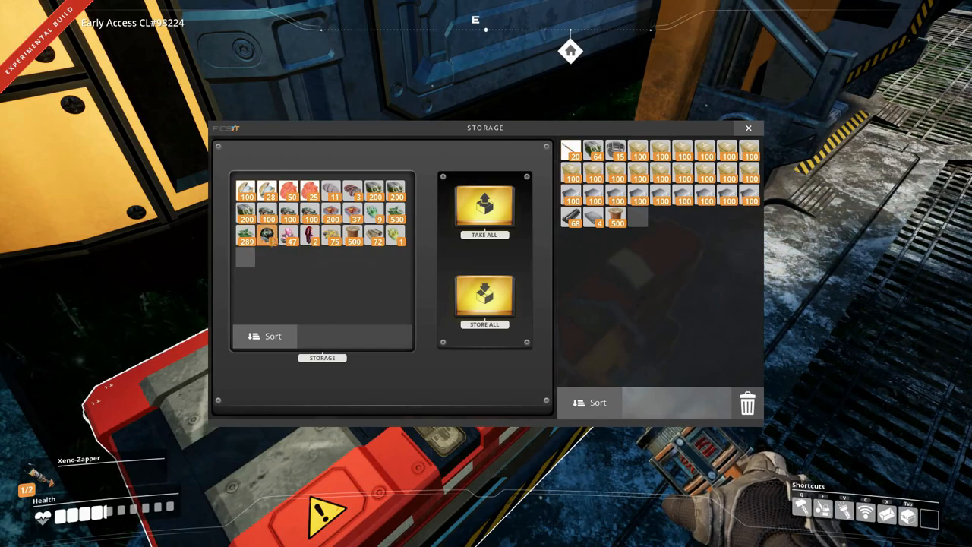
mouse_move(291, 237)
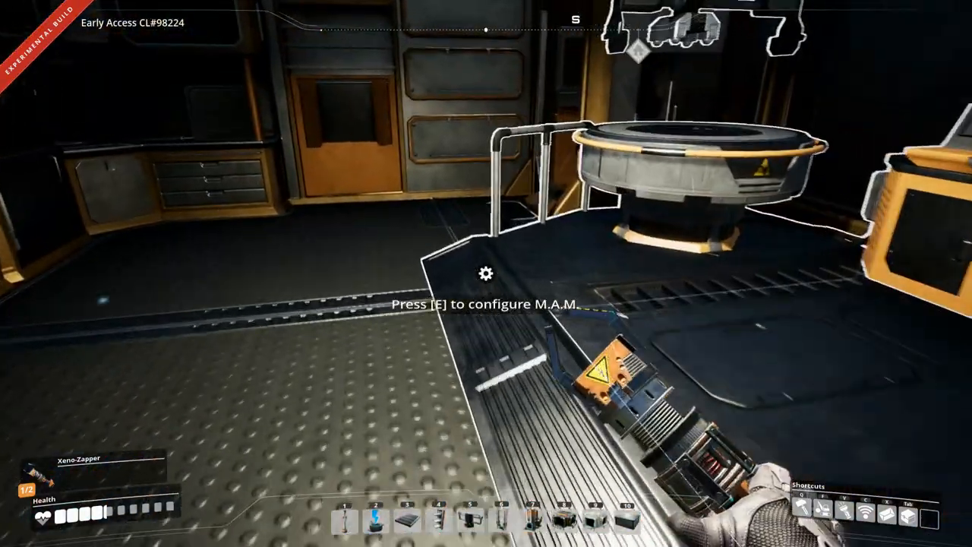
Browse the M.A.M. specimen list, hovering Hard Drive and Raw Quartz, without choosing one.
key(e)
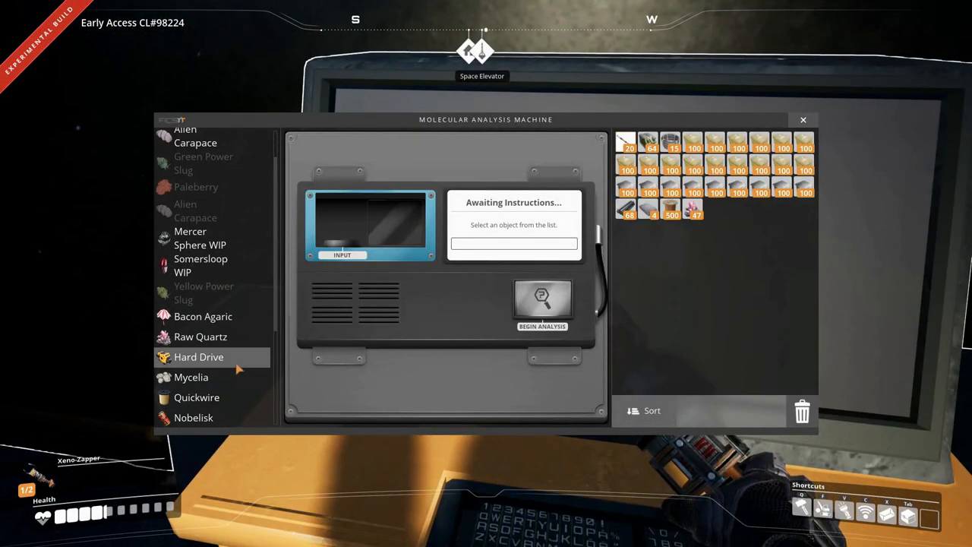
click(201, 337)
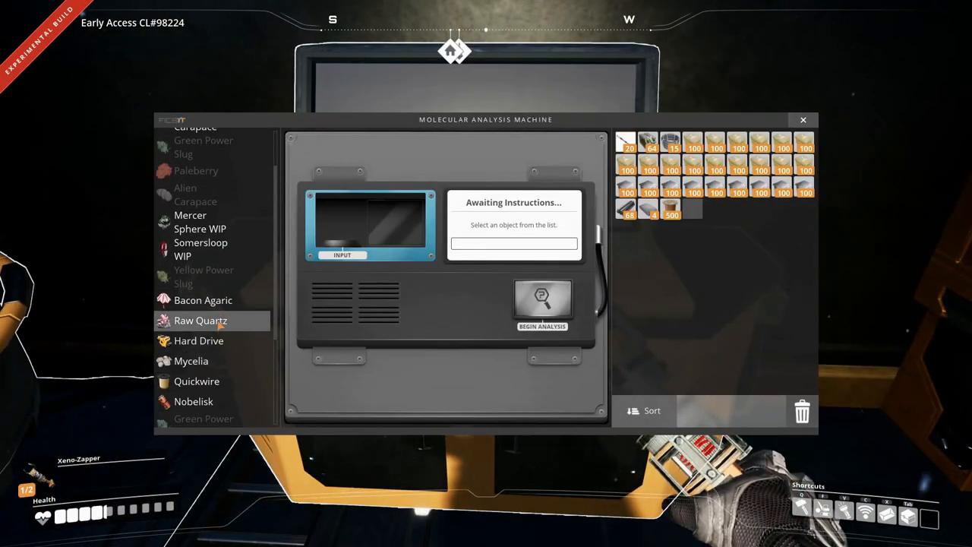
click(802, 120)
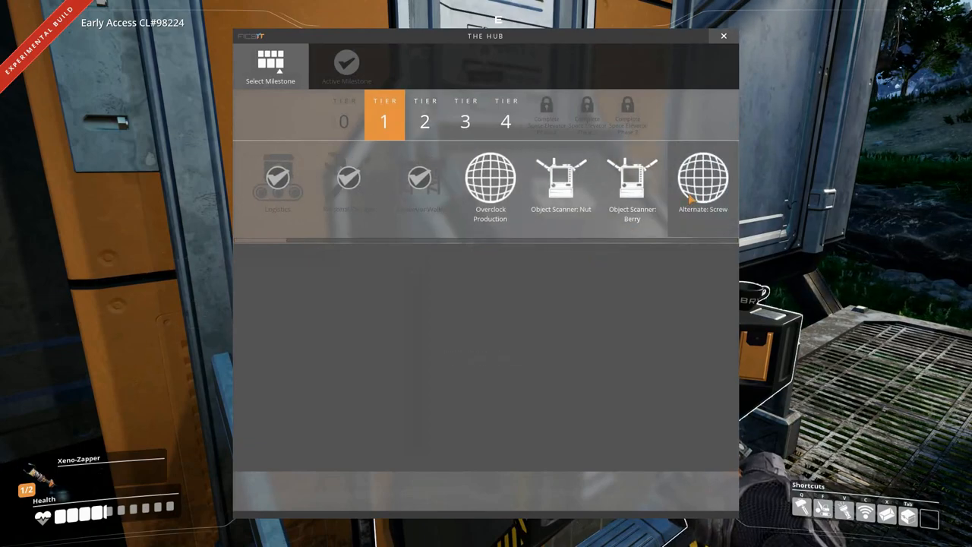
Review the Alternate: Screw milestone, then Tiers 2 and 3 with the Caterium Technology rewards.
click(702, 183)
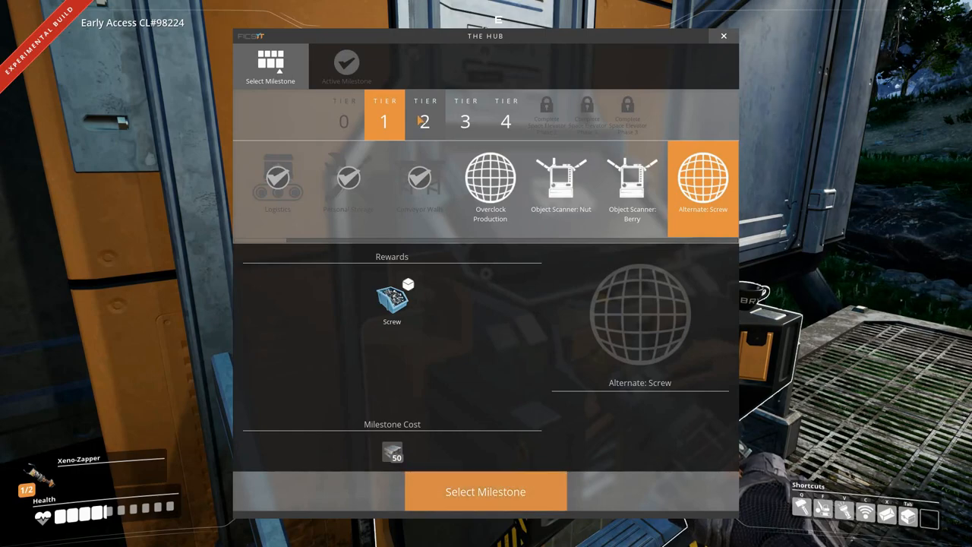
mouse_move(392, 301)
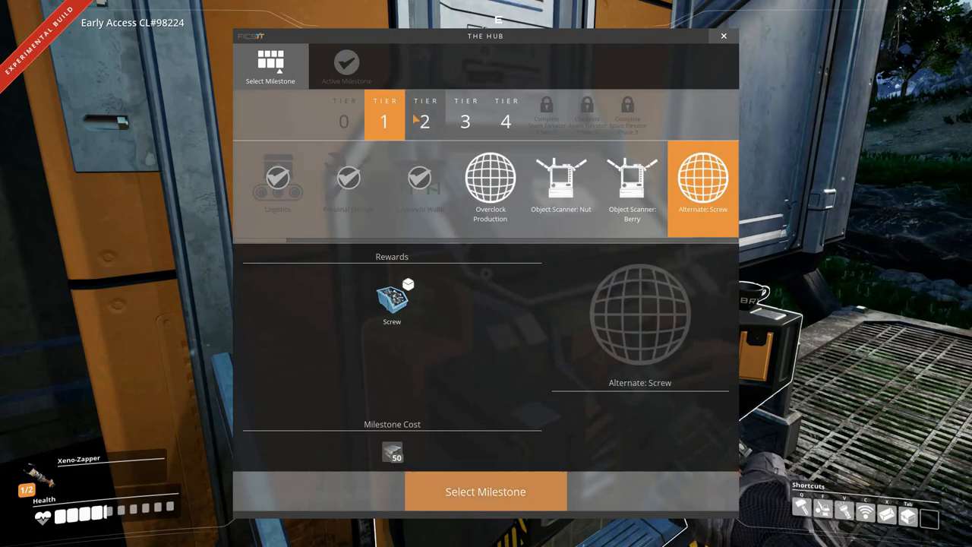
click(425, 122)
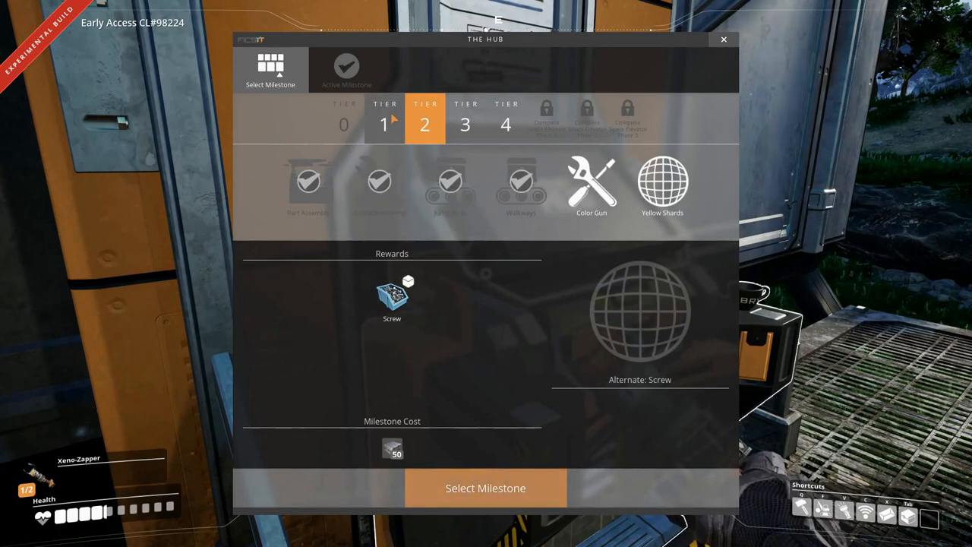
click(384, 121)
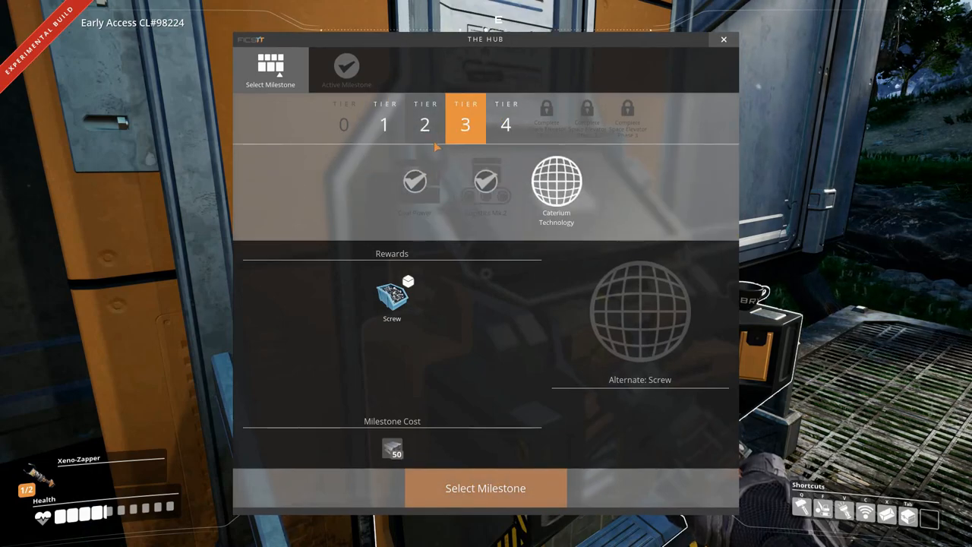
click(555, 182)
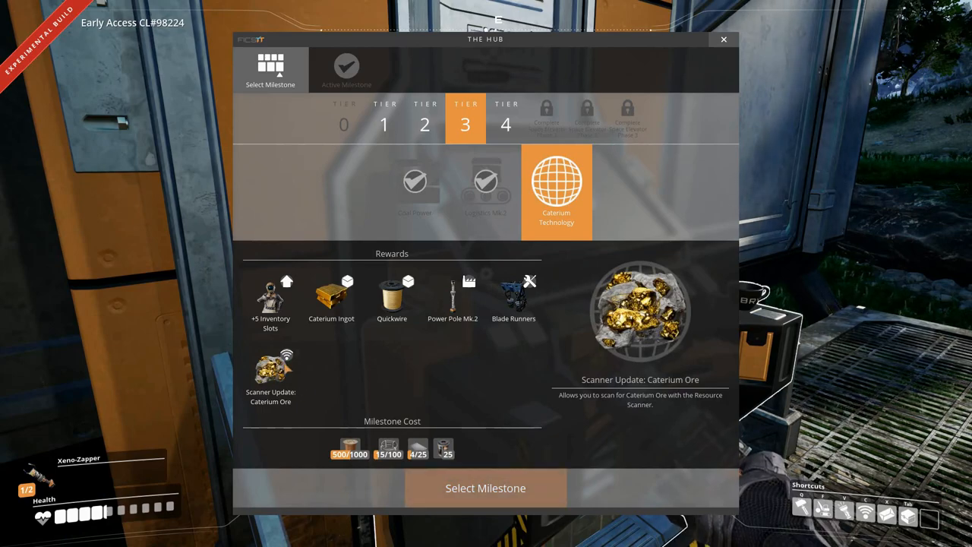
mouse_move(513, 297)
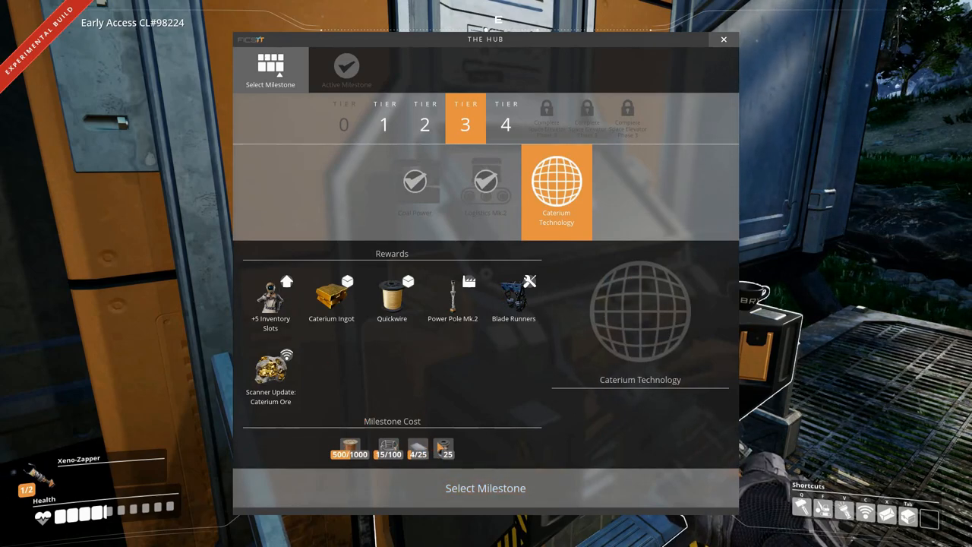
Preview the Tier 4 Explosives milestone's rewards and cost, then leave the HUB terminal.
click(506, 125)
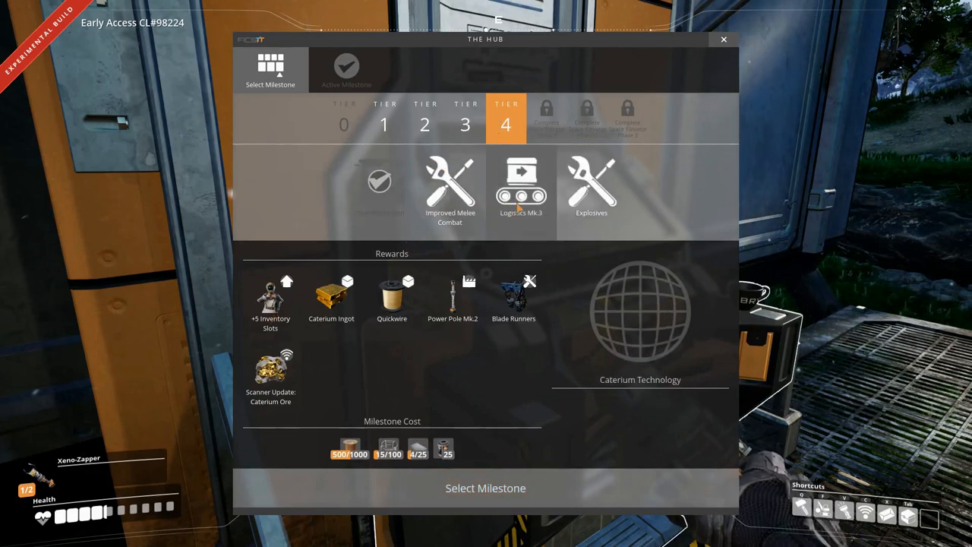
click(592, 185)
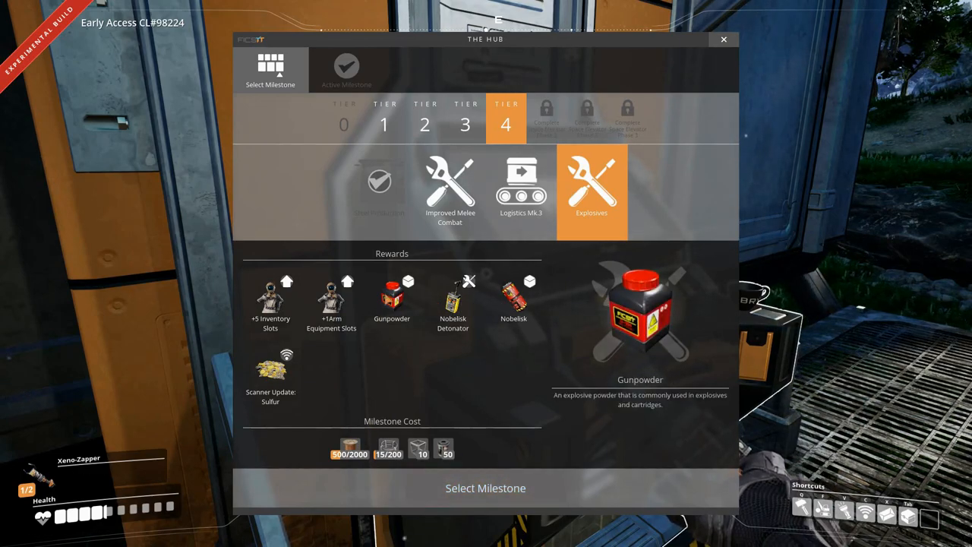
click(723, 40)
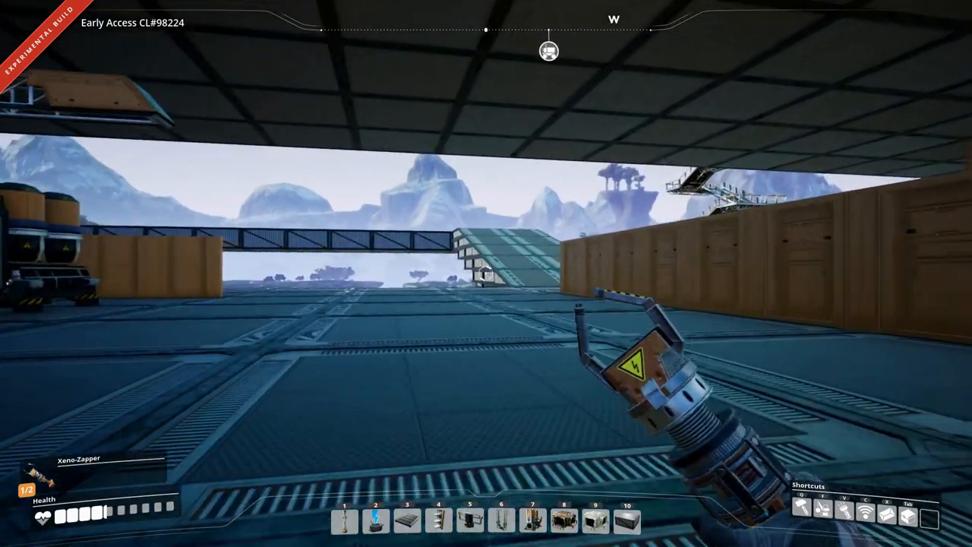
mouse_move(486, 273)
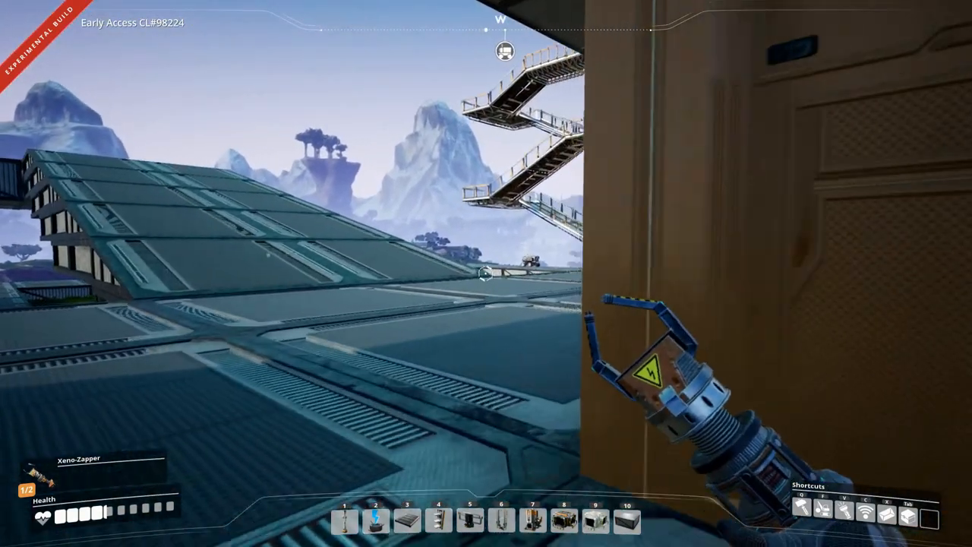
mouse_move(486, 273)
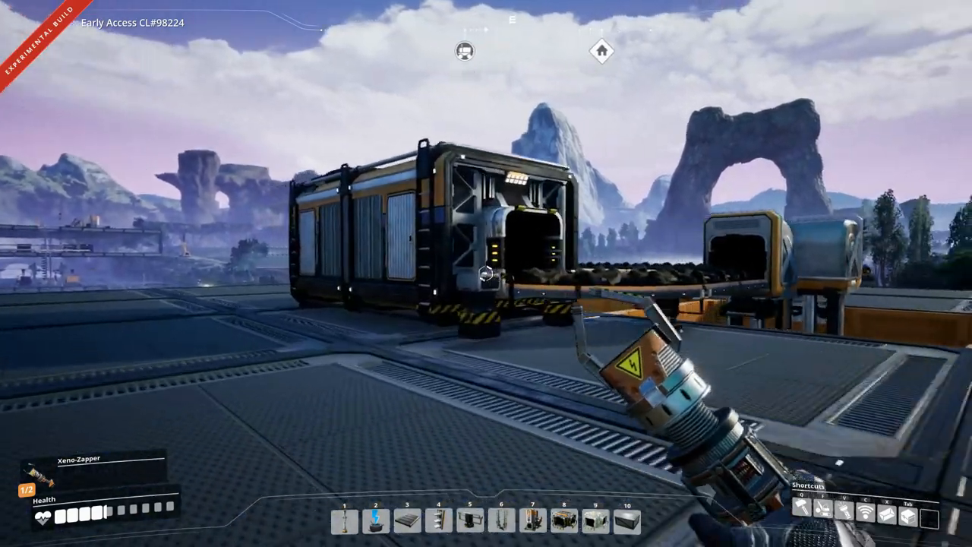
click(483, 276)
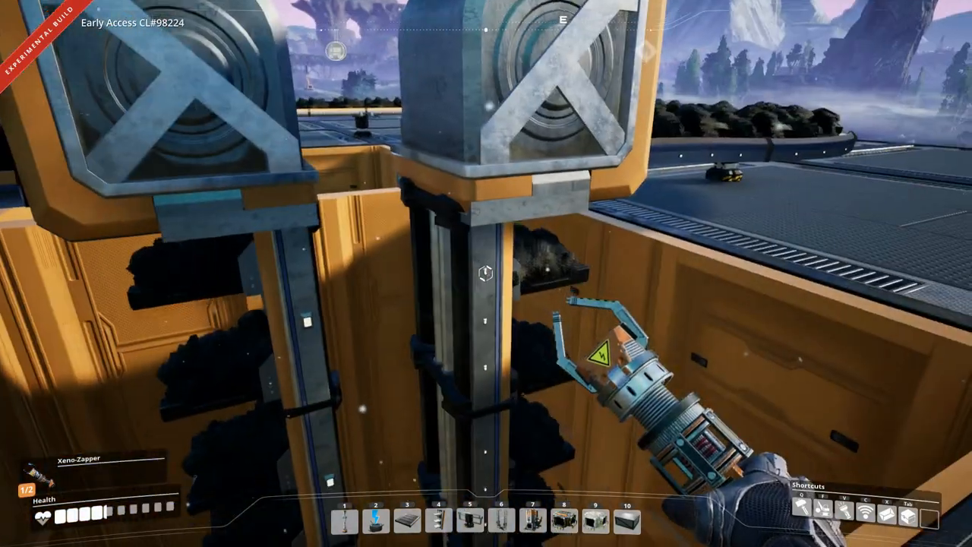
mouse_move(486, 274)
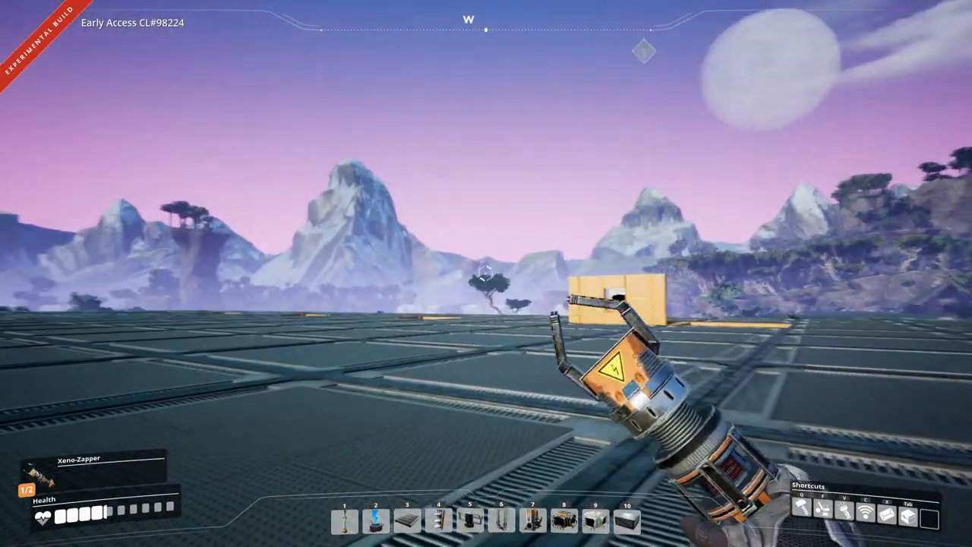
mouse_move(486, 273)
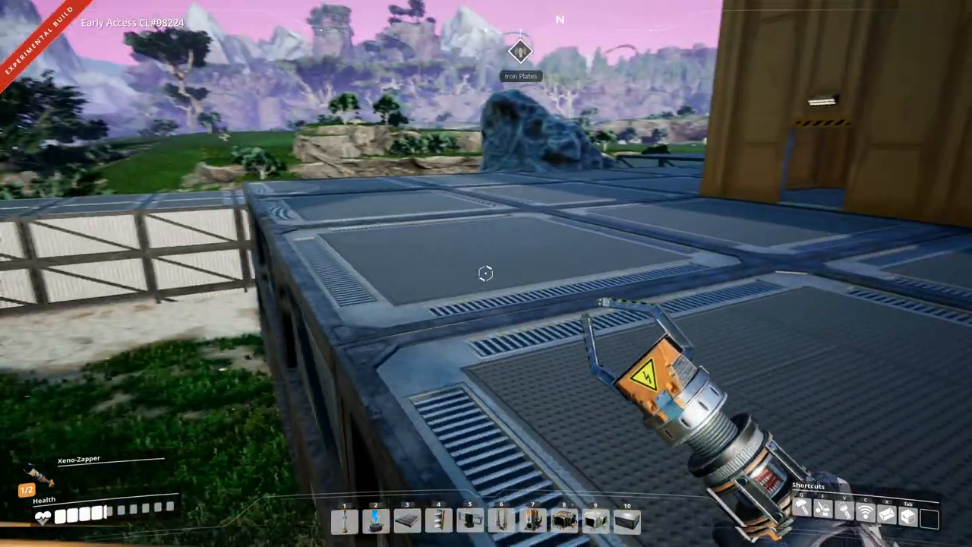
mouse_move(486, 273)
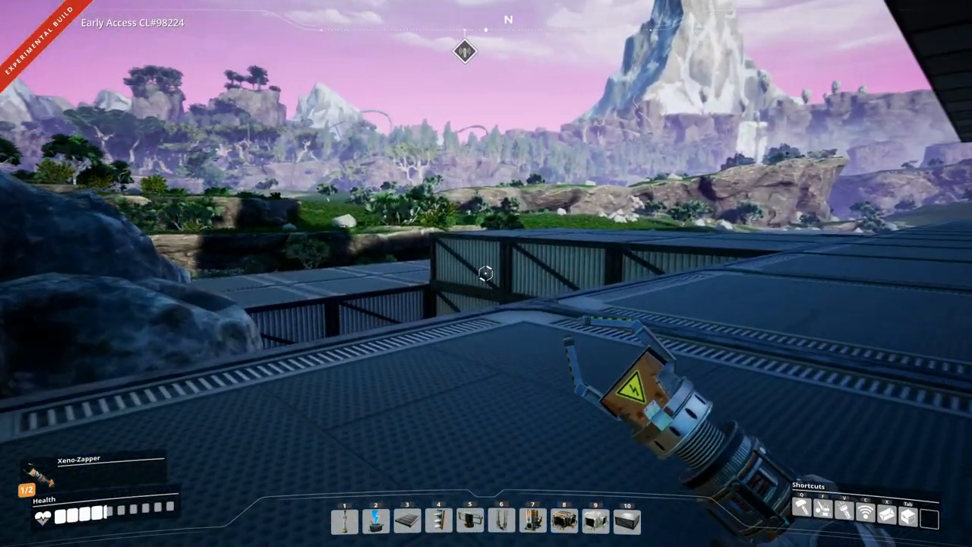
mouse_move(486, 273)
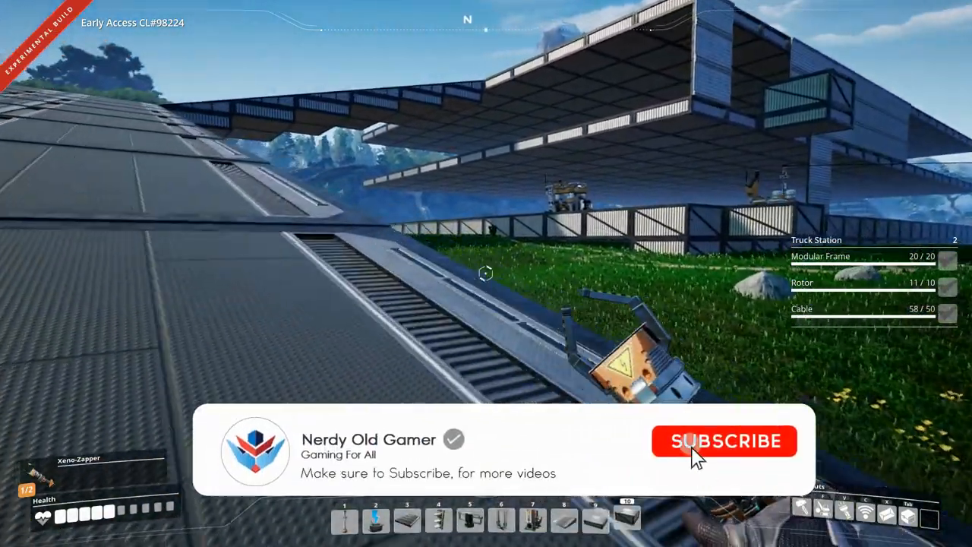
Pin the Truck Station recipe checklist (Modular Frame, Rotor, Cable) to the HUD.
click(722, 440)
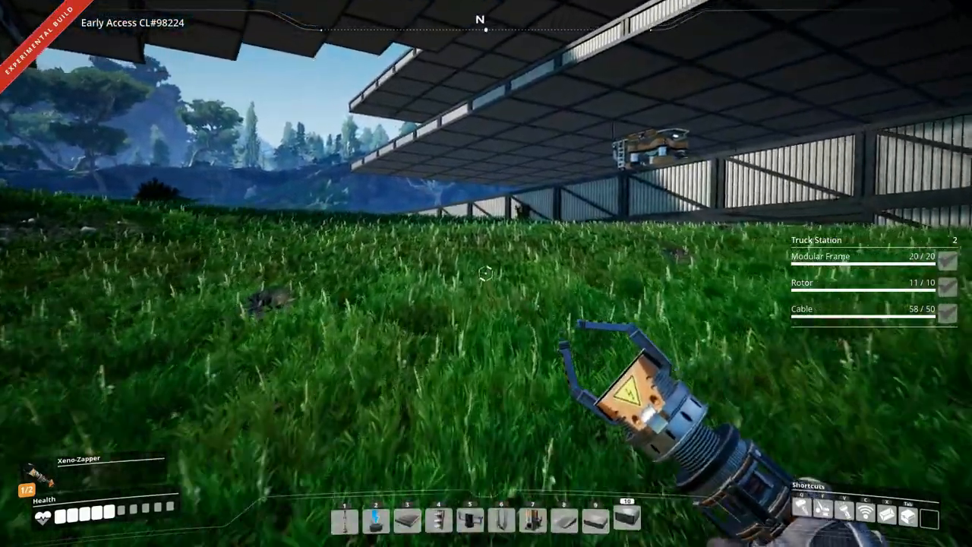
mouse_move(486, 274)
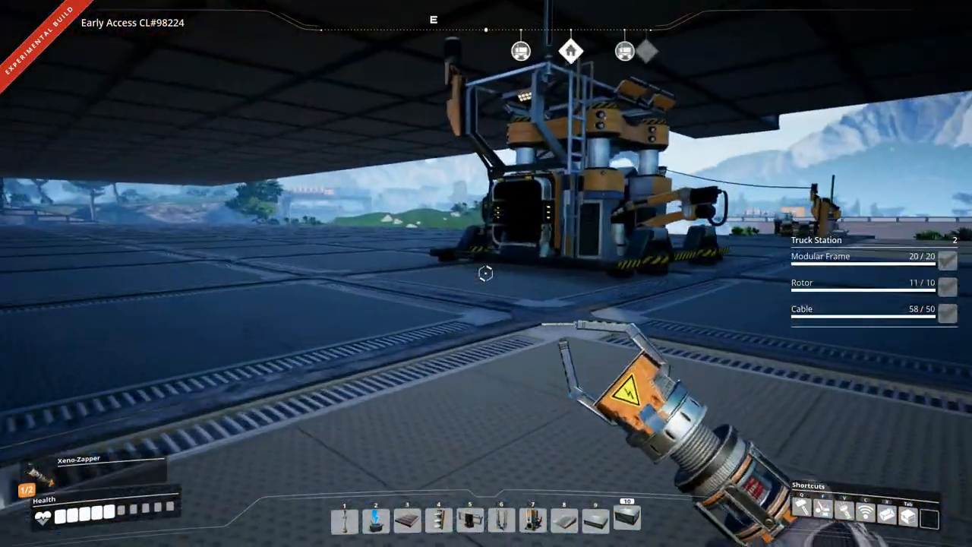
mouse_move(486, 273)
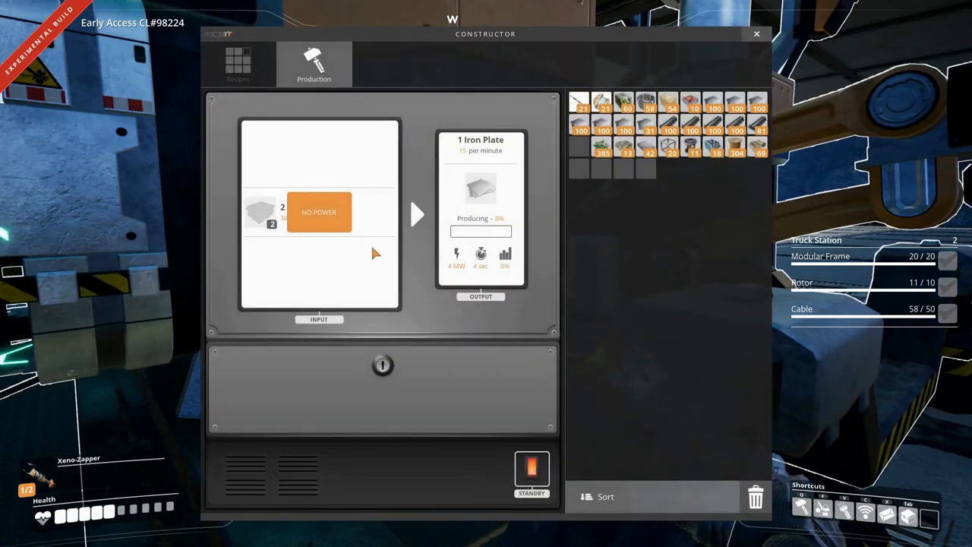
mouse_move(322, 213)
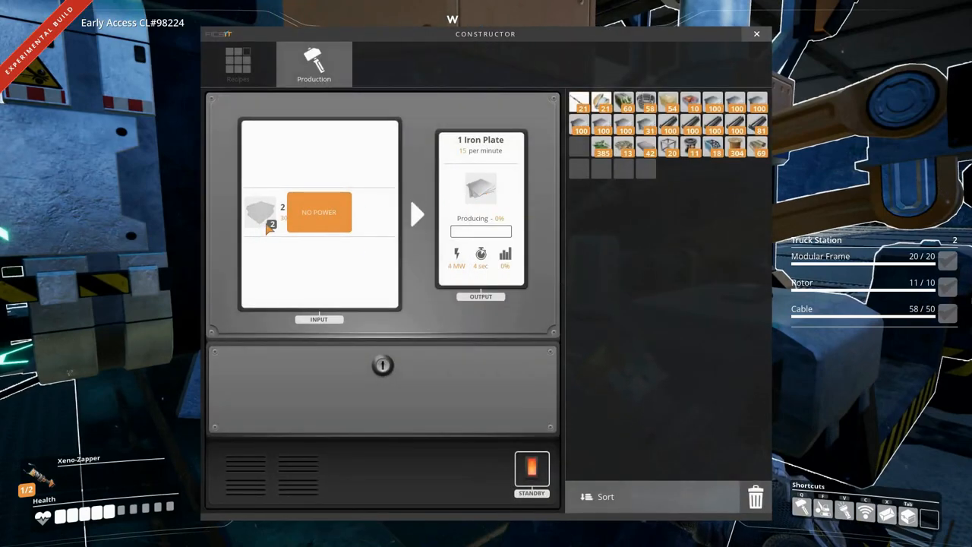
mouse_move(261, 216)
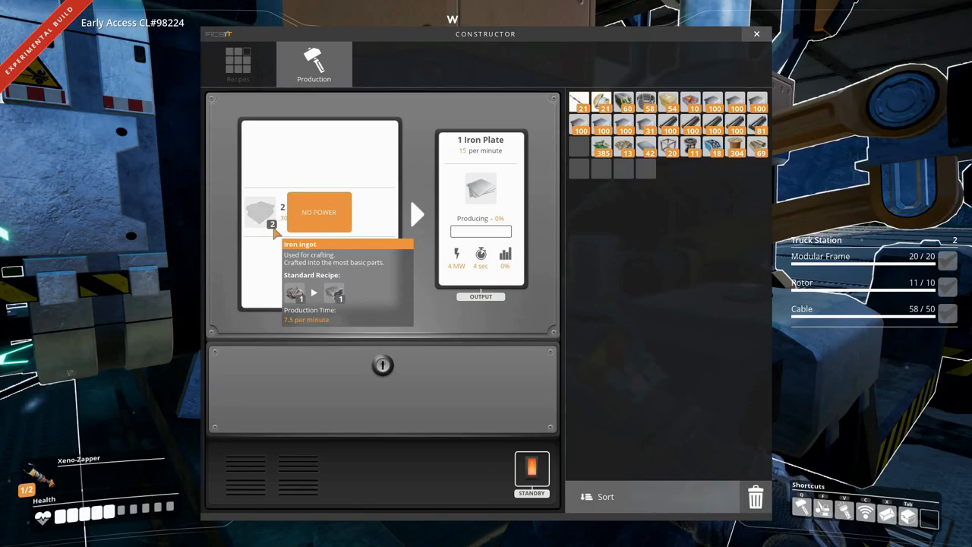
mouse_move(325, 229)
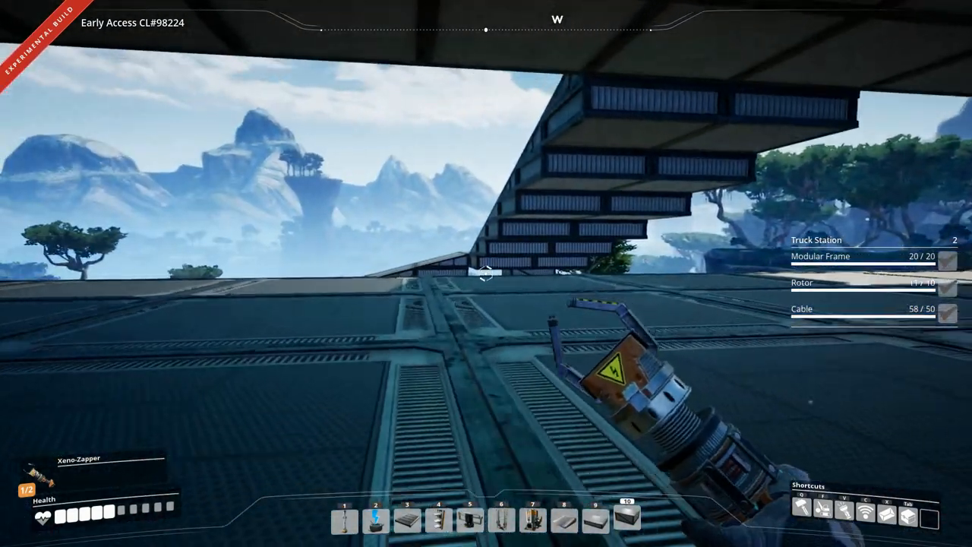
mouse_move(486, 273)
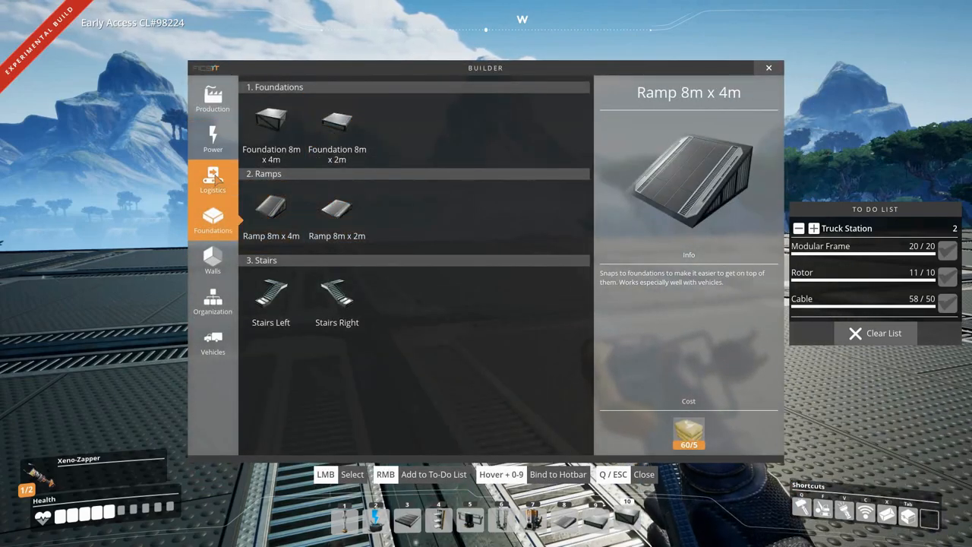
Choose the Truck Station from the Vehicles build category for placement on the foundations.
click(213, 342)
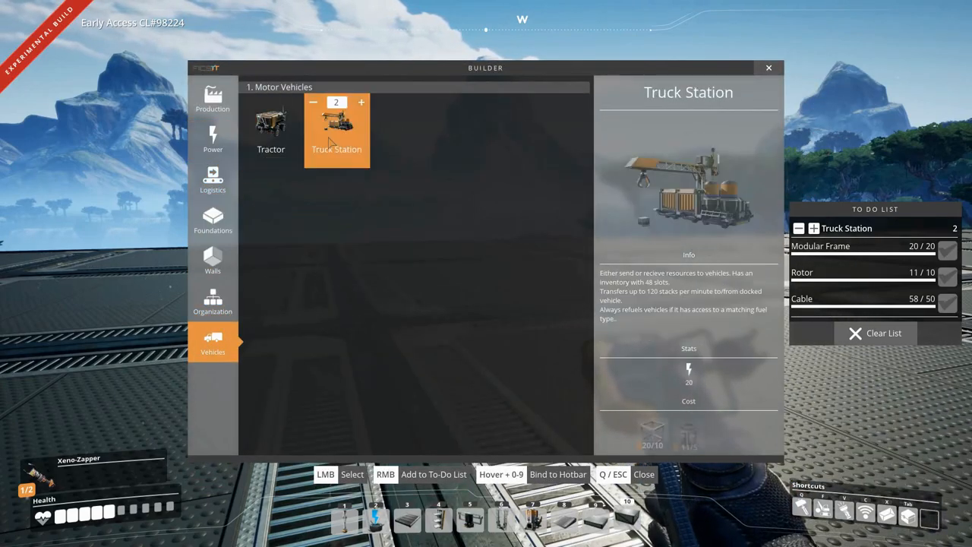
click(337, 129)
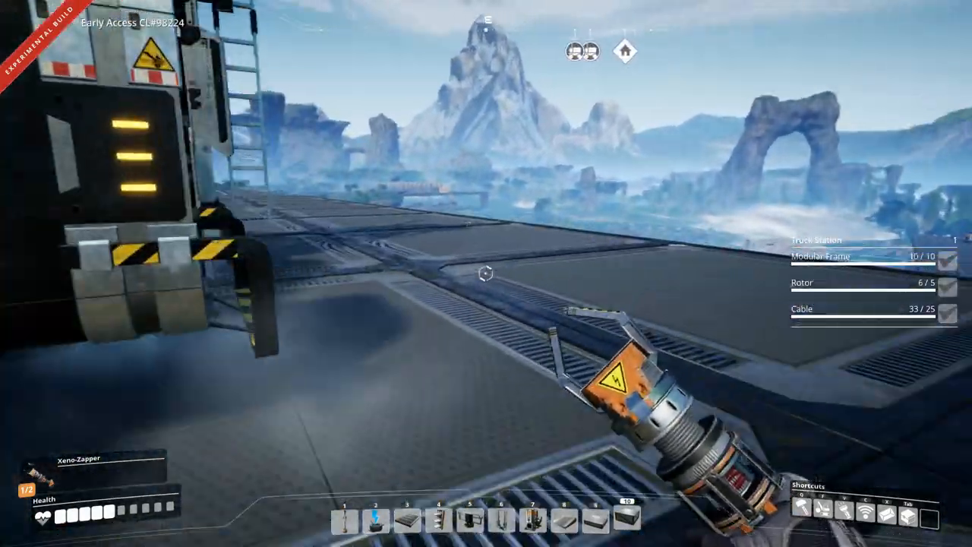
mouse_move(486, 274)
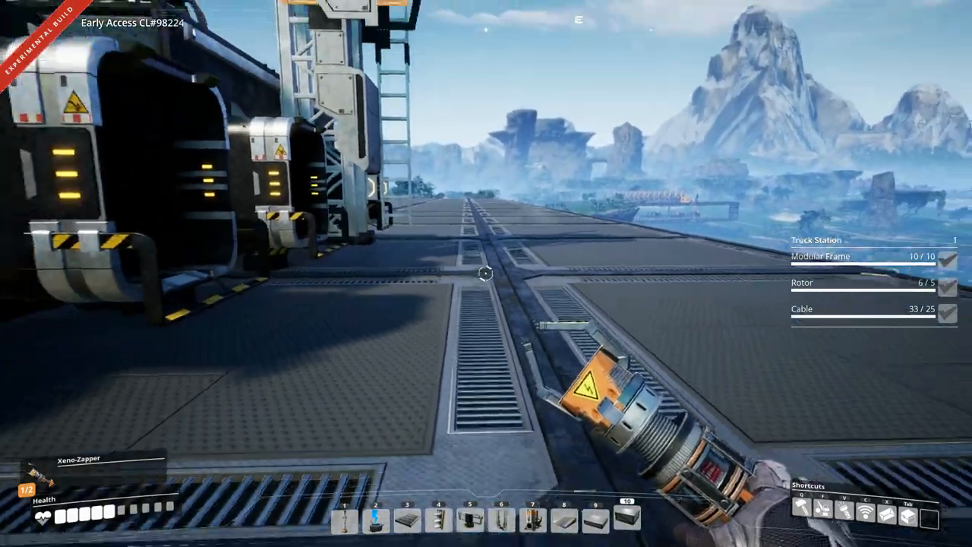
mouse_move(486, 273)
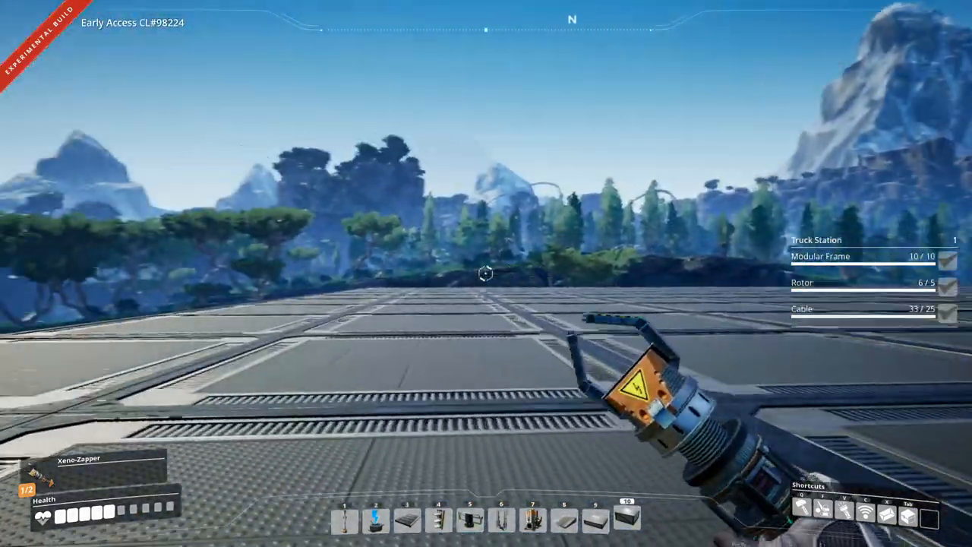
mouse_move(486, 273)
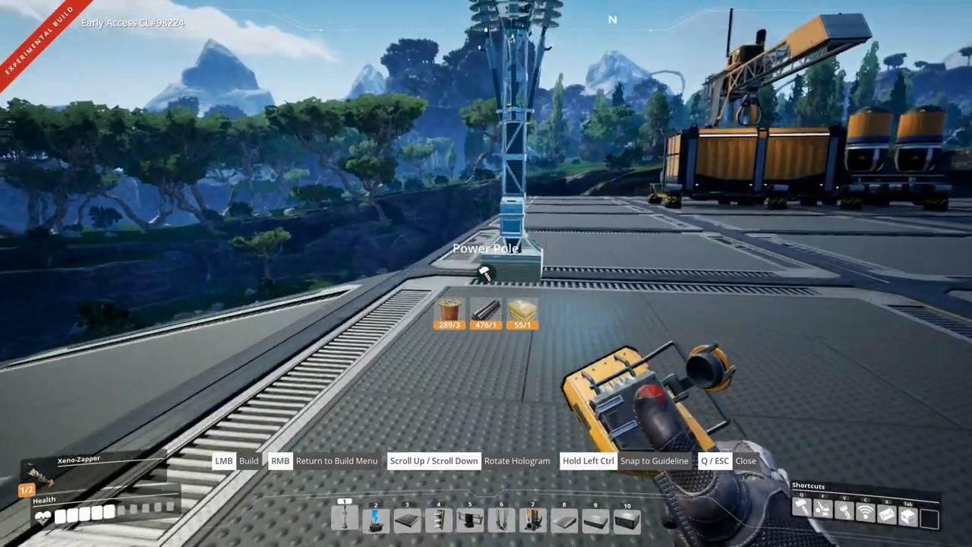
Place a power pole on the platform next to the conveyor belt.
click(486, 273)
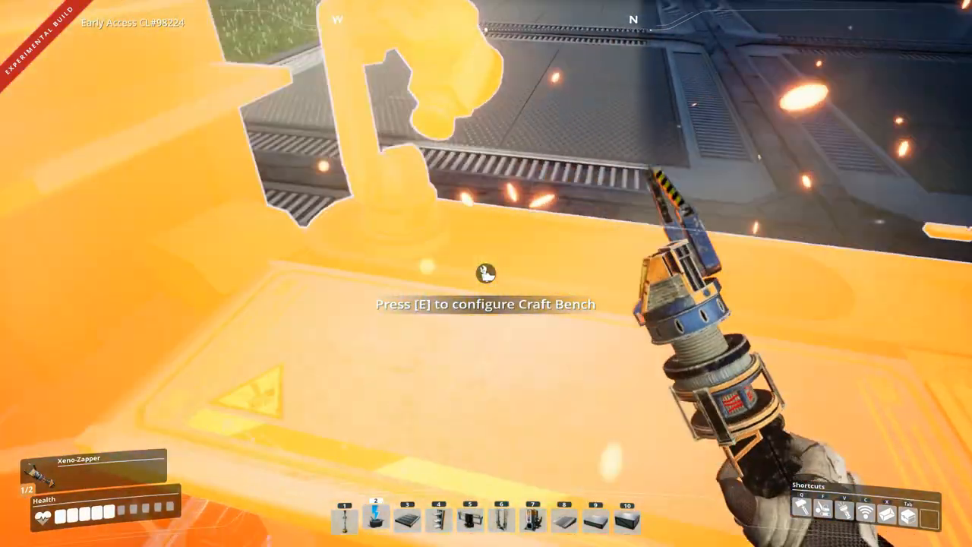
Hand-craft several batches of Cable at the Craft Bench and close it again.
key(e)
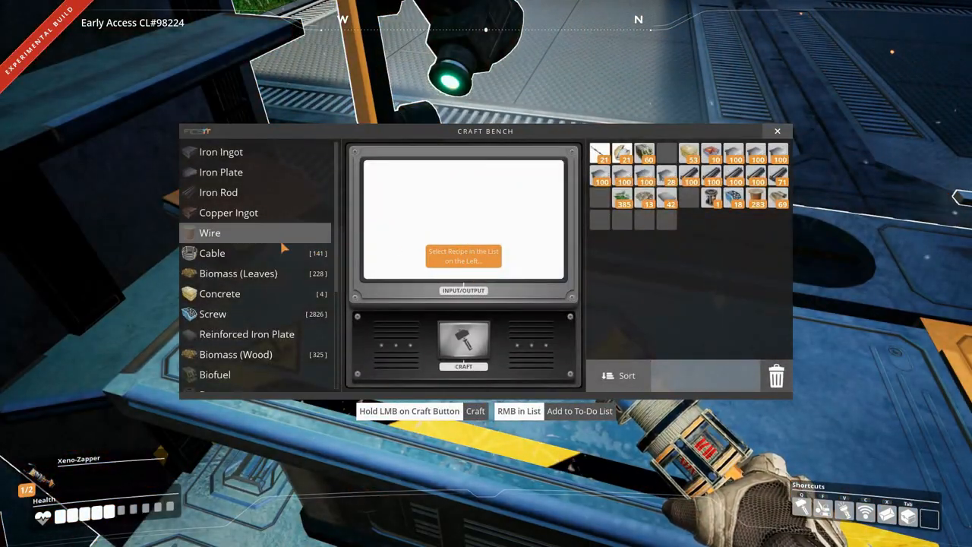
click(213, 252)
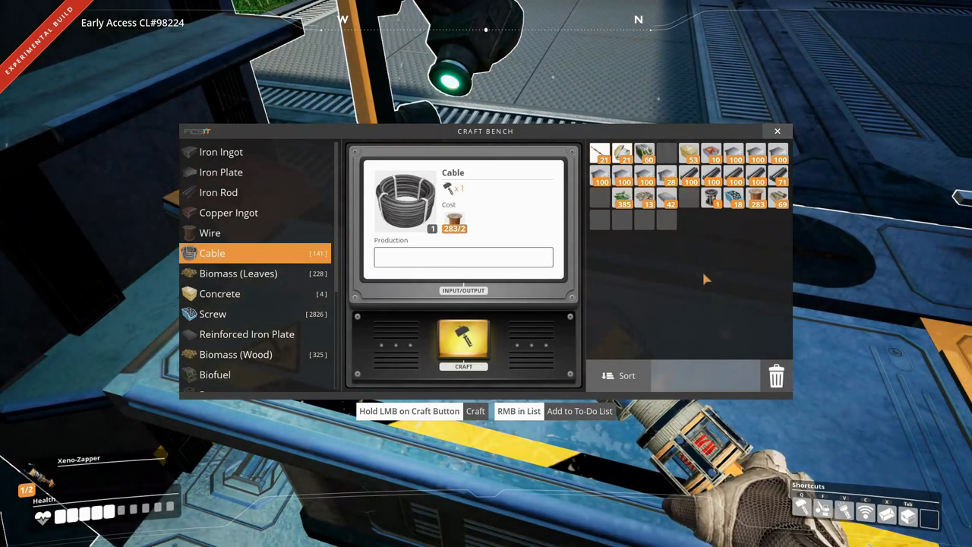
click(463, 343)
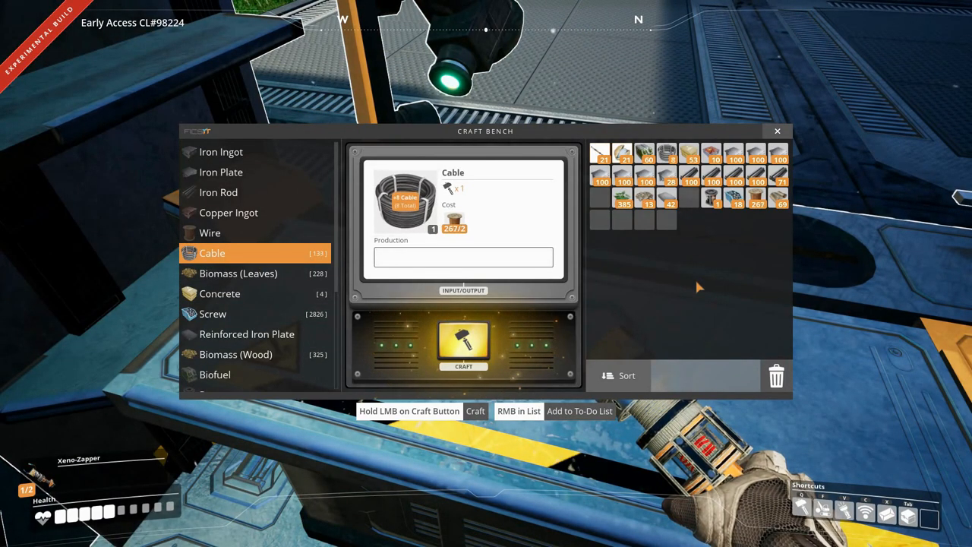
click(463, 346)
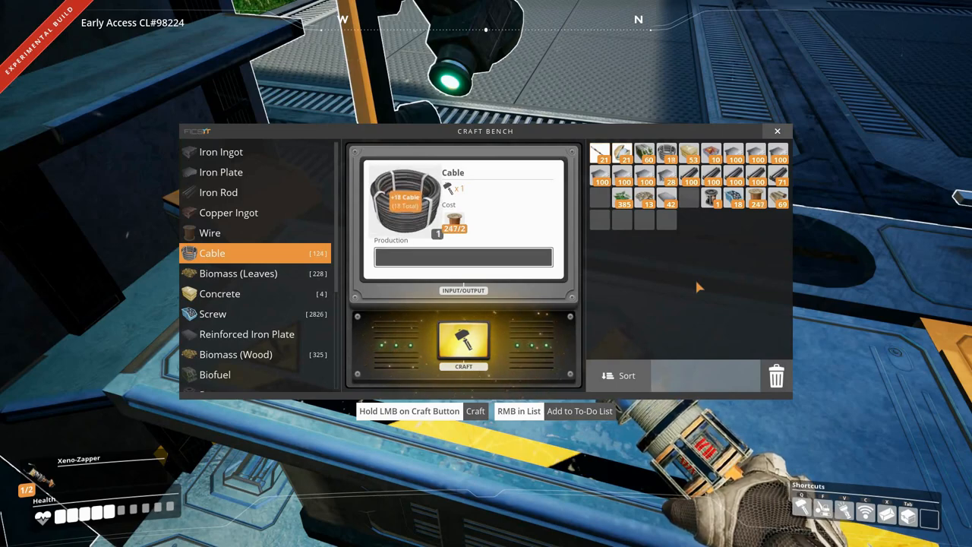
click(463, 346)
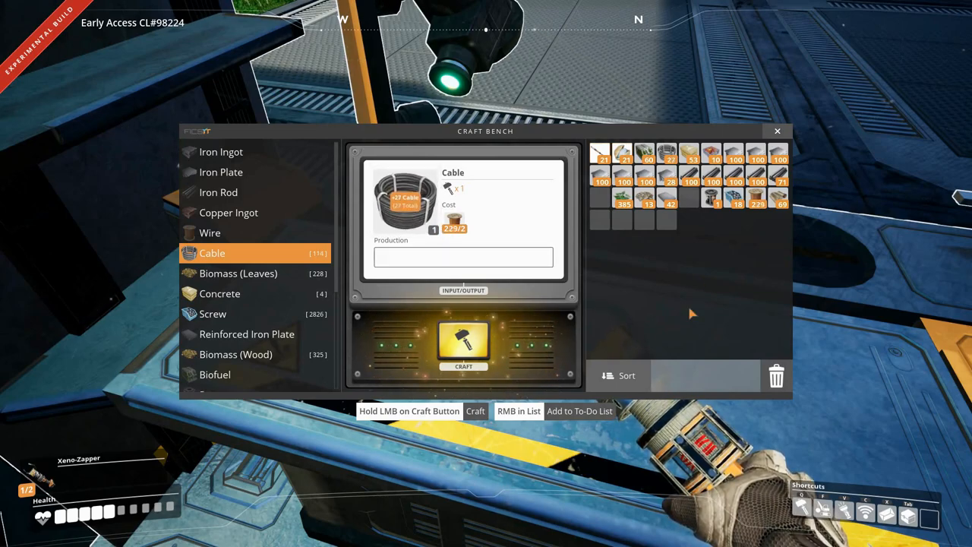
click(463, 343)
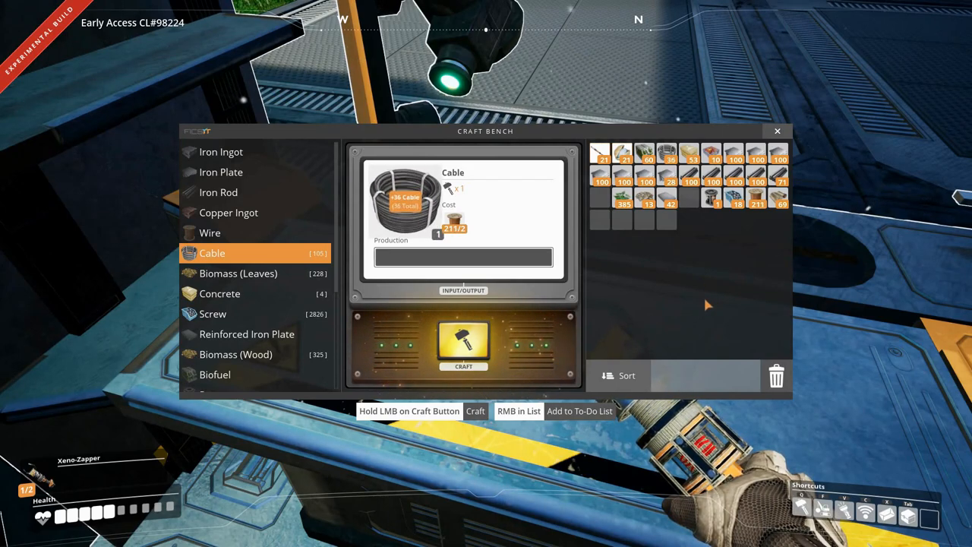
click(463, 344)
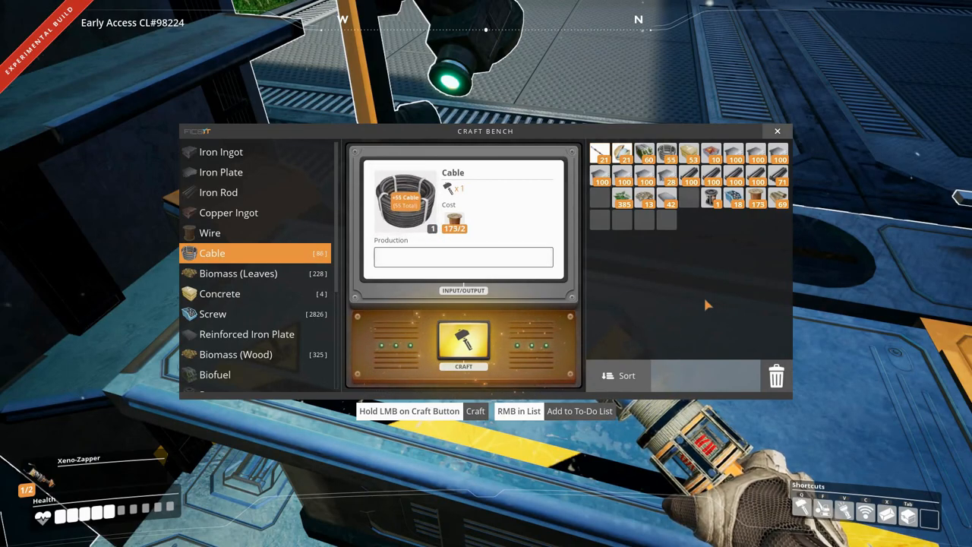
click(463, 343)
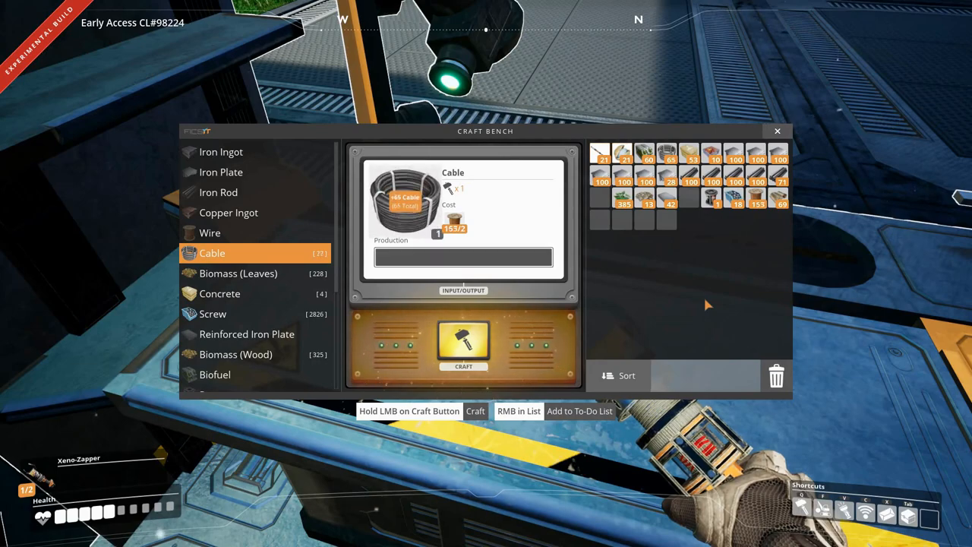
click(463, 342)
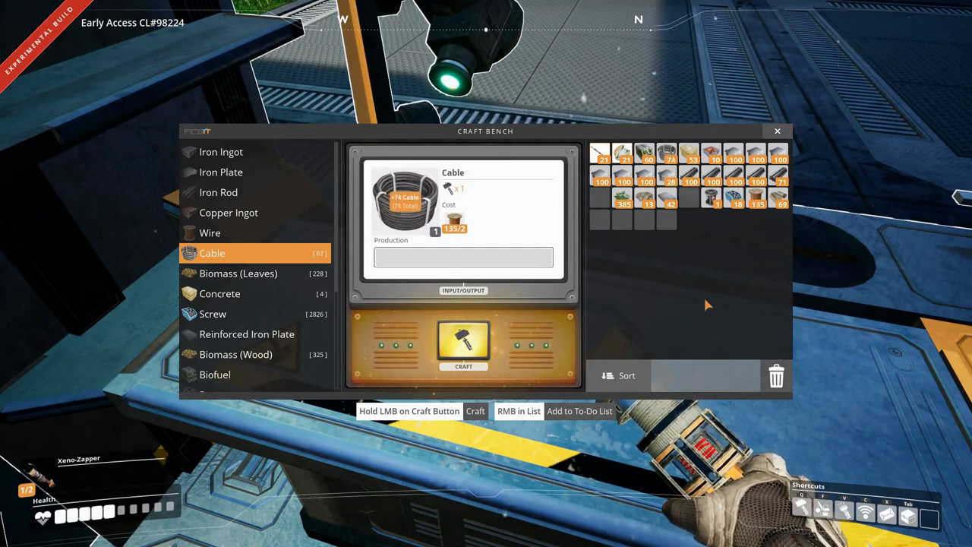
click(463, 342)
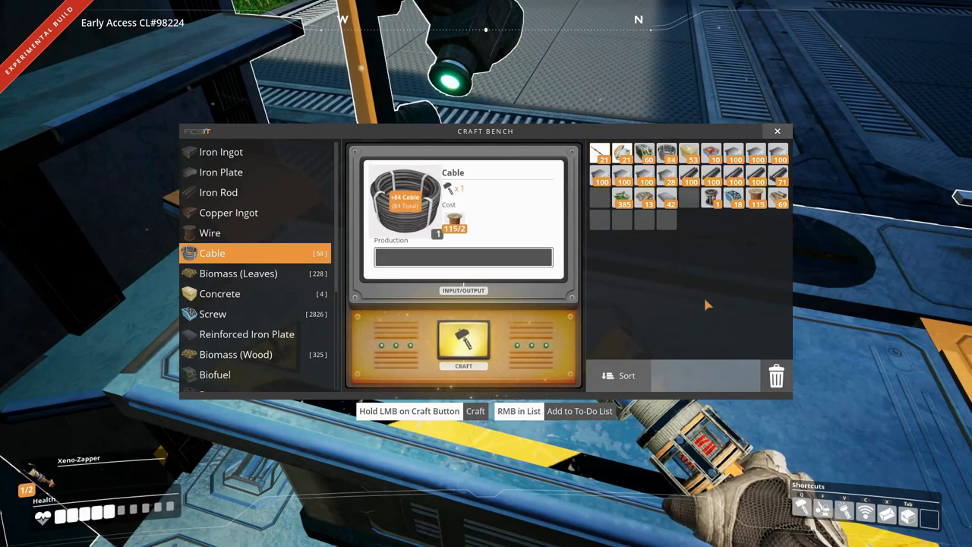
click(463, 343)
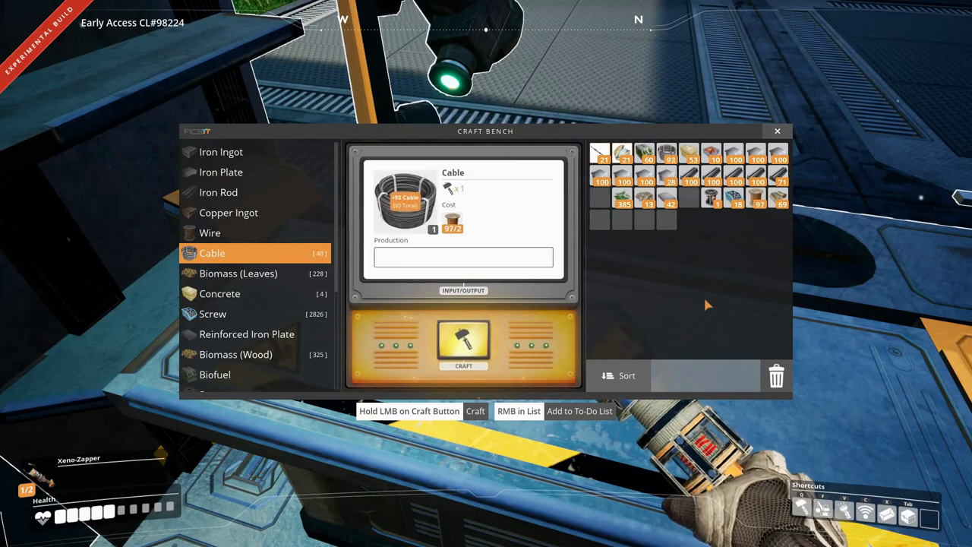
click(777, 130)
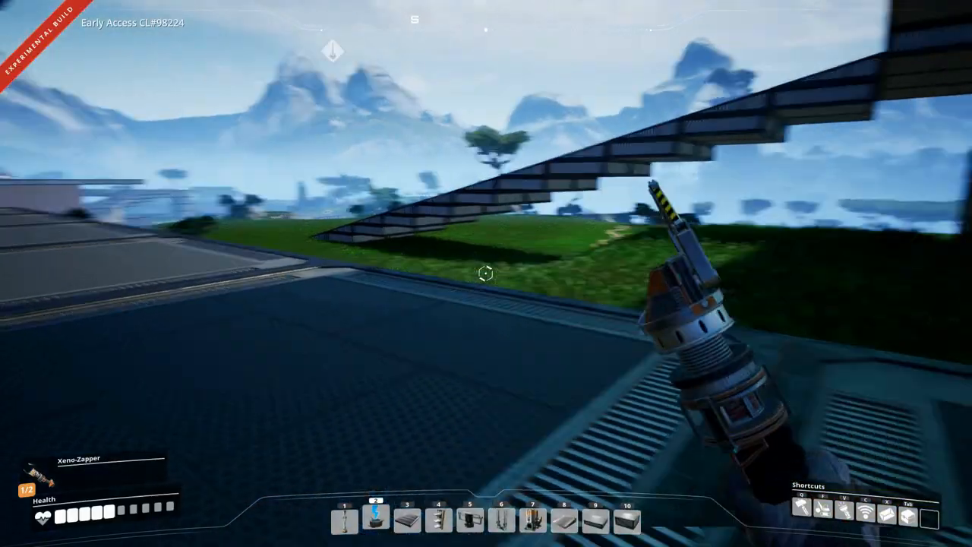
mouse_move(486, 274)
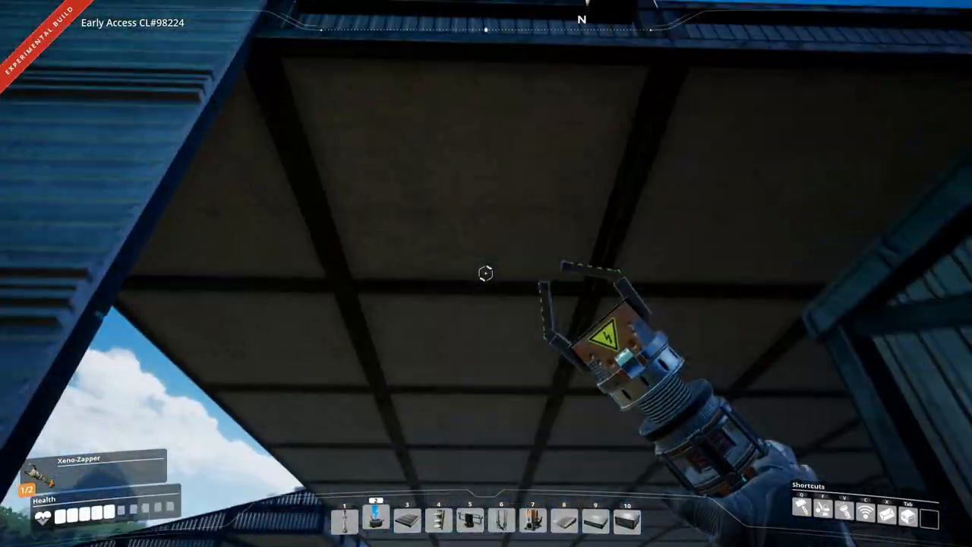
mouse_move(486, 273)
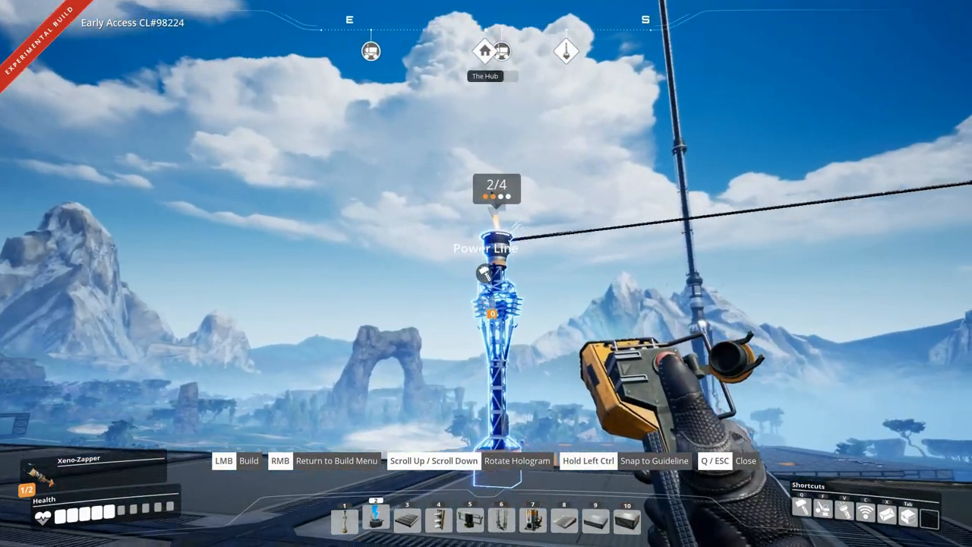
Build the power pole with its power line connected.
click(223, 461)
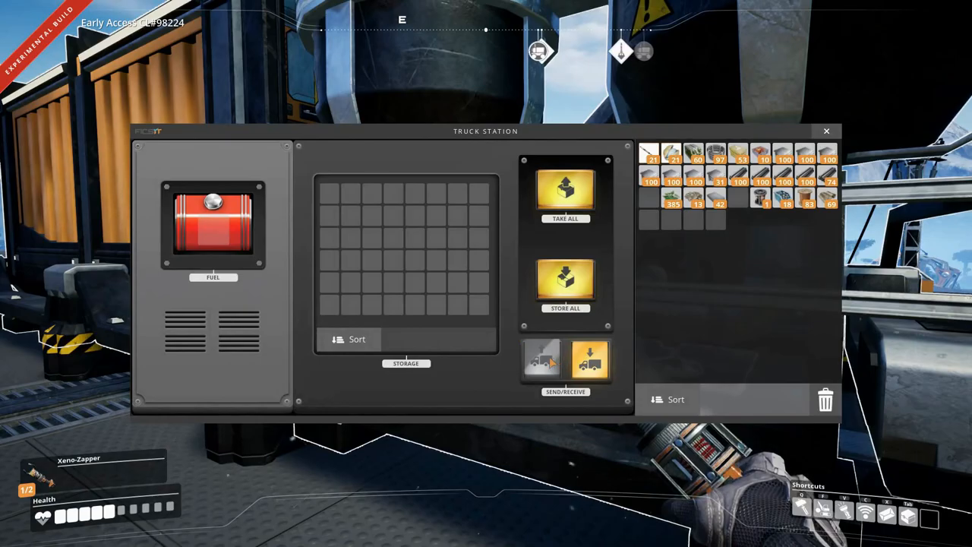
Set the Truck Station to unload deliveries into its storage and close its window.
click(541, 362)
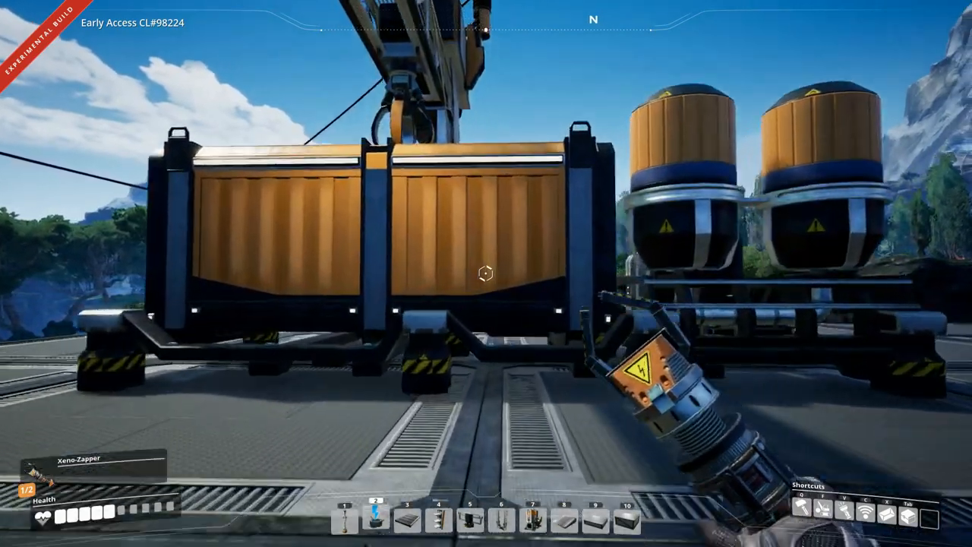
click(486, 273)
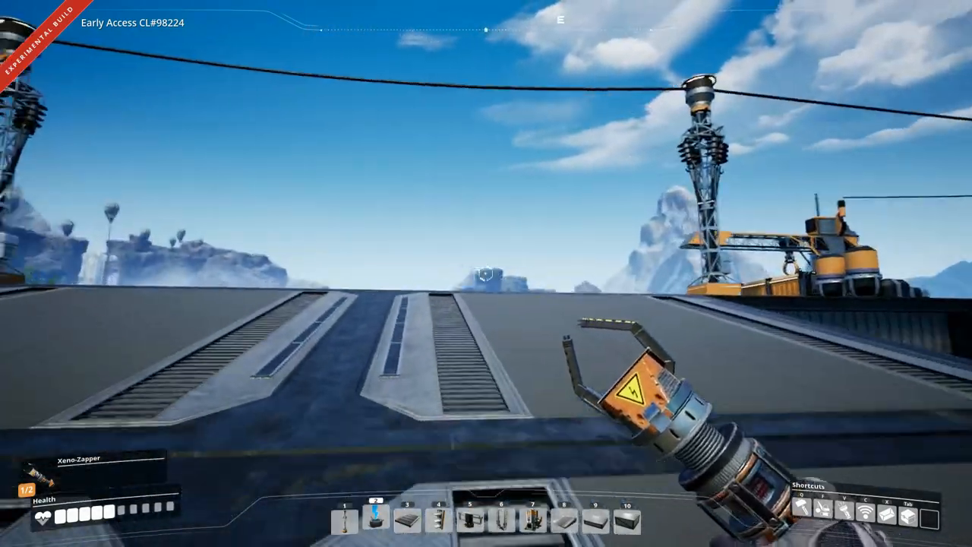
mouse_move(486, 274)
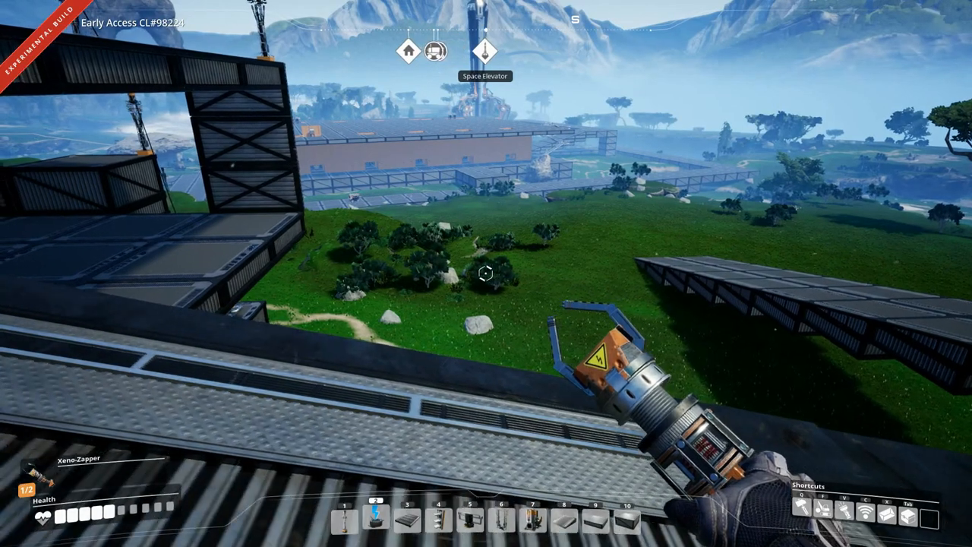
mouse_move(486, 273)
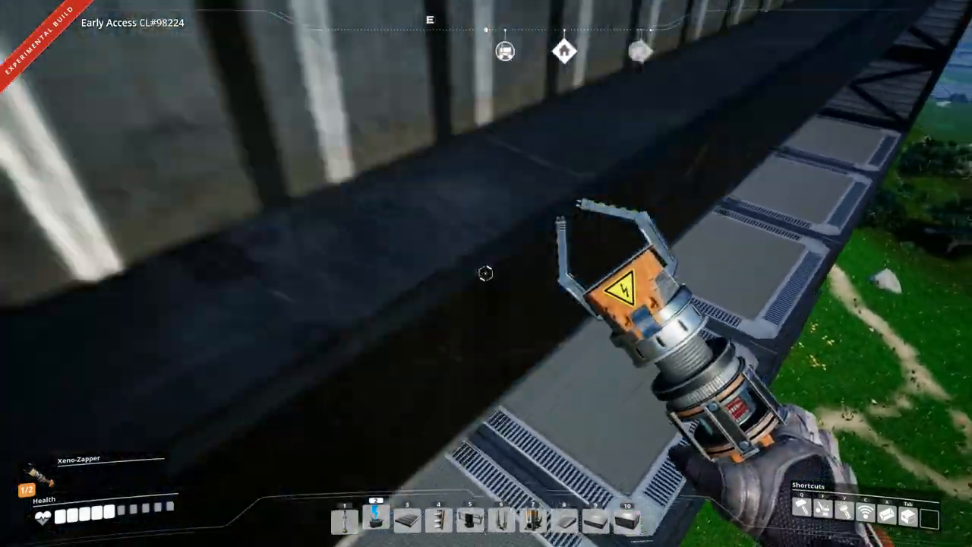
mouse_move(486, 273)
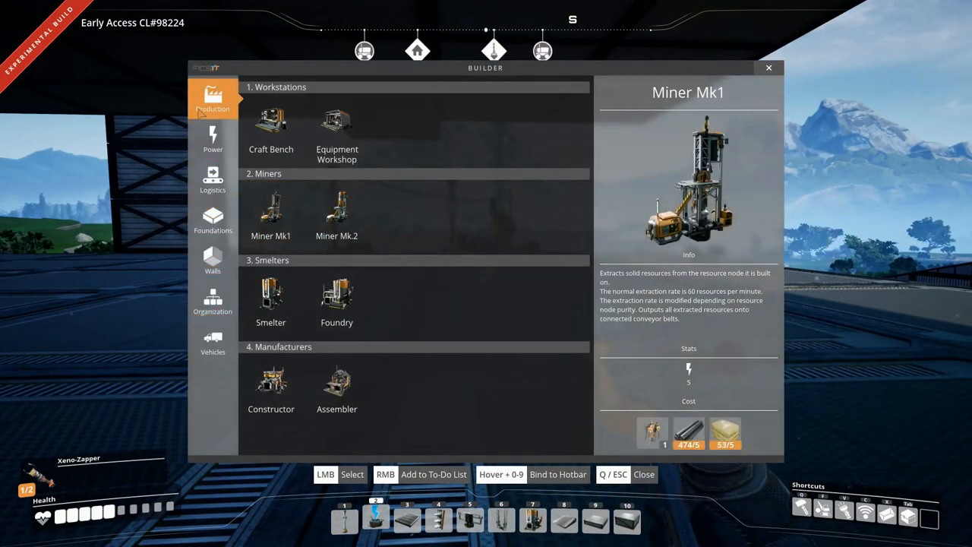
Pick the Constructor from the Production buildings to position beside the factory machines.
click(270, 387)
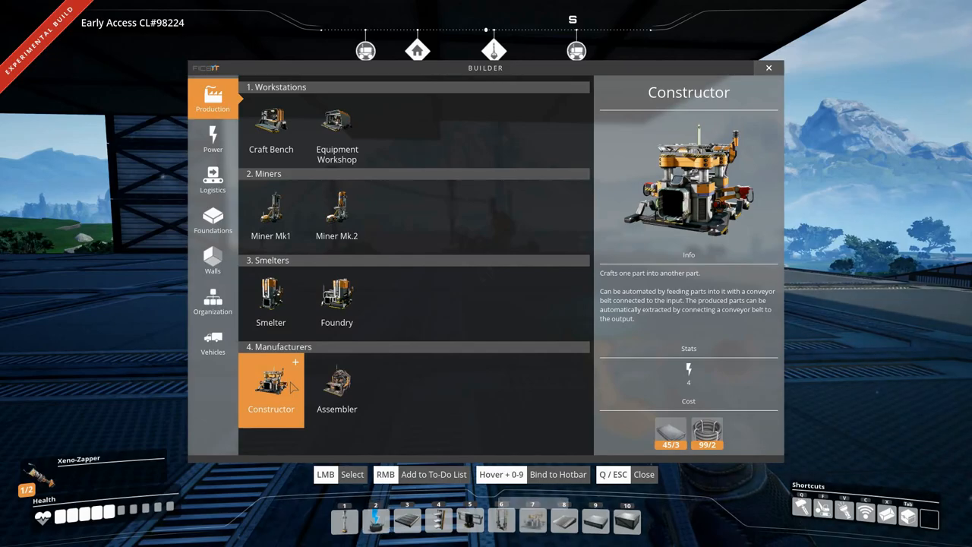
click(271, 383)
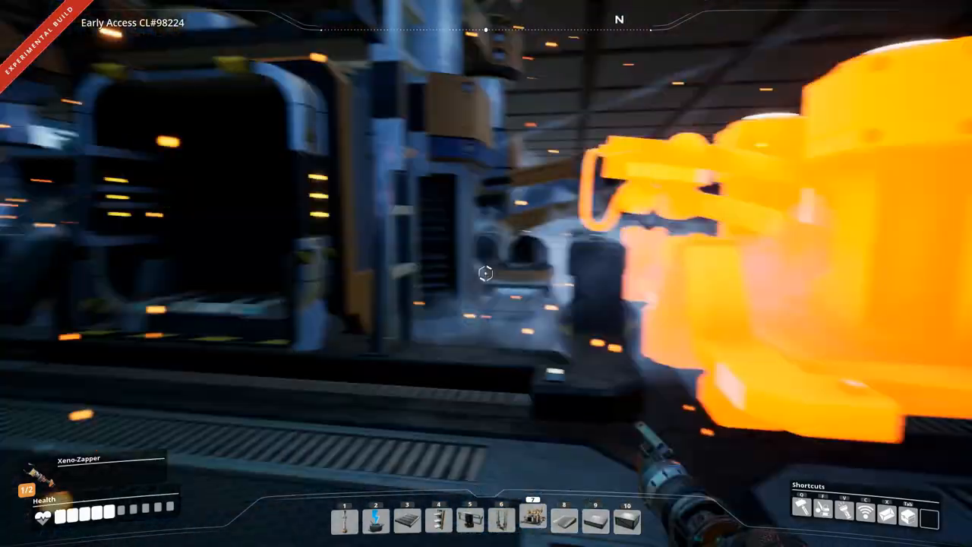
mouse_move(486, 273)
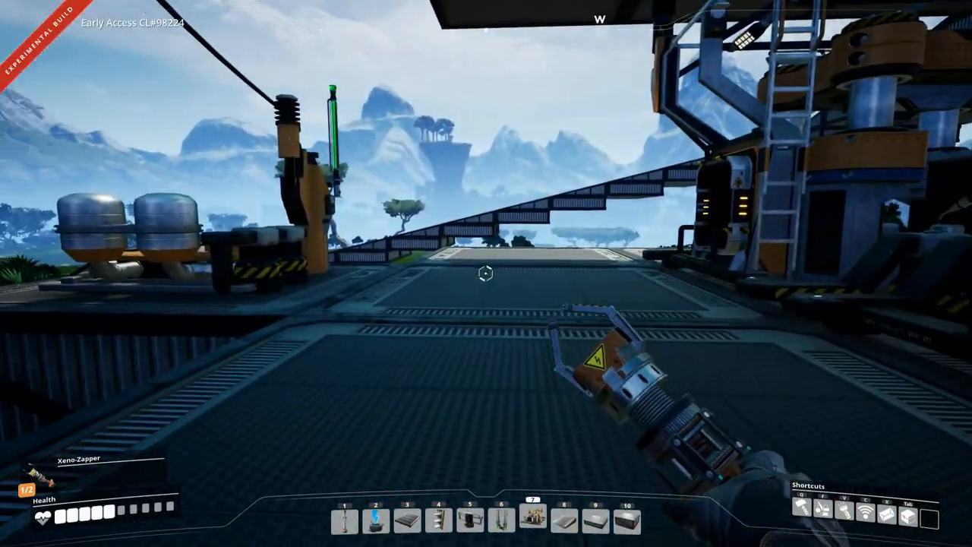
Choose the Conveyor Splitter from the Logistics builds as the next structure.
key(q)
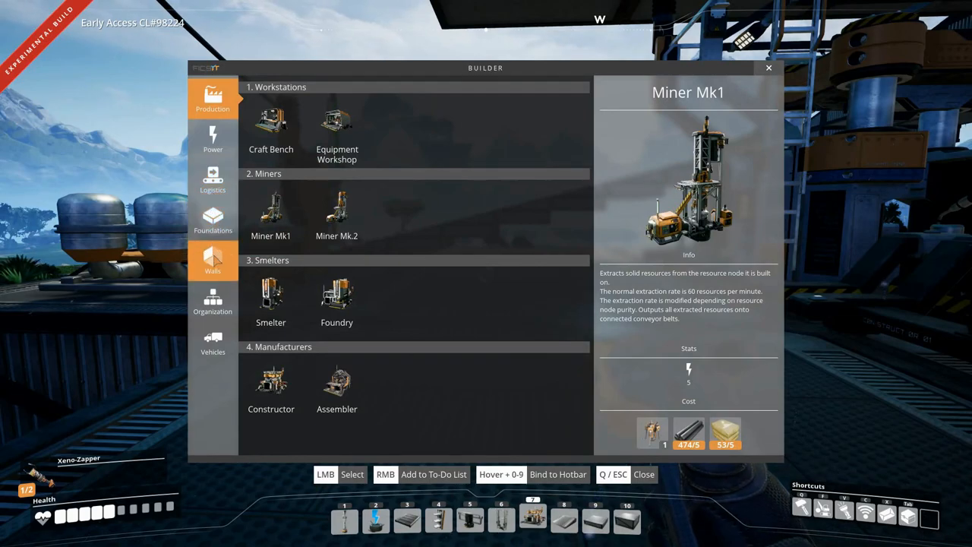
click(213, 179)
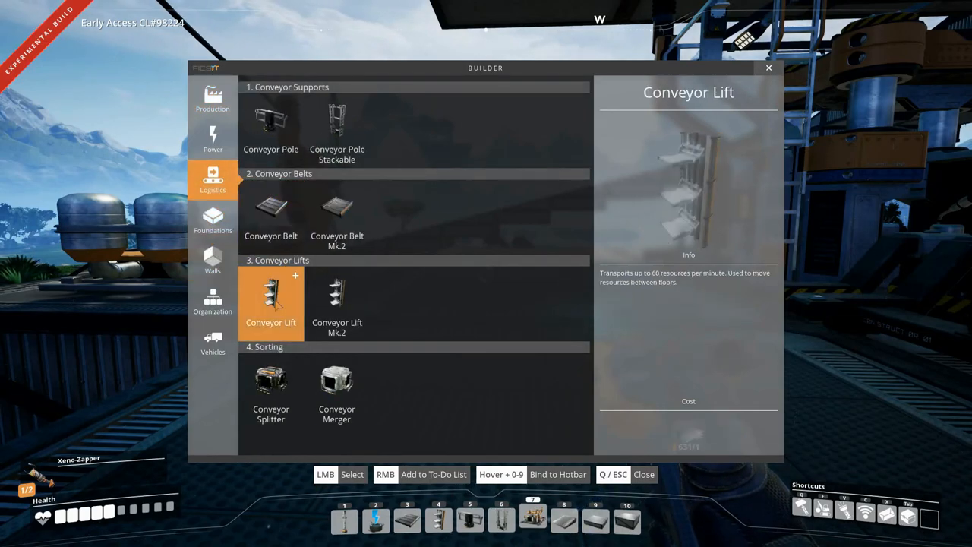
click(270, 392)
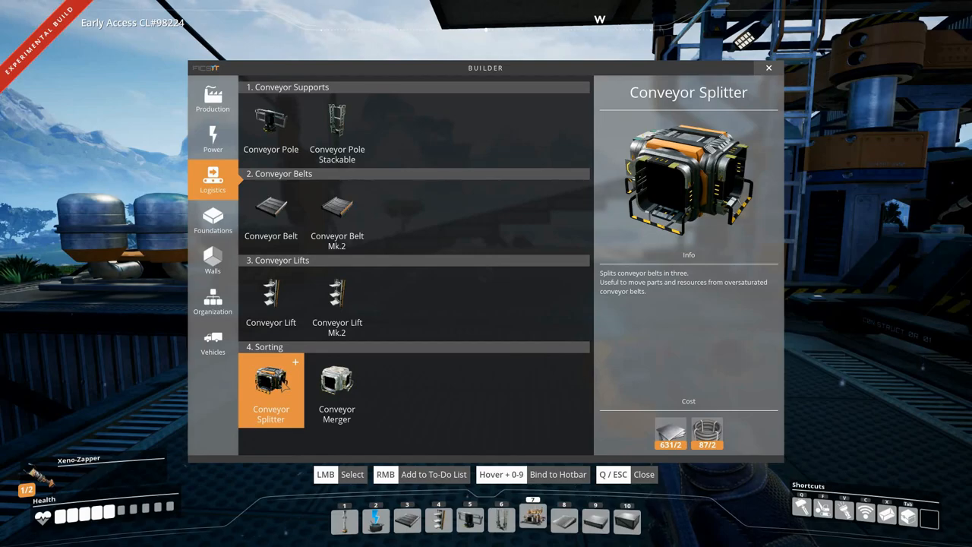
click(337, 389)
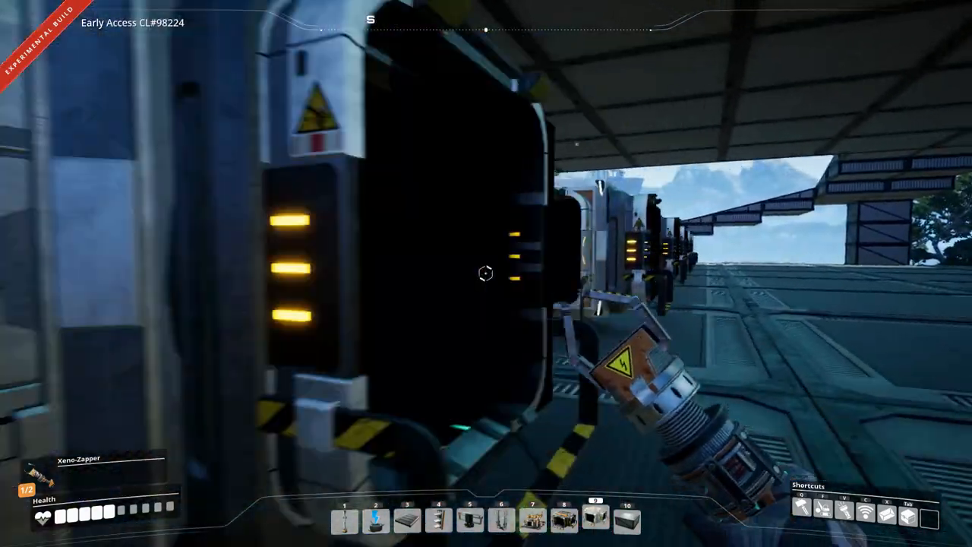
mouse_move(485, 274)
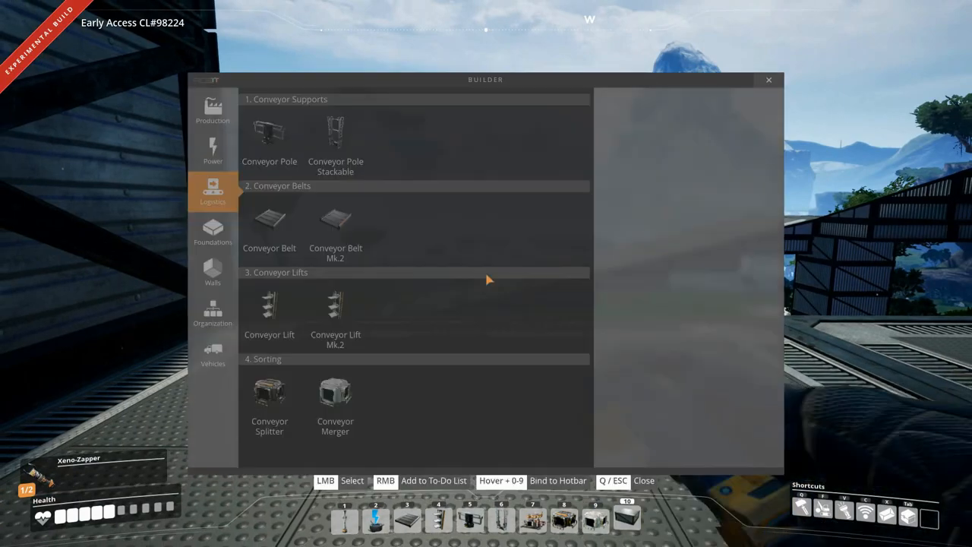
Choose a conveyor part from the Logistics building list.
click(213, 261)
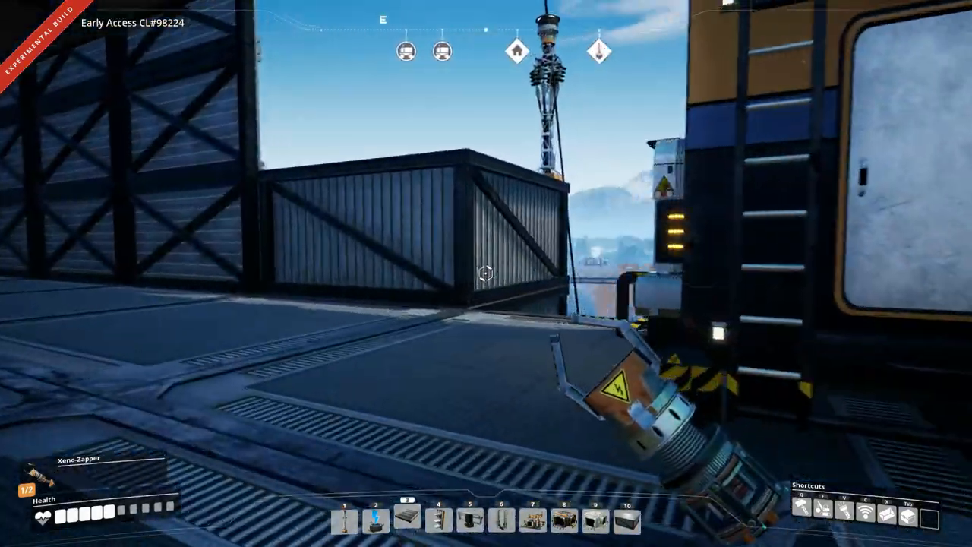
mouse_move(486, 274)
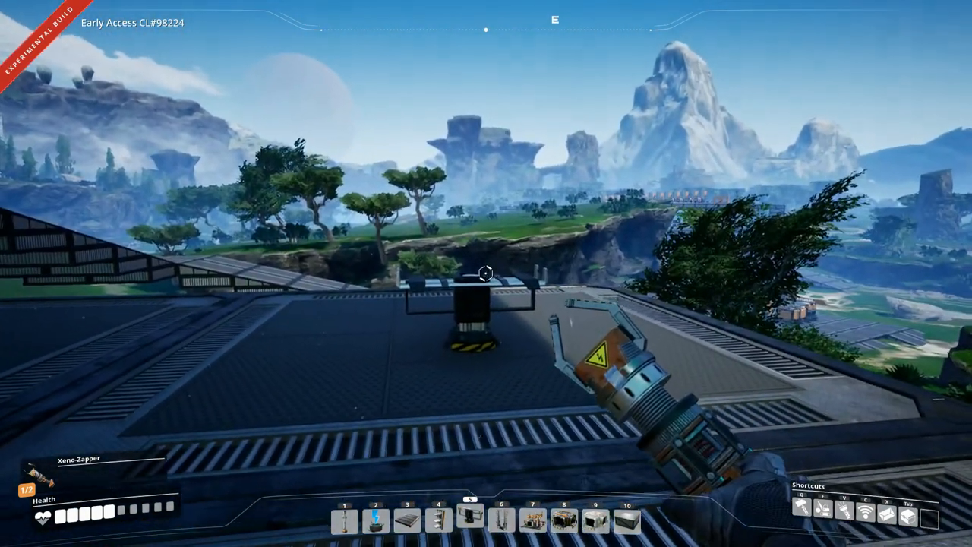
mouse_move(486, 274)
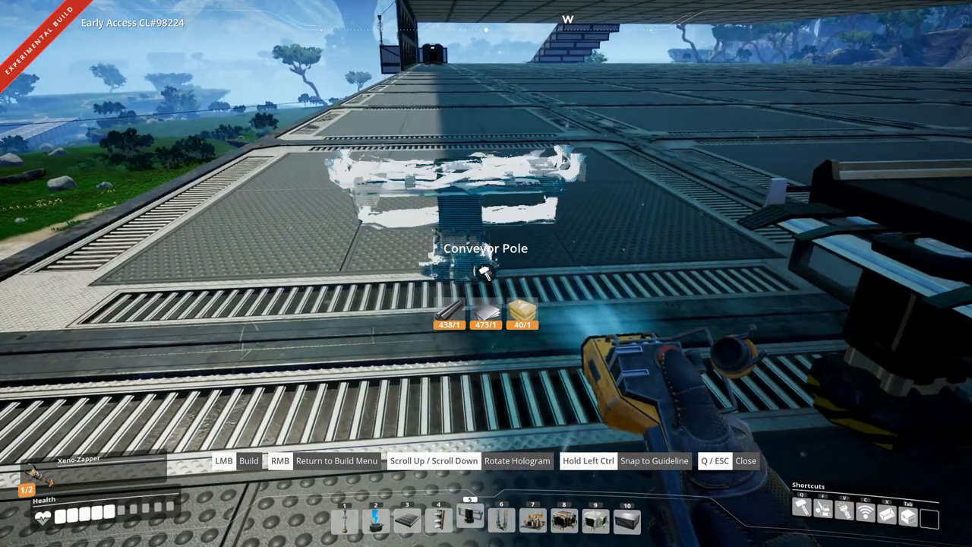
Place a conveyor pole on the foundation floor for the belt leaving the output.
click(486, 273)
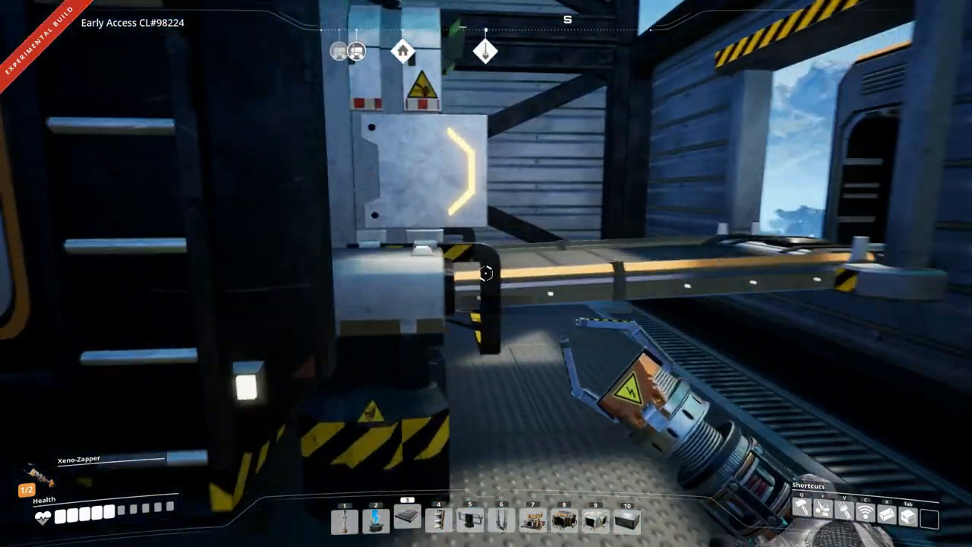
mouse_move(486, 273)
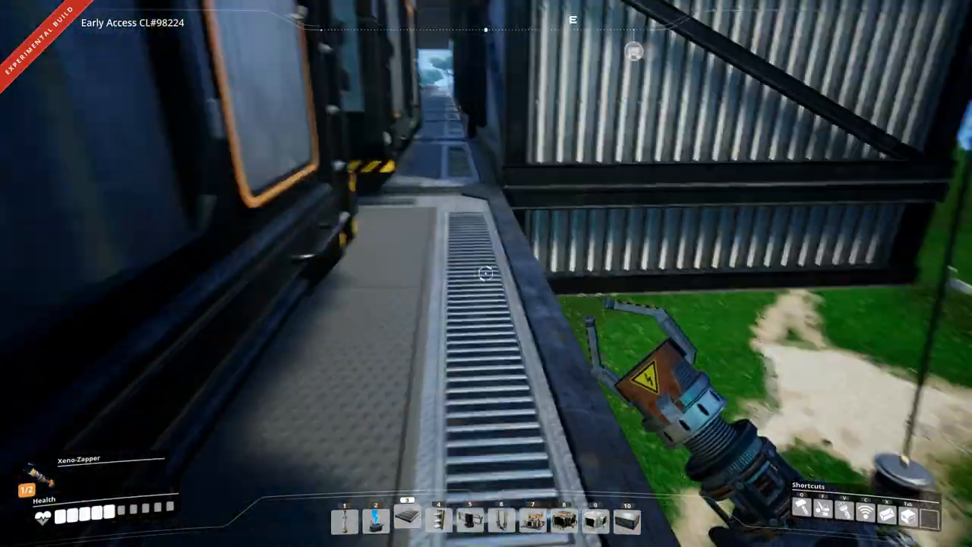
mouse_move(486, 273)
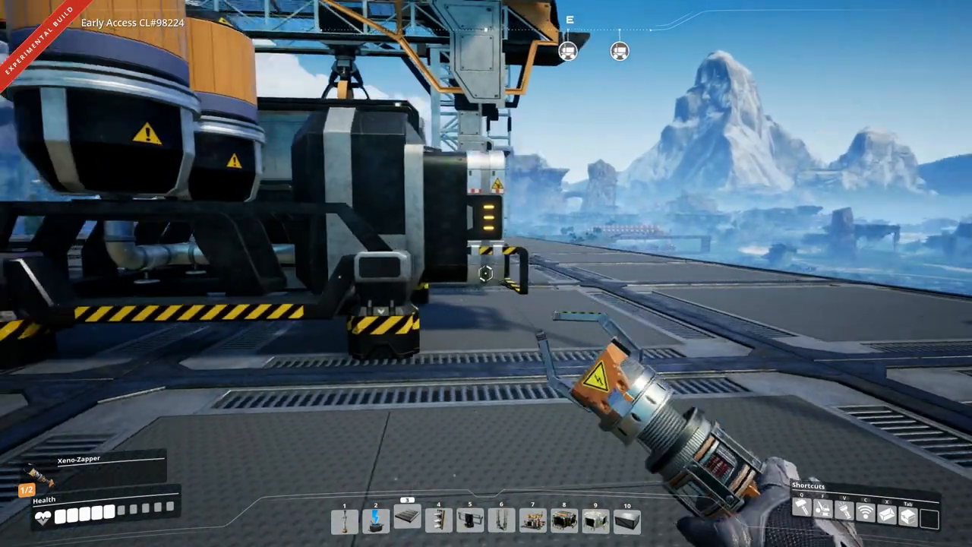
mouse_move(485, 274)
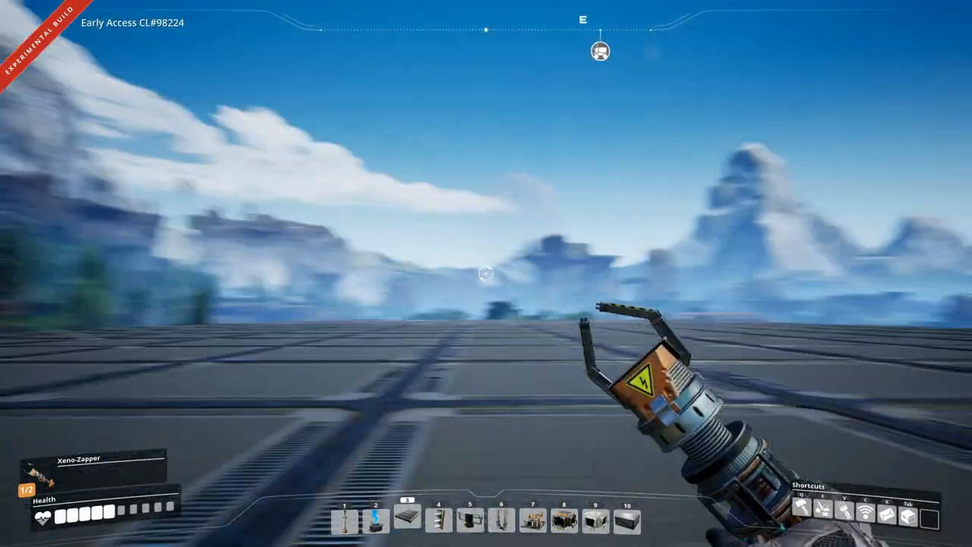
mouse_move(486, 273)
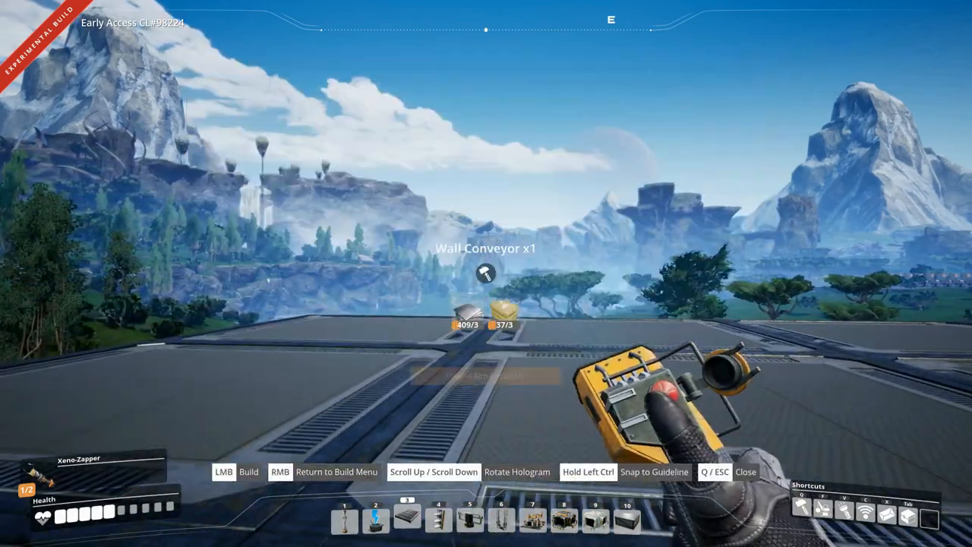
Place the Wall Conveyor opening in the wall beside the foundation floor.
click(486, 273)
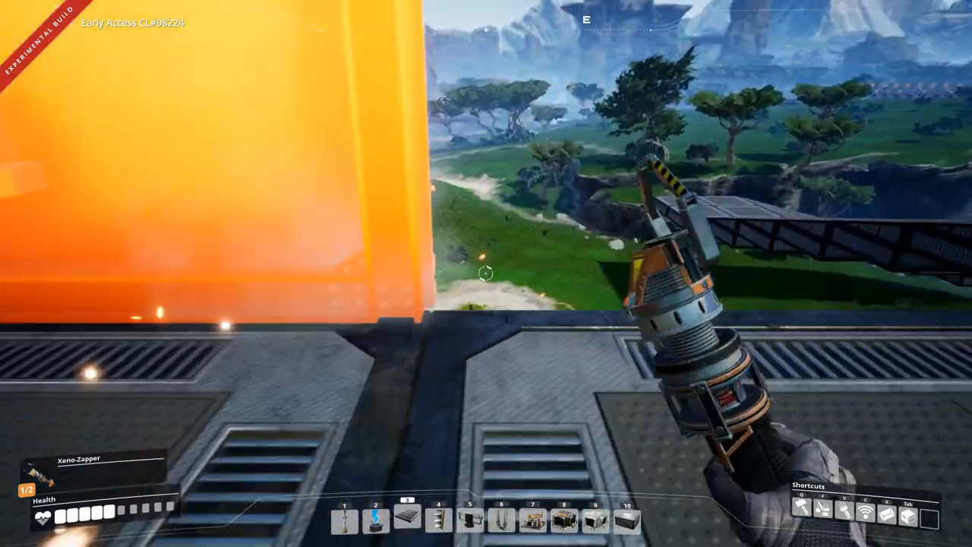
mouse_move(486, 273)
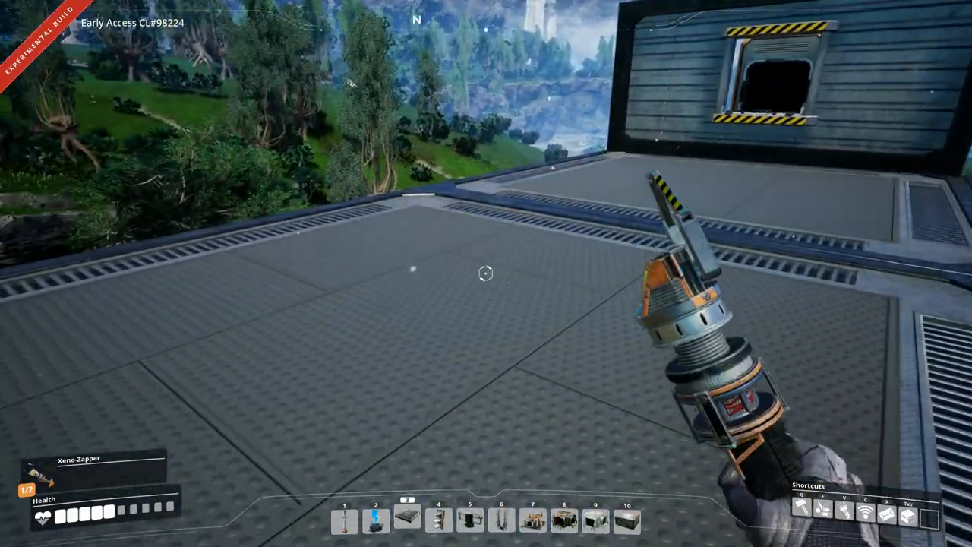
mouse_move(486, 273)
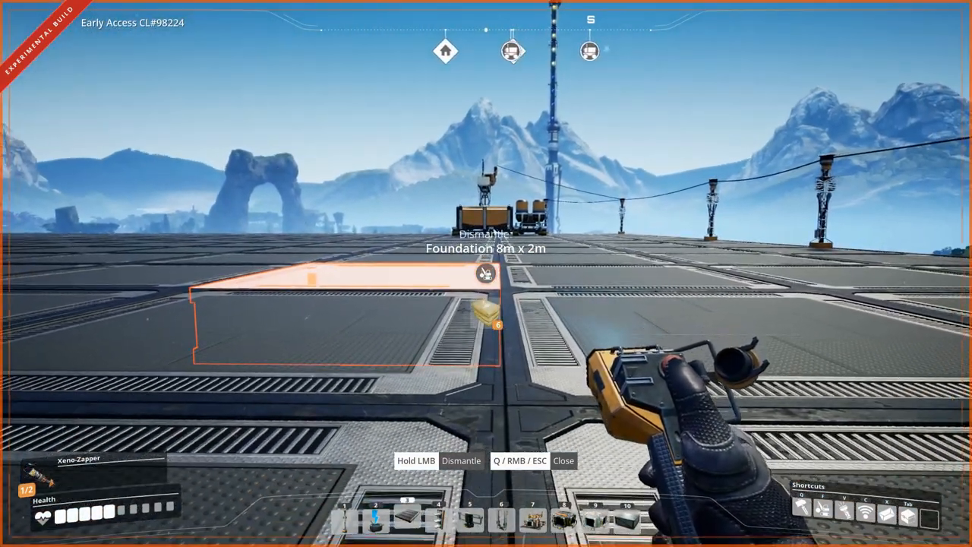
Interact with the newly placed Truck Station on the foundations.
key(e)
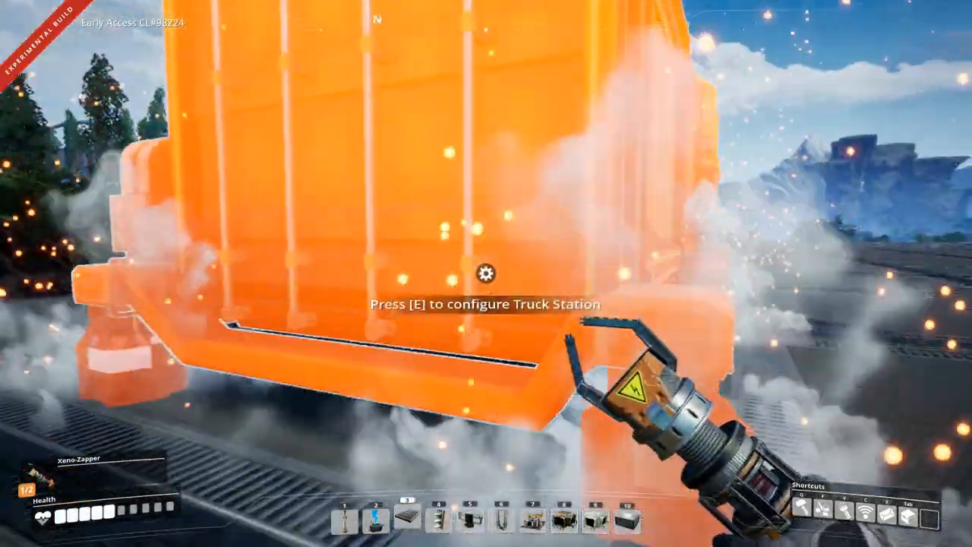
Bring up the Truck Station's configuration window with its fuel and storage slots.
key(e)
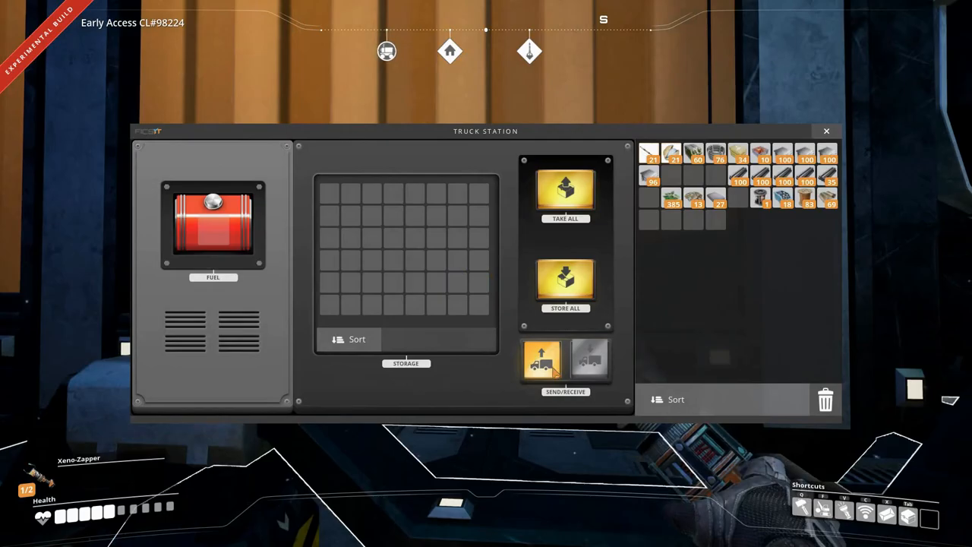
Review the Truck Station's settings and close its window, leaving storage empty.
click(826, 131)
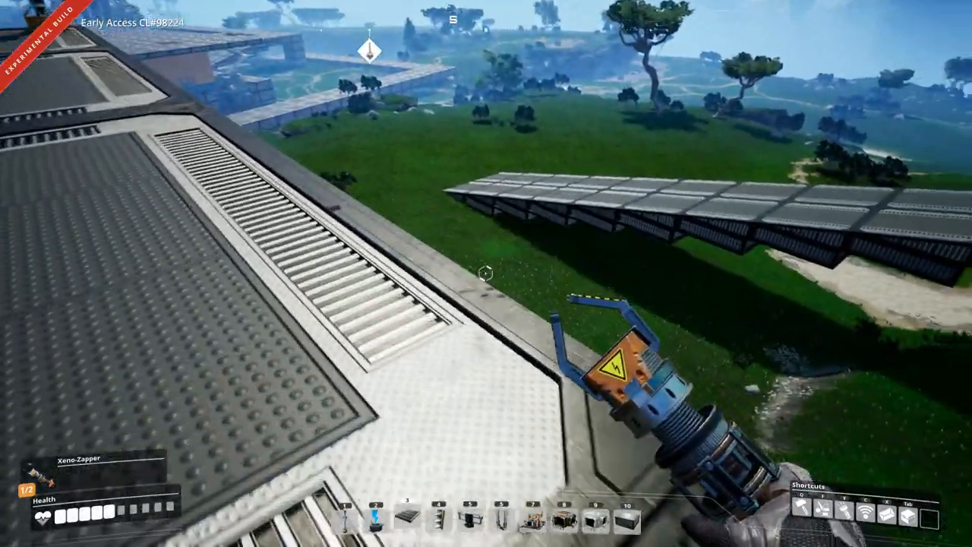
mouse_move(486, 273)
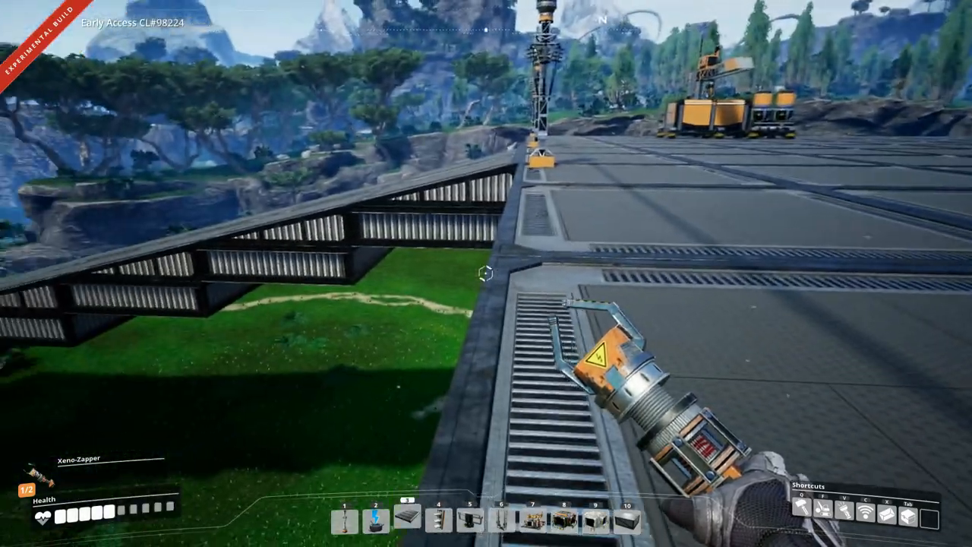
mouse_move(486, 273)
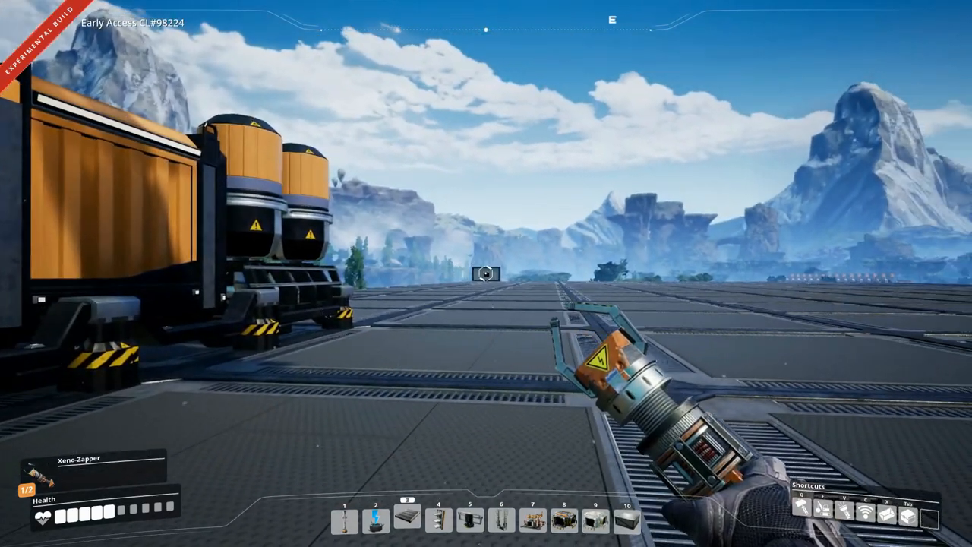
mouse_move(486, 273)
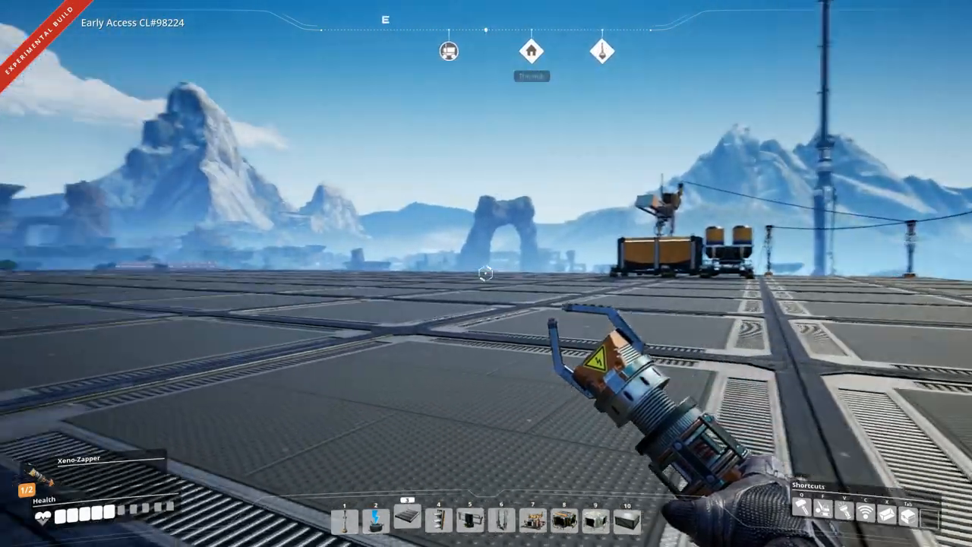
mouse_move(486, 273)
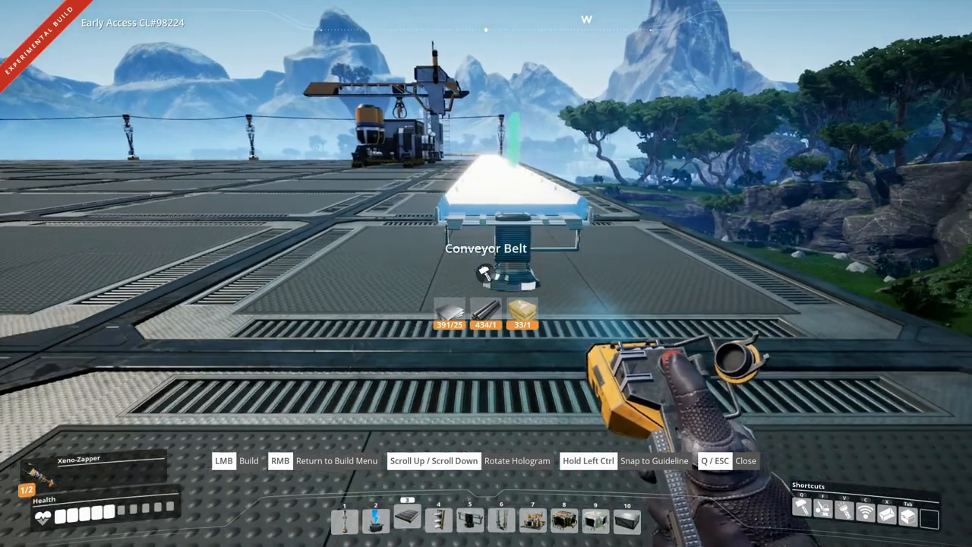
Place the Conveyor Belt hologram on the foundation platform.
click(486, 273)
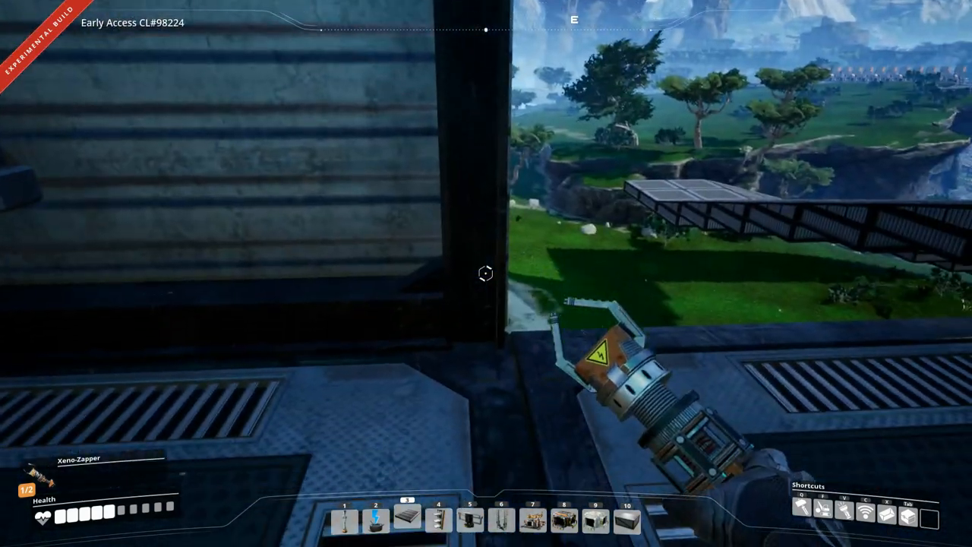
mouse_move(486, 273)
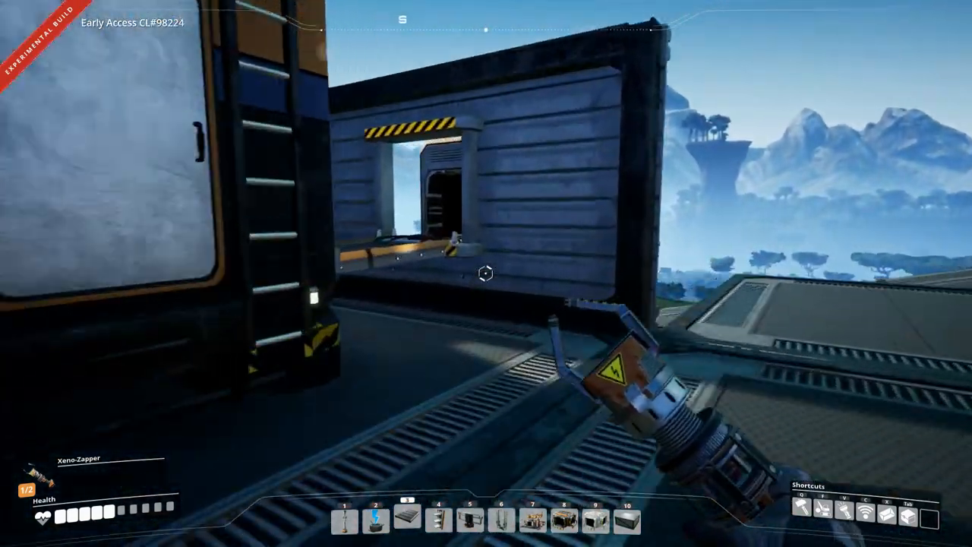
mouse_move(485, 274)
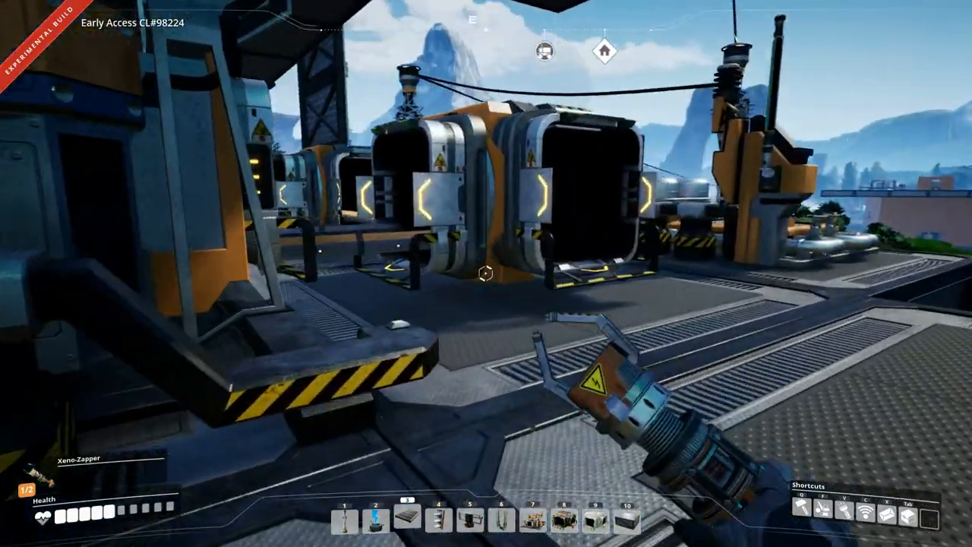
mouse_move(486, 273)
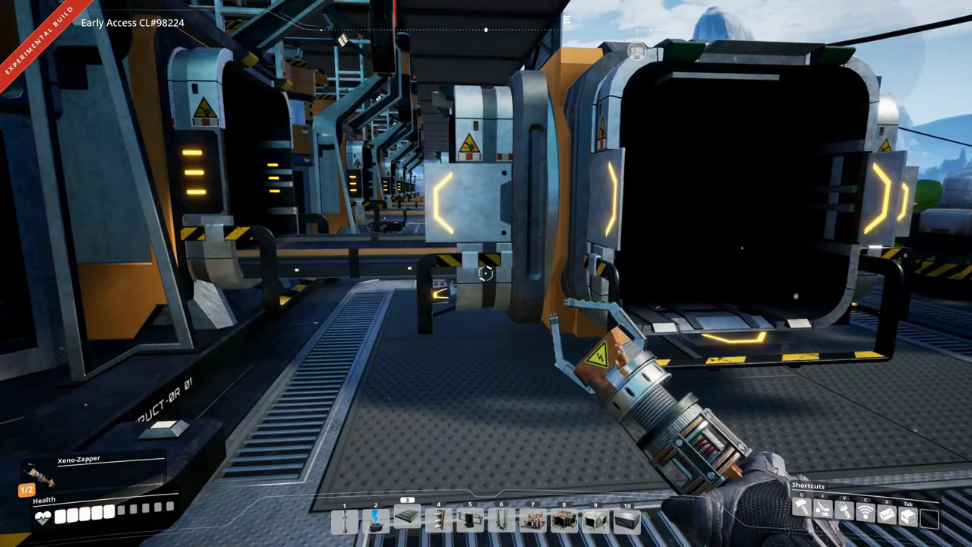
mouse_move(486, 274)
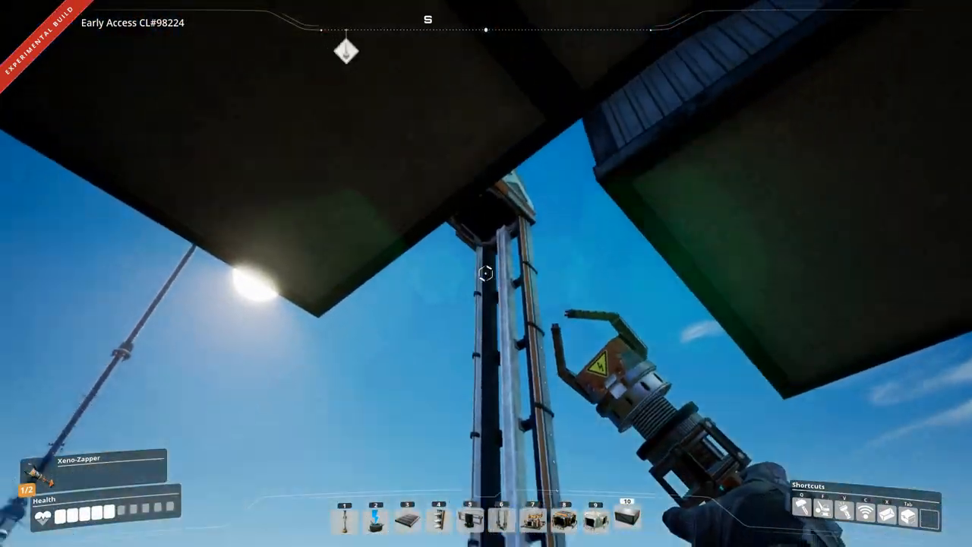
mouse_move(486, 274)
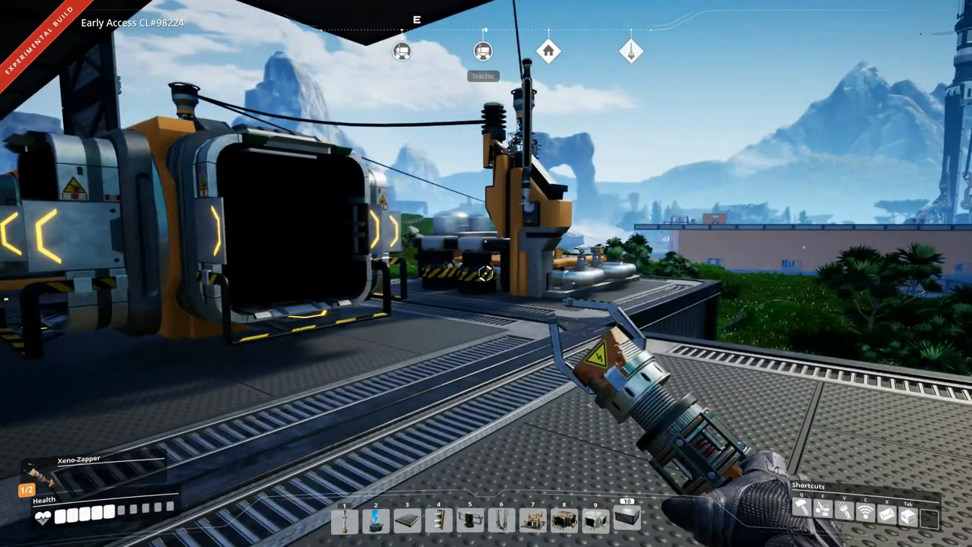
mouse_move(486, 274)
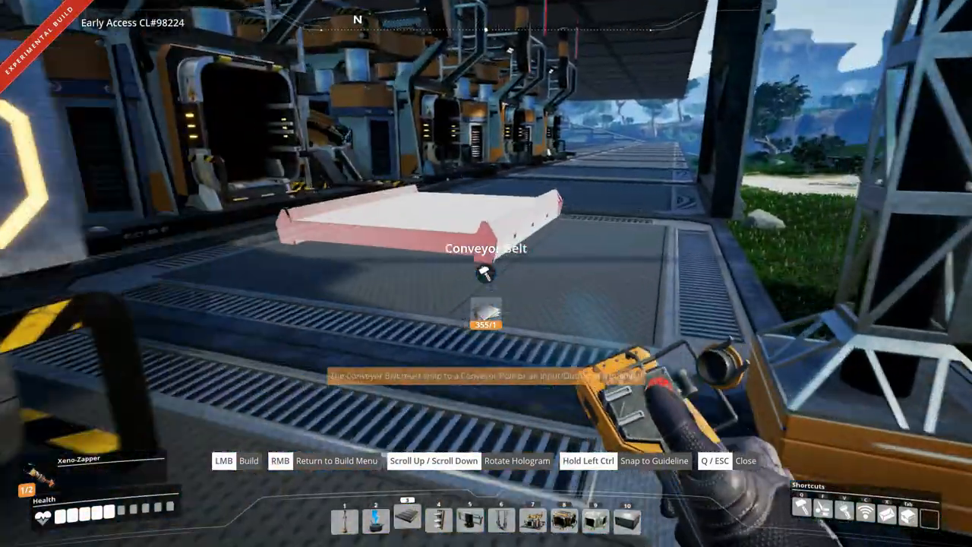
mouse_move(486, 273)
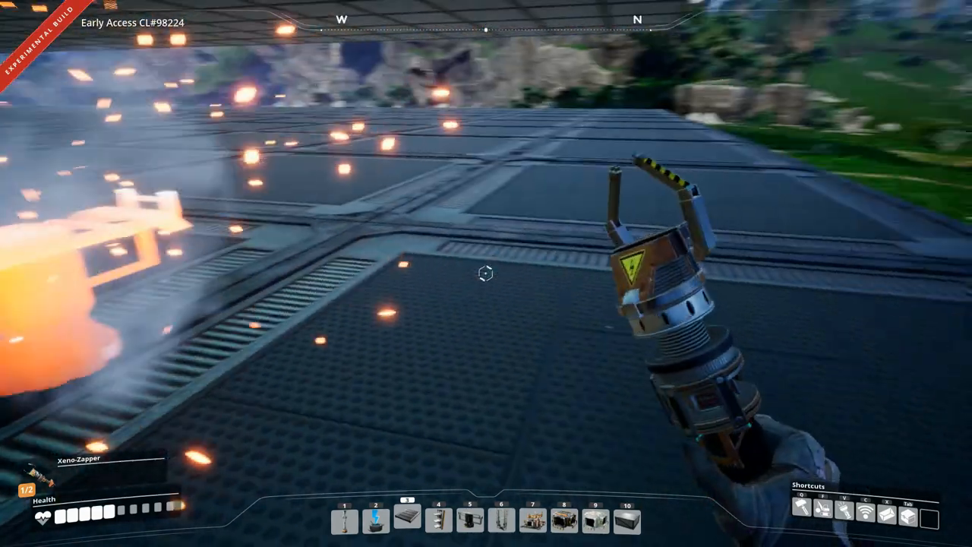
mouse_move(485, 273)
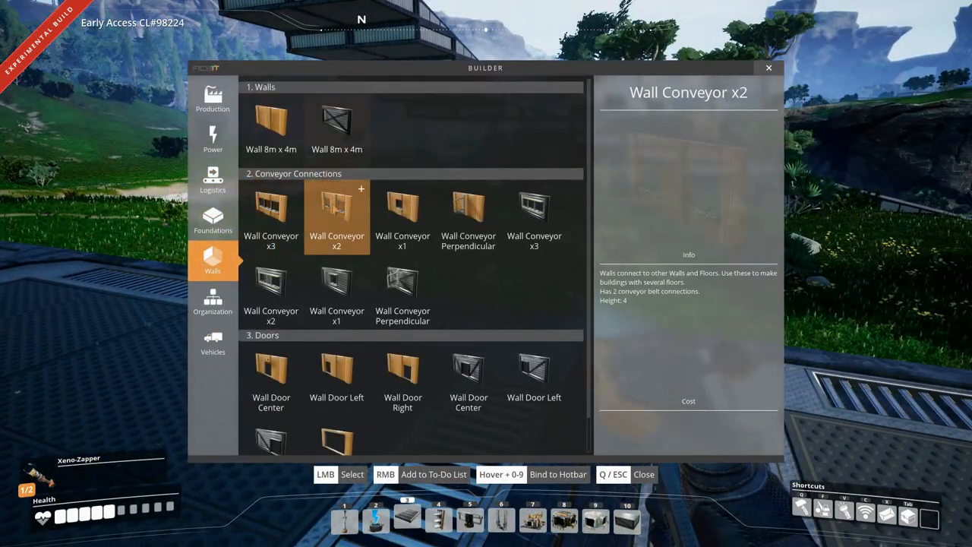
Choose the wall piece with conveyor openings and stretch the belt preview across the upper floor.
click(401, 216)
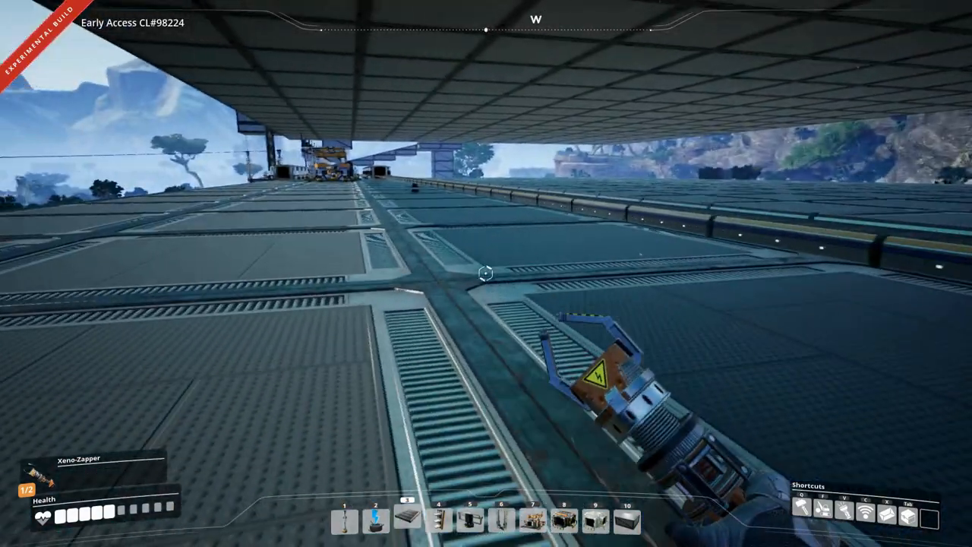
key(w)
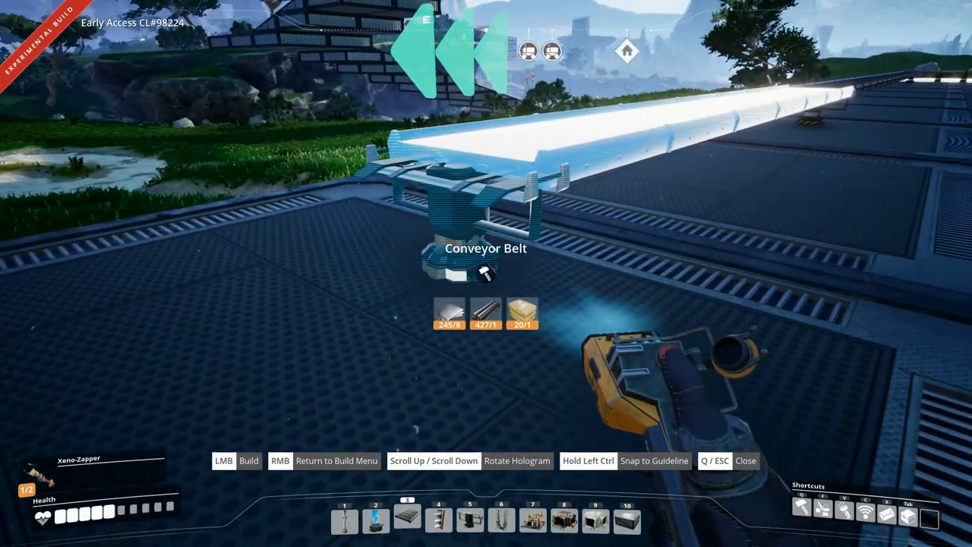
Switch to the single Wall Conveyor piece and try placing it on the wall.
key(tab)
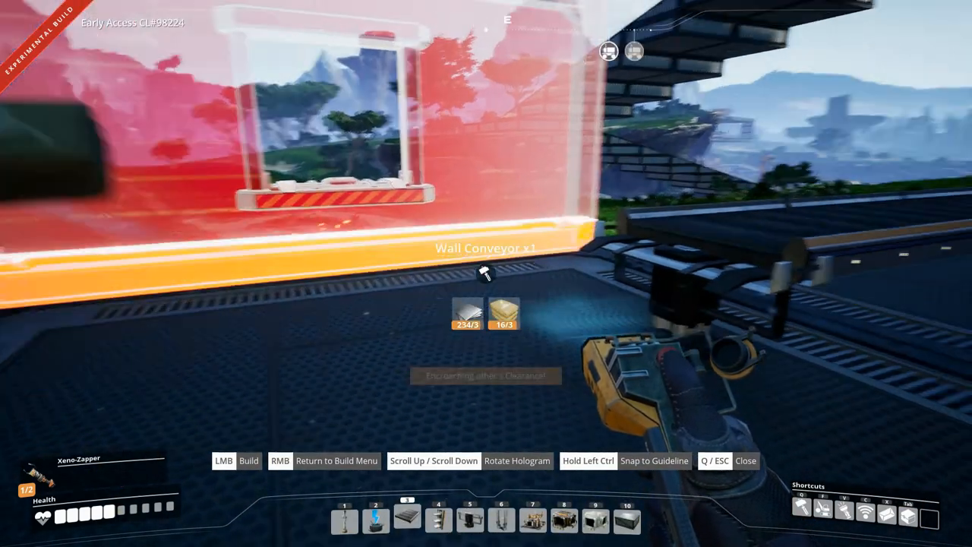
click(486, 273)
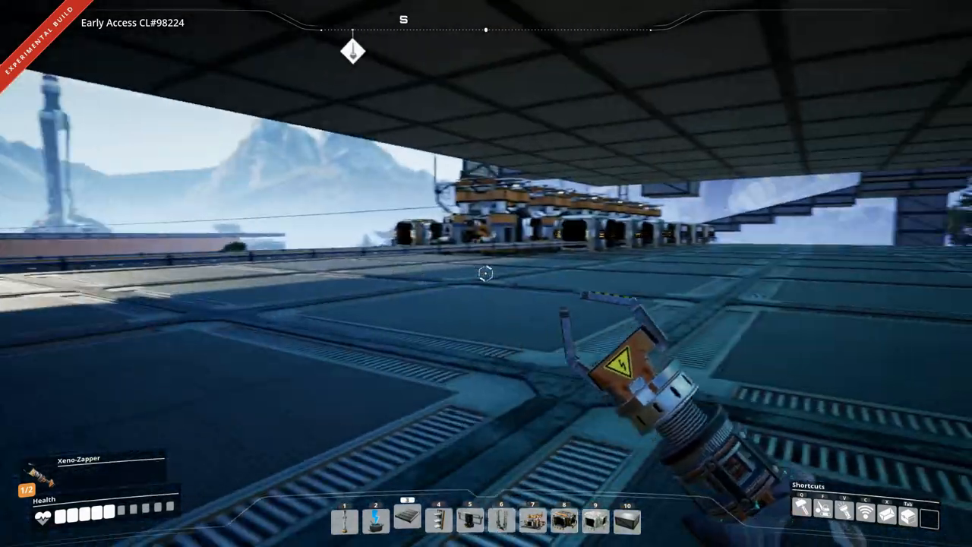
mouse_move(486, 273)
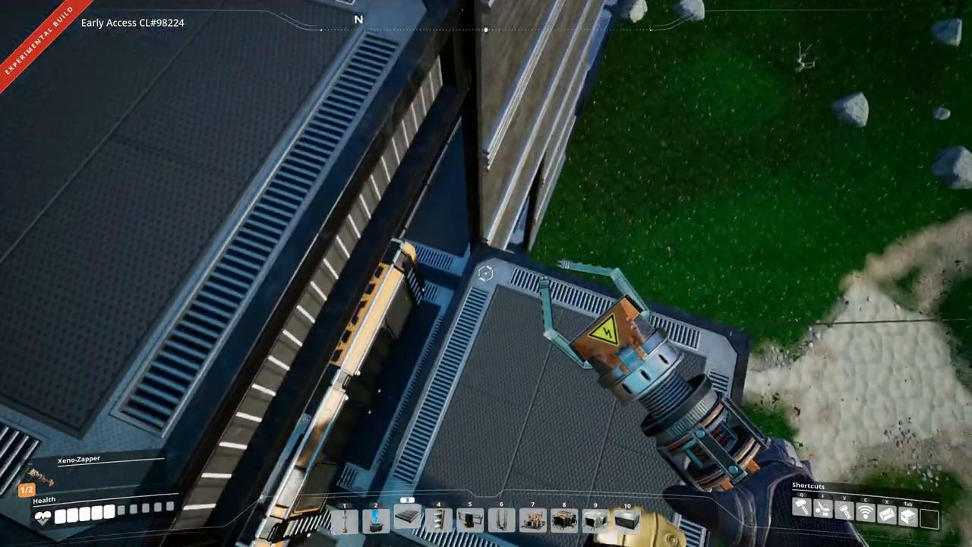
mouse_move(486, 273)
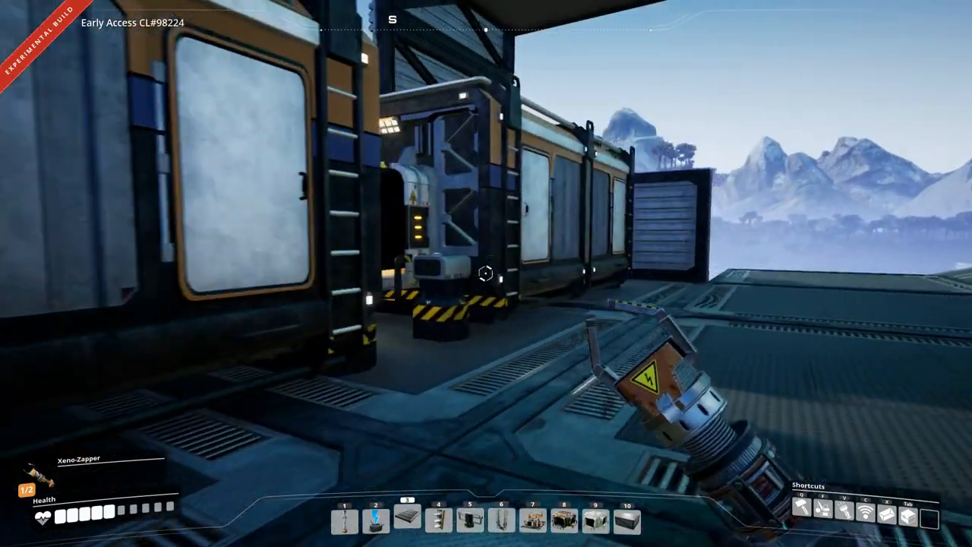
mouse_move(486, 273)
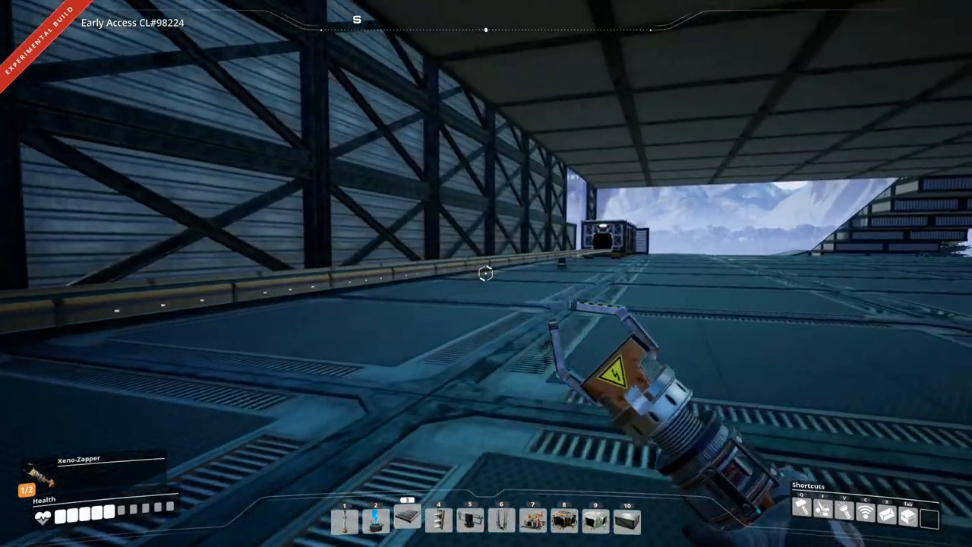
mouse_move(486, 273)
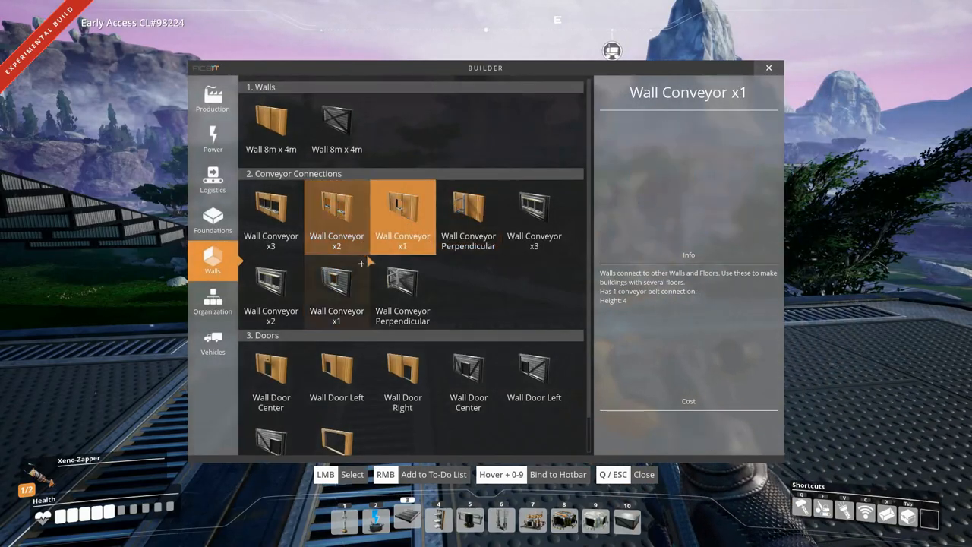
Select Wall Conveyor x1 from the Walls category to build.
click(402, 212)
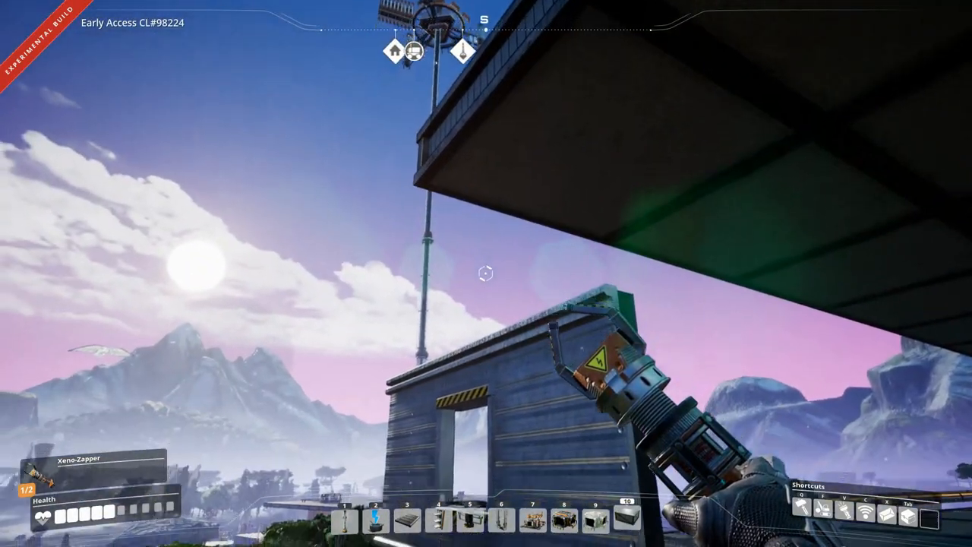
mouse_move(486, 273)
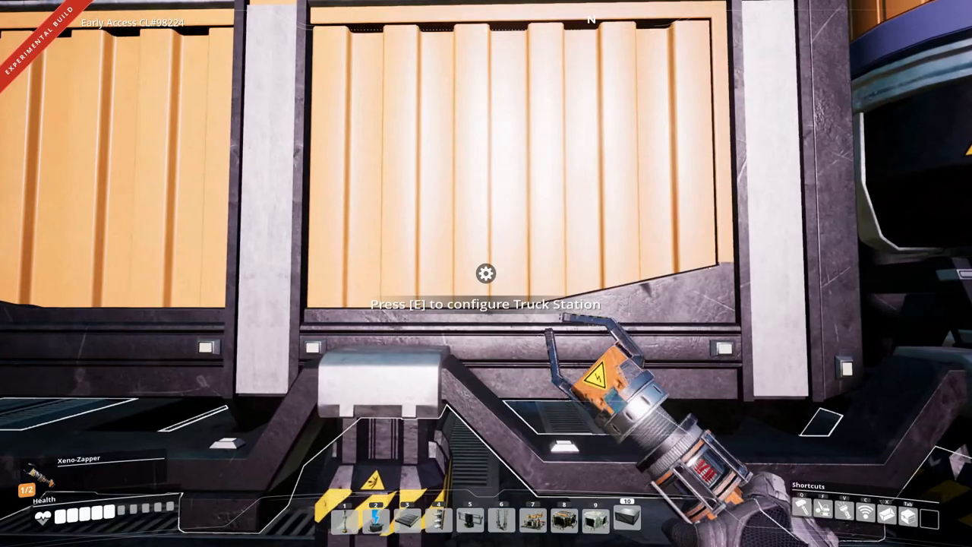
Put the build gun into dismantle mode aimed at the floor structure.
key(e)
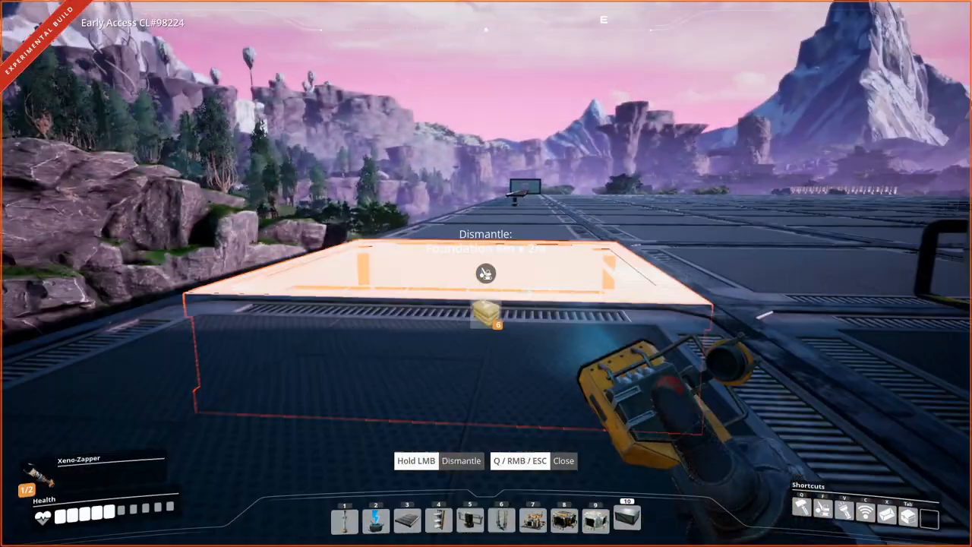
Dismantle the targeted structure, leaving the bare foundation.
click(486, 273)
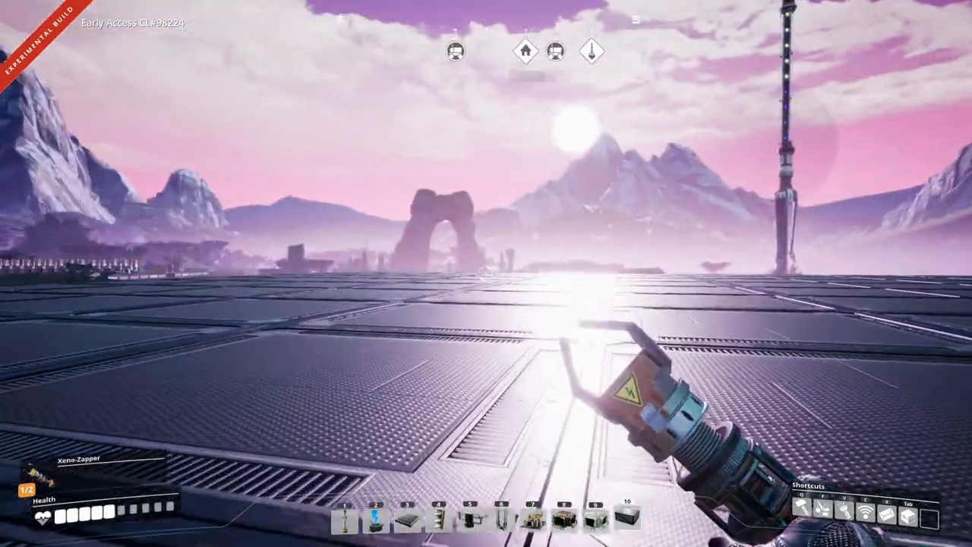
mouse_move(486, 274)
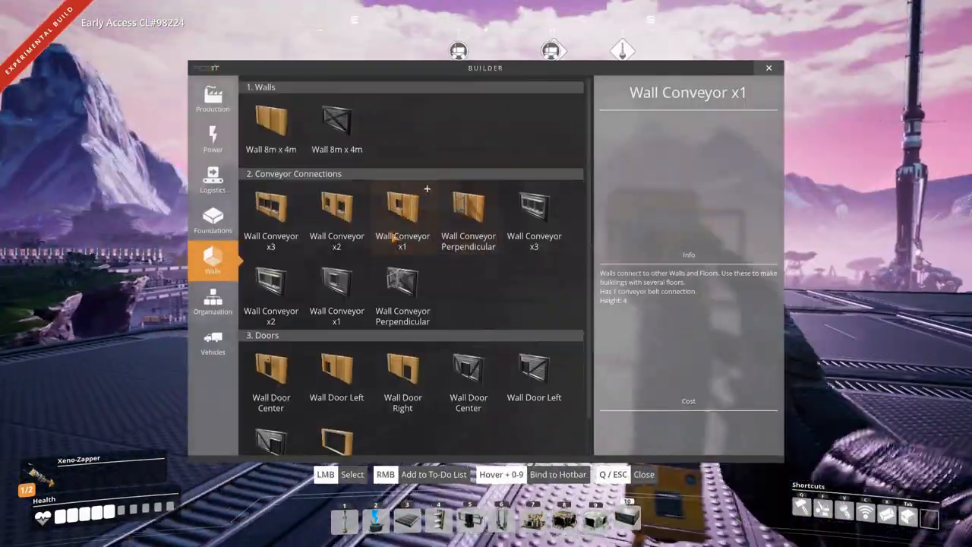
Choose the Conveyor Pole and place it on the foundation platform.
click(402, 205)
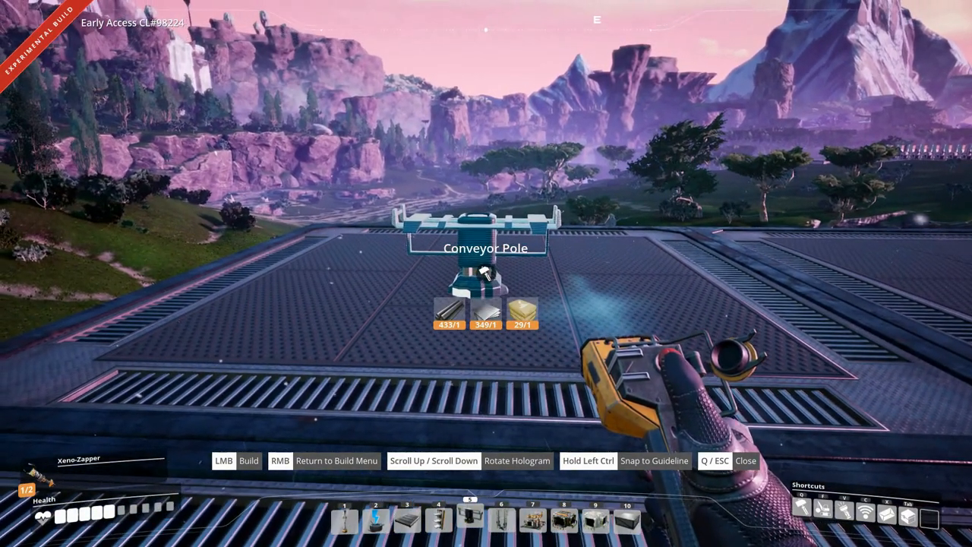
click(407, 519)
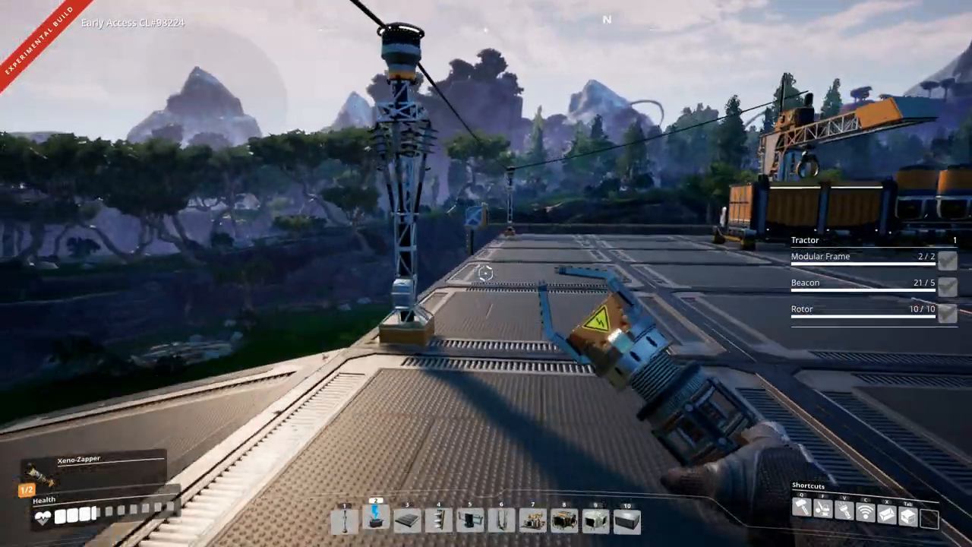
mouse_move(486, 273)
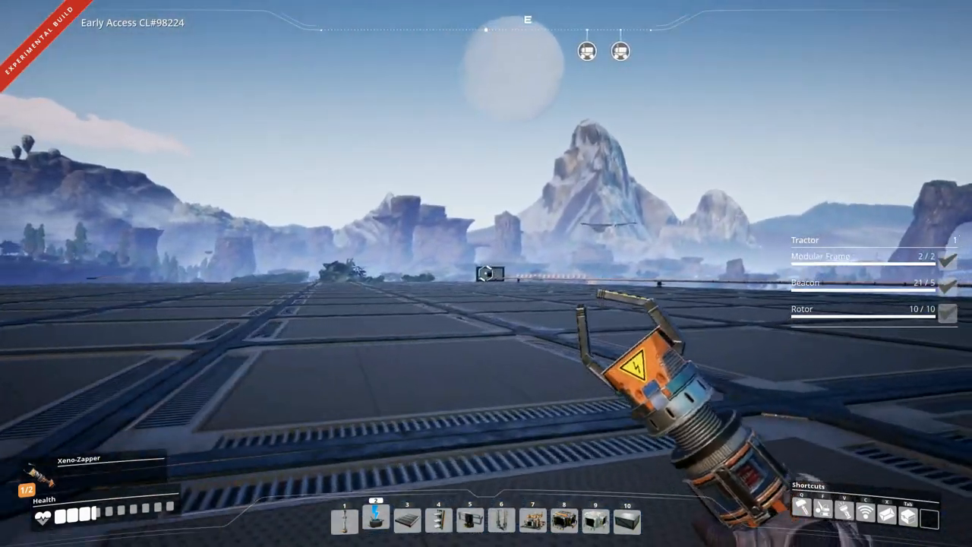
mouse_move(531, 273)
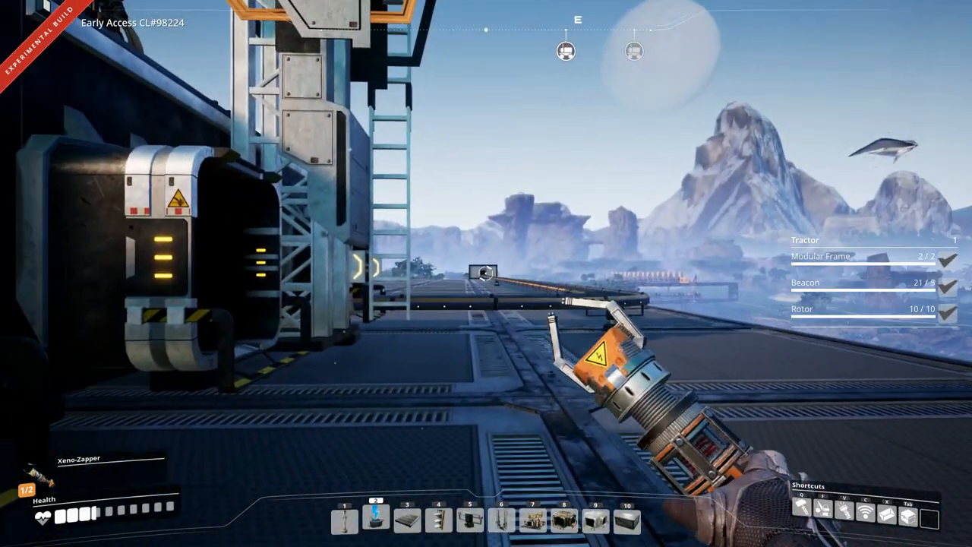
mouse_move(486, 273)
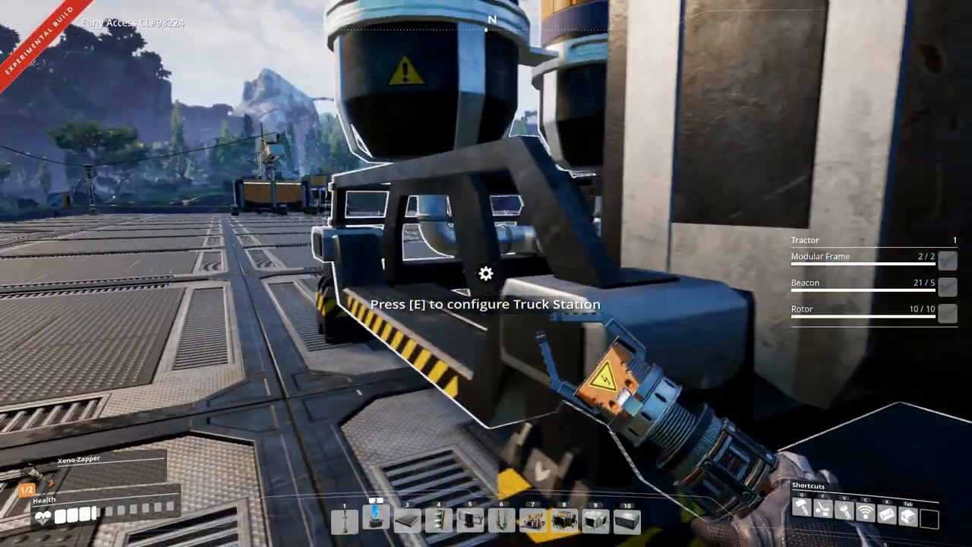
mouse_move(486, 273)
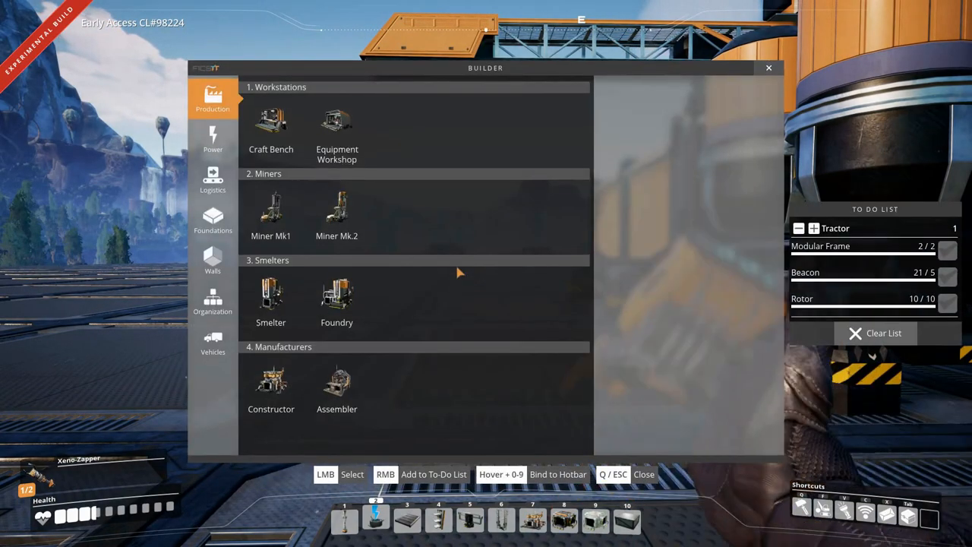
Build a Tractor from the Vehicles category beside the Truck Station.
click(213, 342)
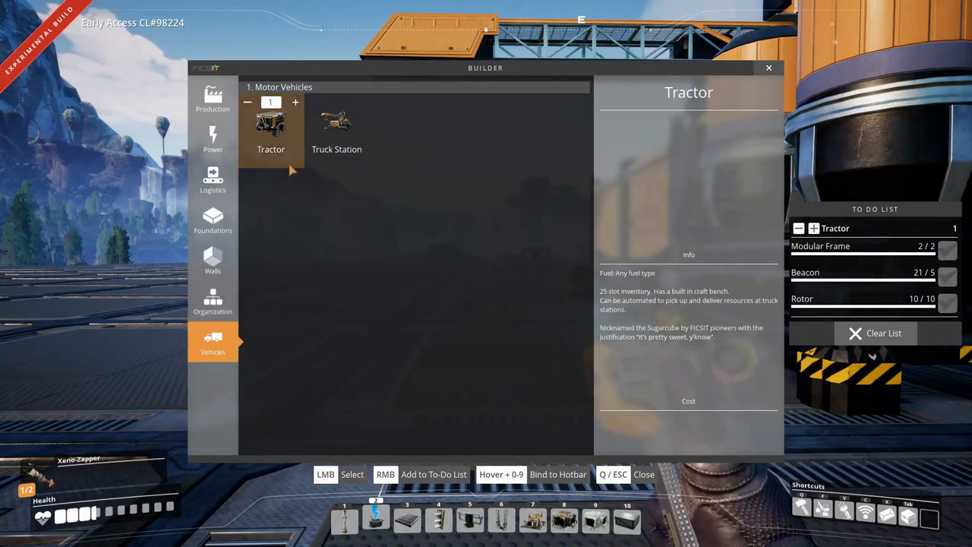
click(271, 125)
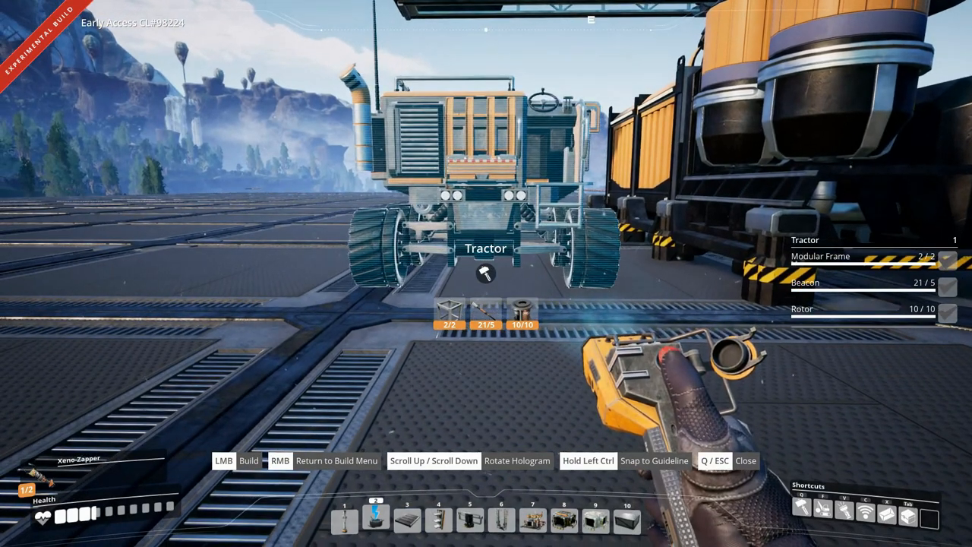
key(tab)
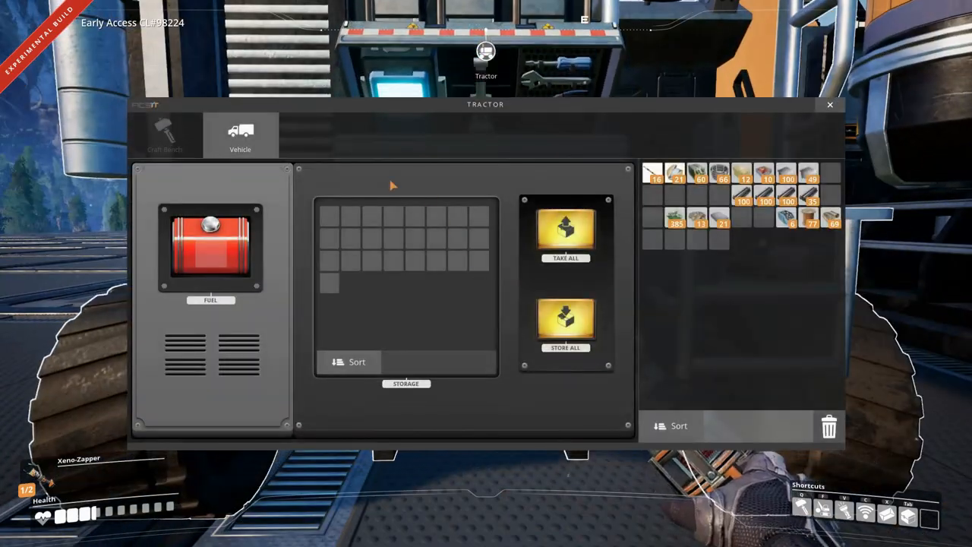
Check the tractor's Craft Bench tab and close its window before getting in.
click(164, 135)
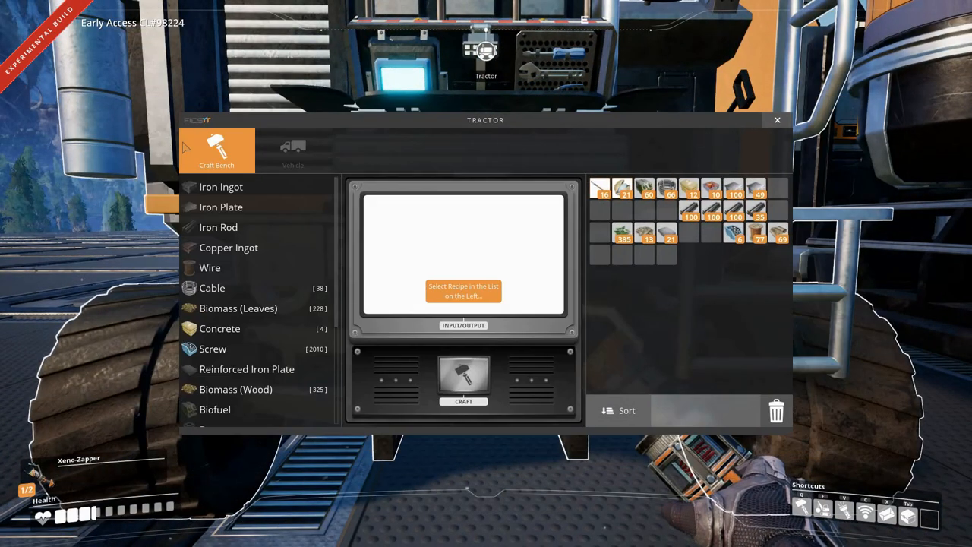
click(240, 136)
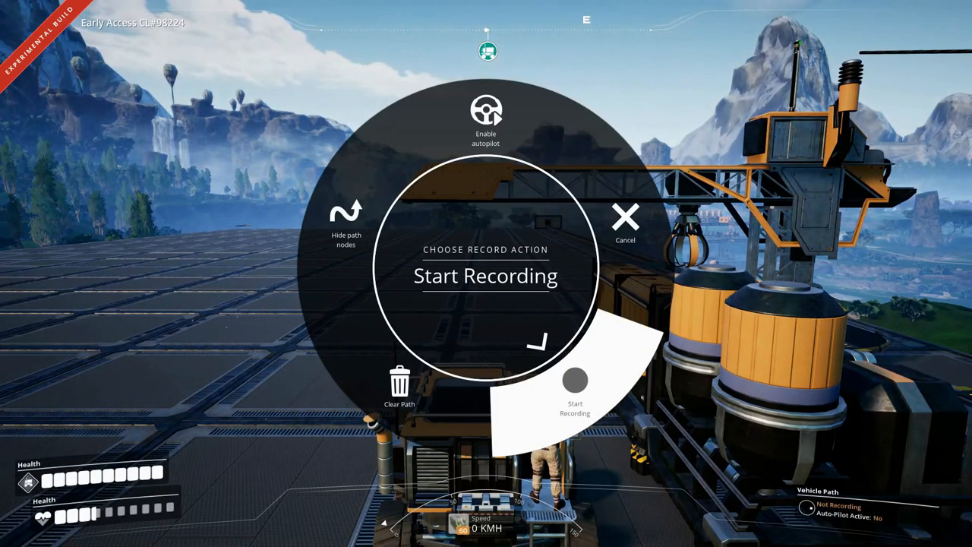
Start recording the tractor's autopilot route from the radial menu.
click(574, 395)
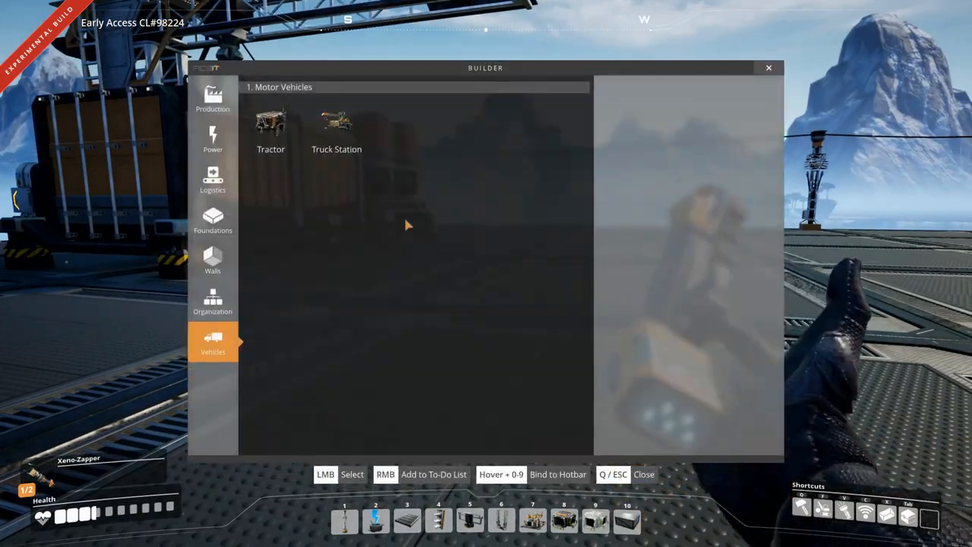
Close the vehicle build list and walk up to the tractor.
click(271, 121)
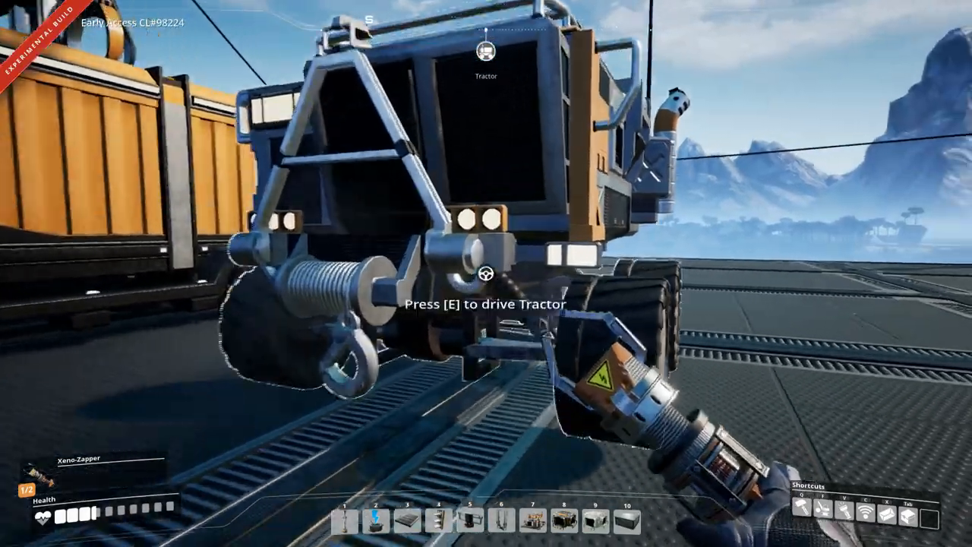
key(e)
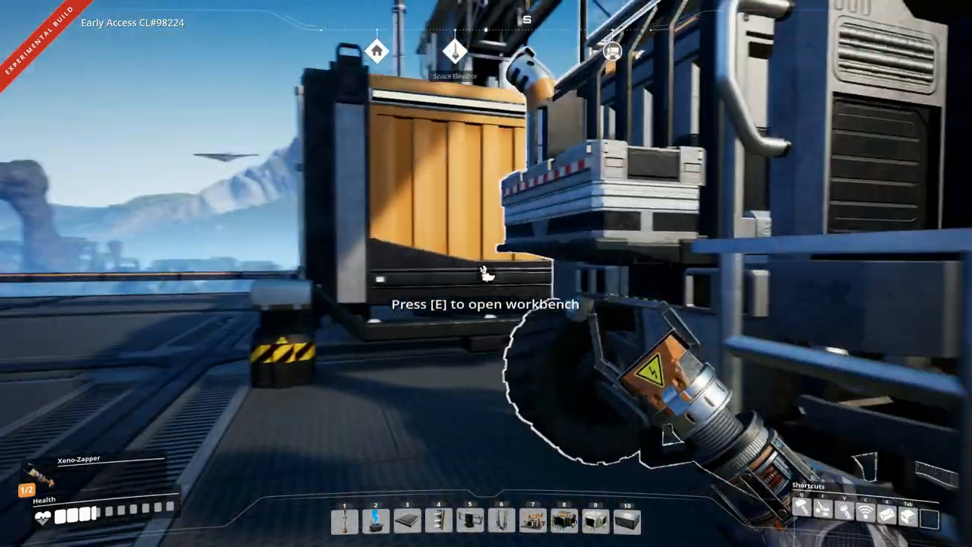
Check the tractor's inventory, then drive out into the grassland while recording.
key(e)
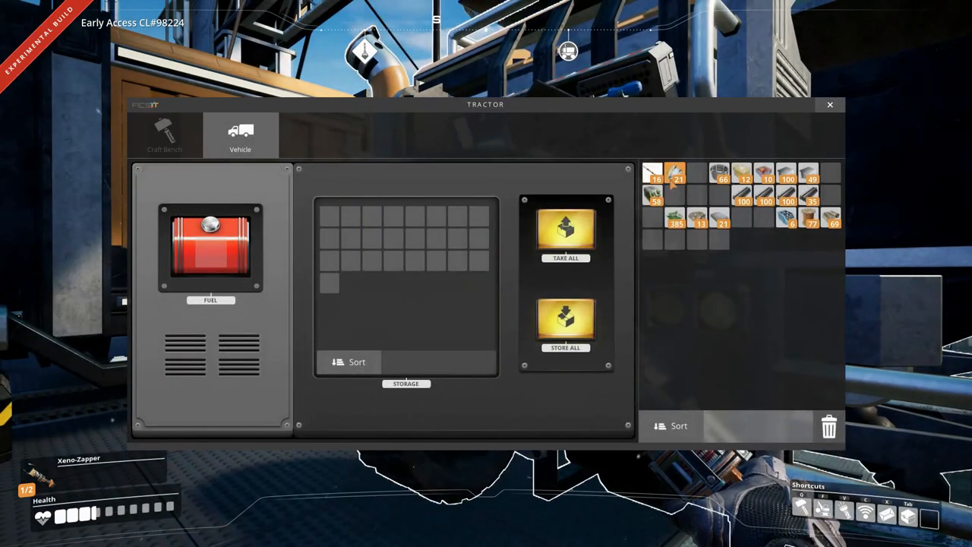
click(829, 103)
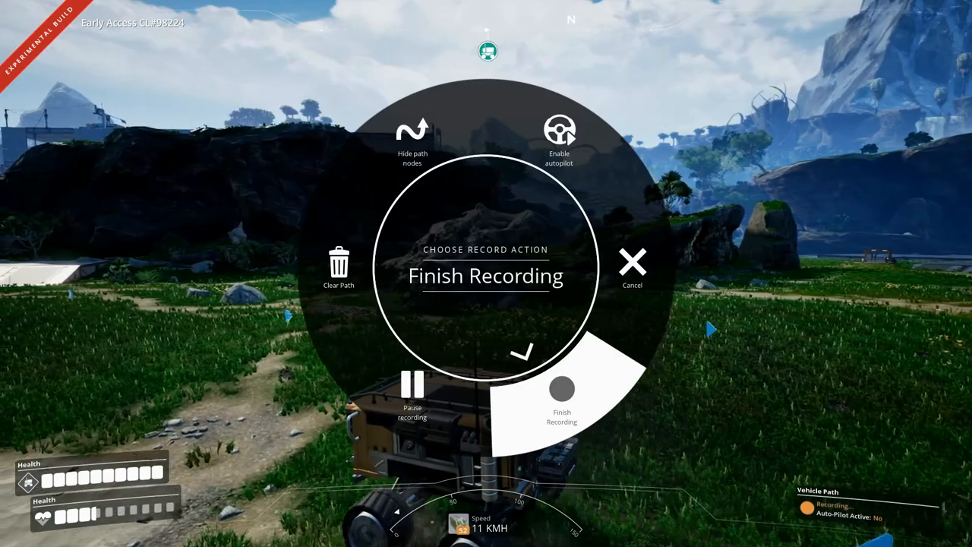
Drive the tractor back under the factory roof and finish recording its route.
click(562, 388)
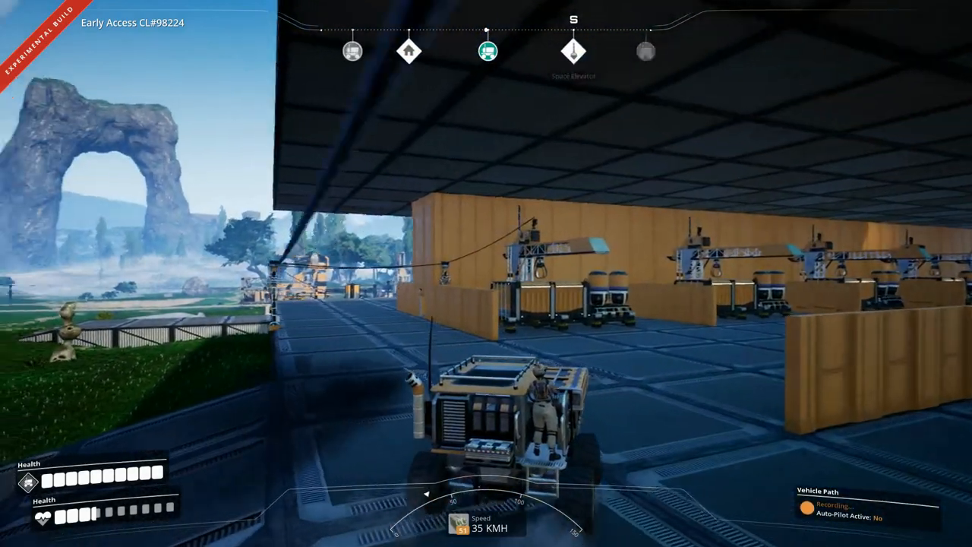
key(w)
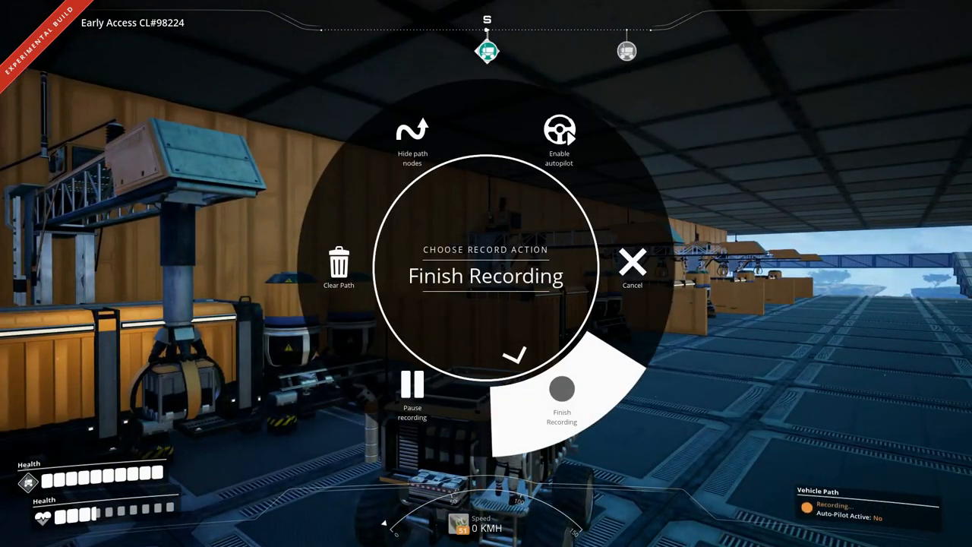
click(561, 395)
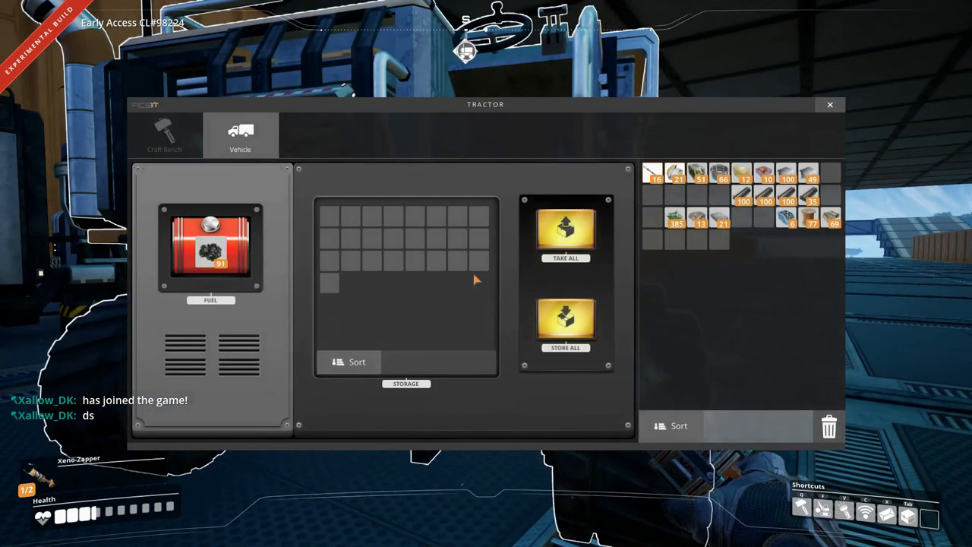
Close the tractor's storage view and climb into the driver's seat.
click(829, 104)
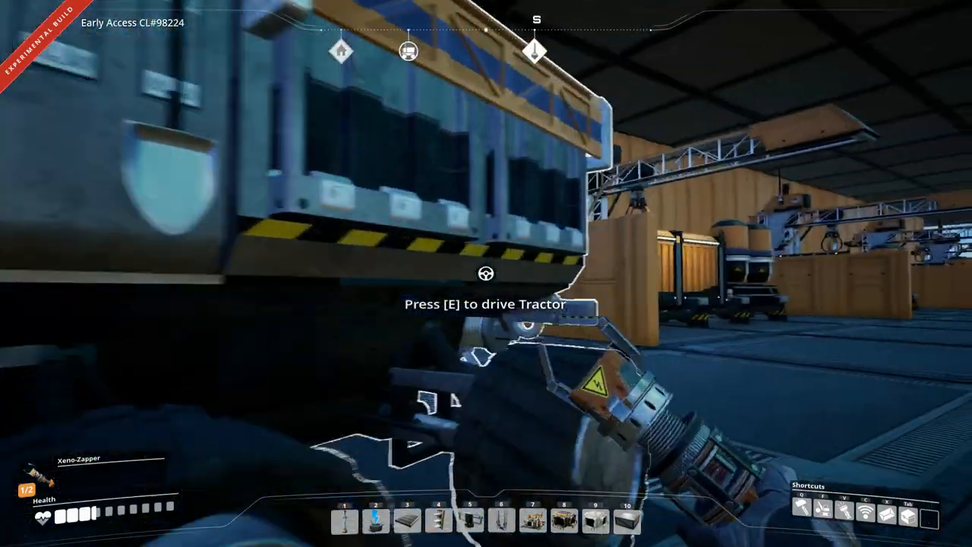
key(e)
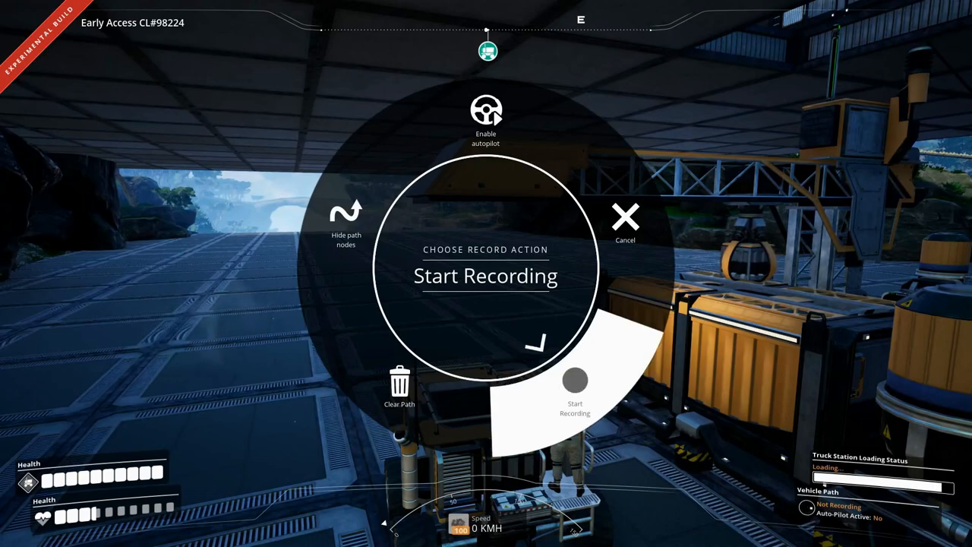
Start recording the tractor's route and drive along the platform at 30 km/h.
click(574, 395)
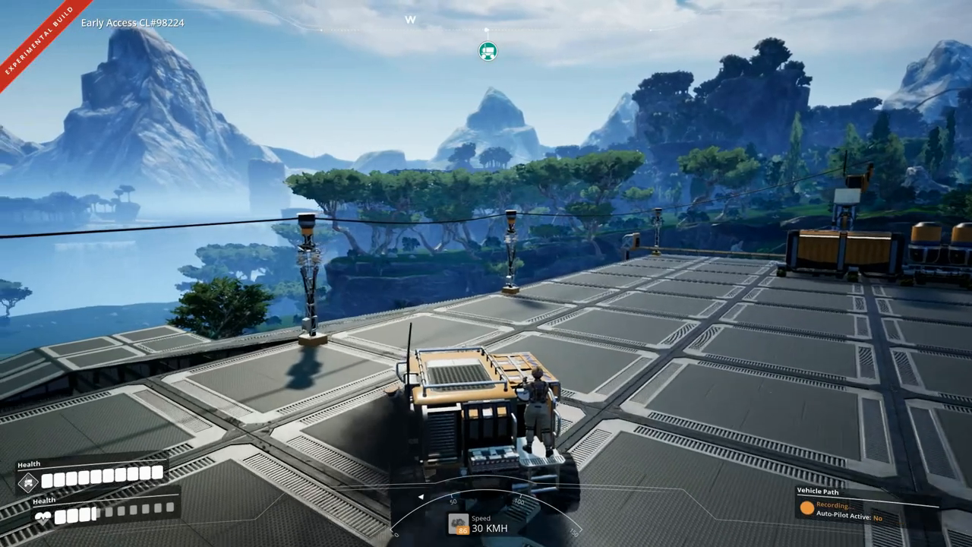
Drive the tractor off the platform across the grass toward the factory.
key(w)
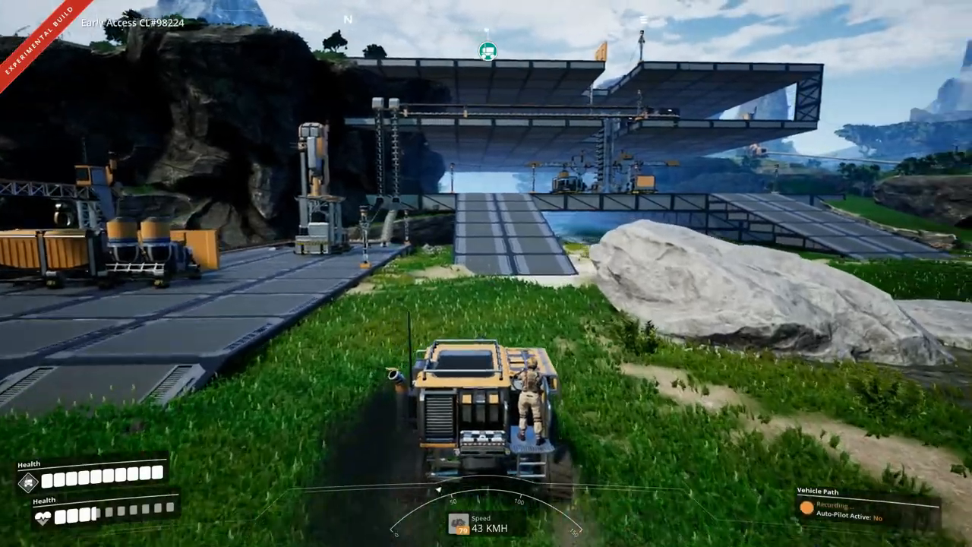
key(w)
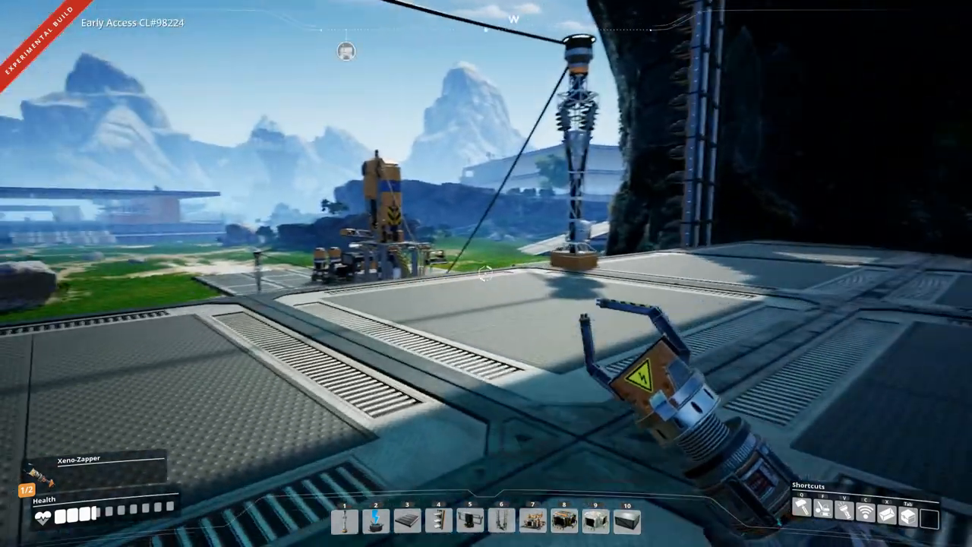
mouse_move(486, 273)
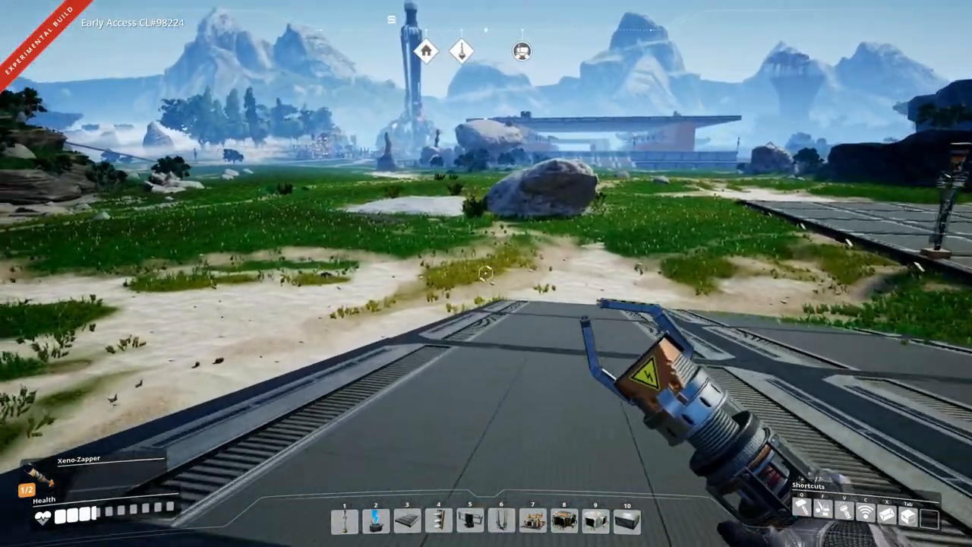
Check the inventory briefly and close it before walking under the structure.
key(Tab)
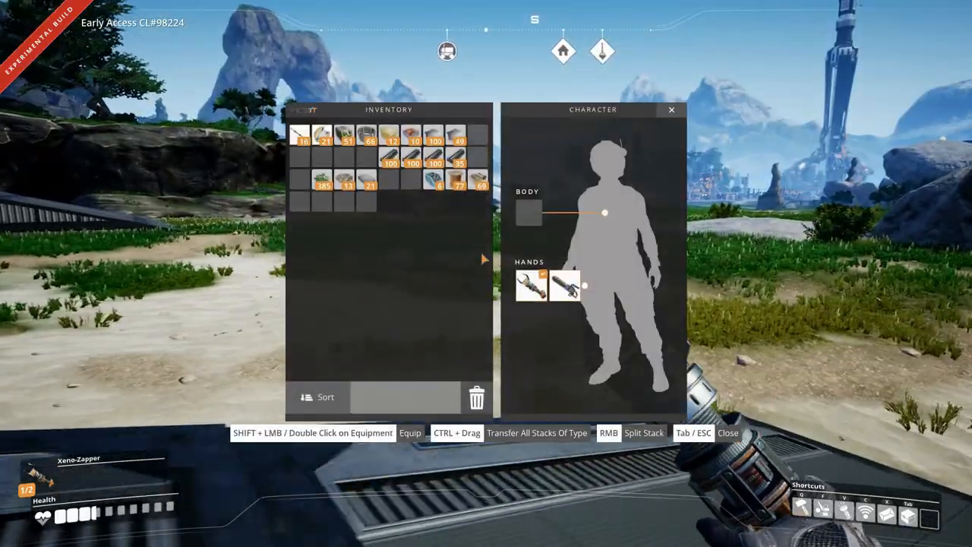
key(Tab)
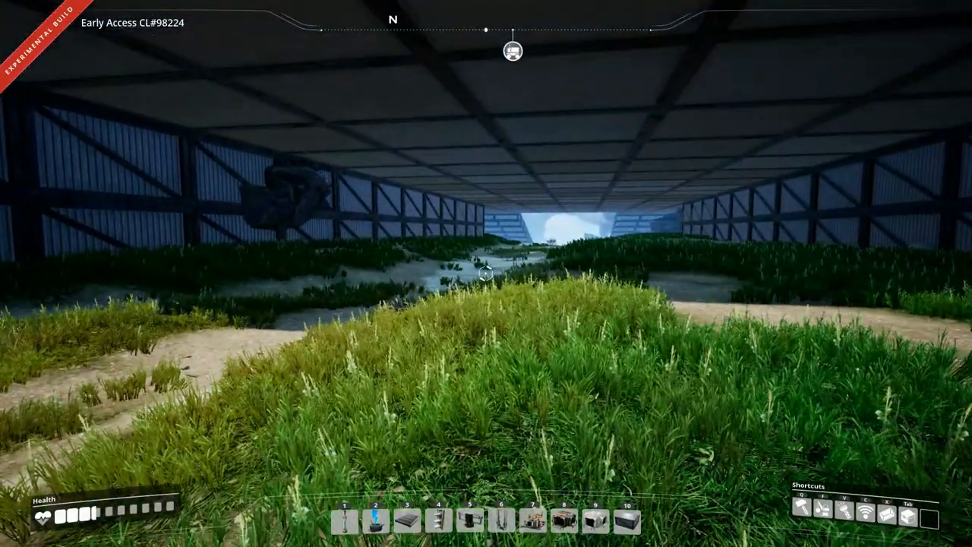
mouse_move(486, 273)
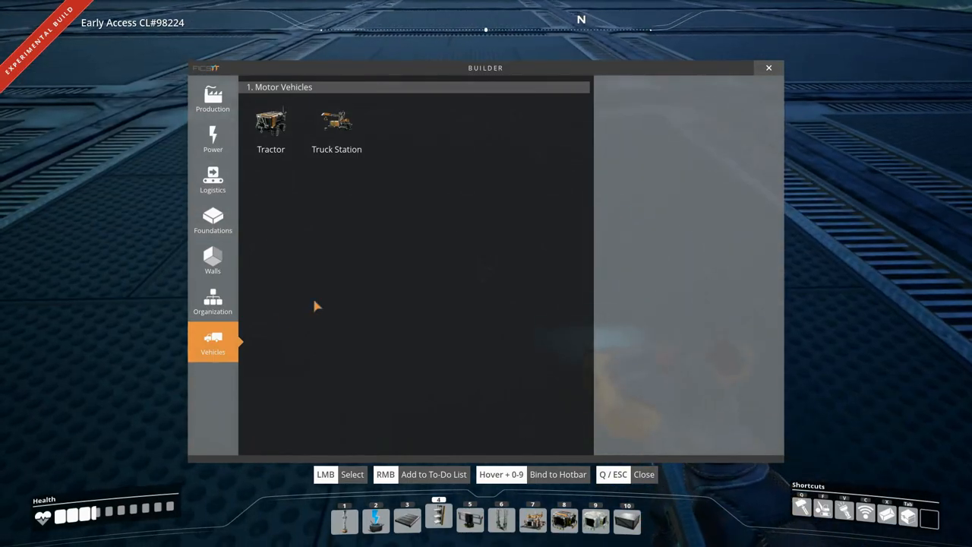
Browse the Vehicles build list and close it, leaving the Truck Station in place.
click(212, 221)
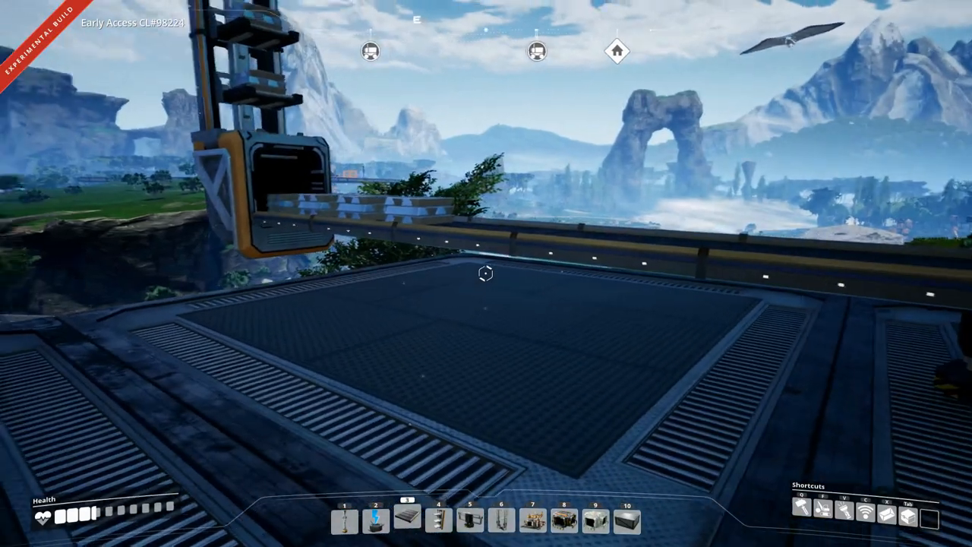
mouse_move(486, 273)
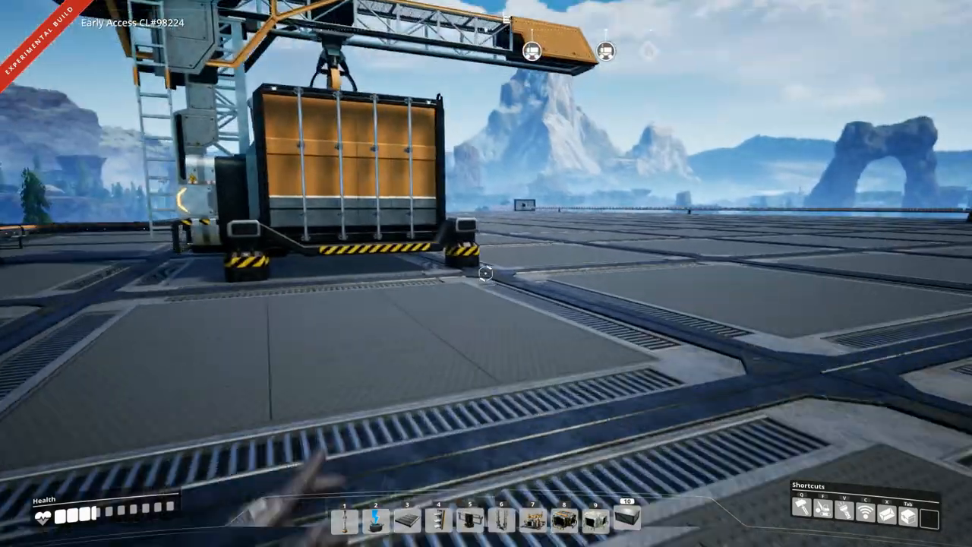
mouse_move(486, 273)
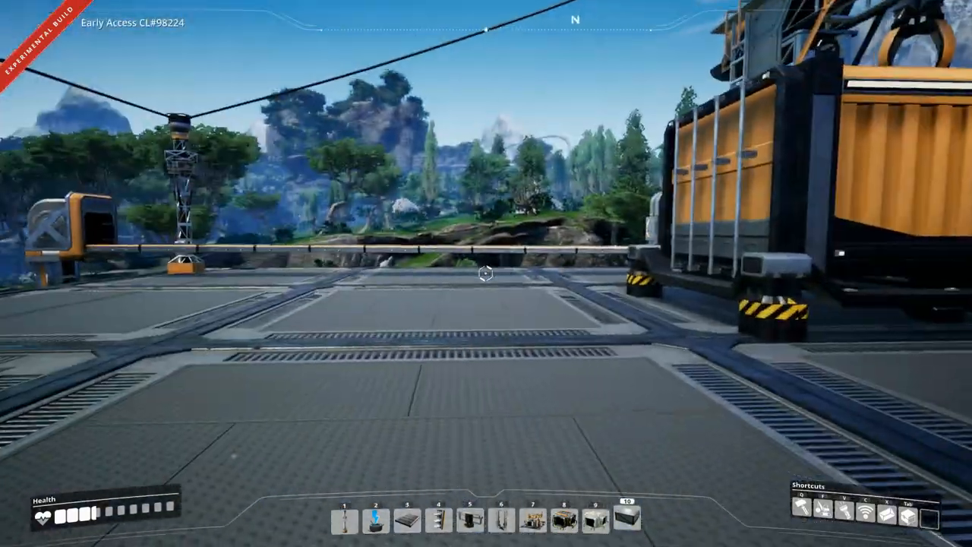